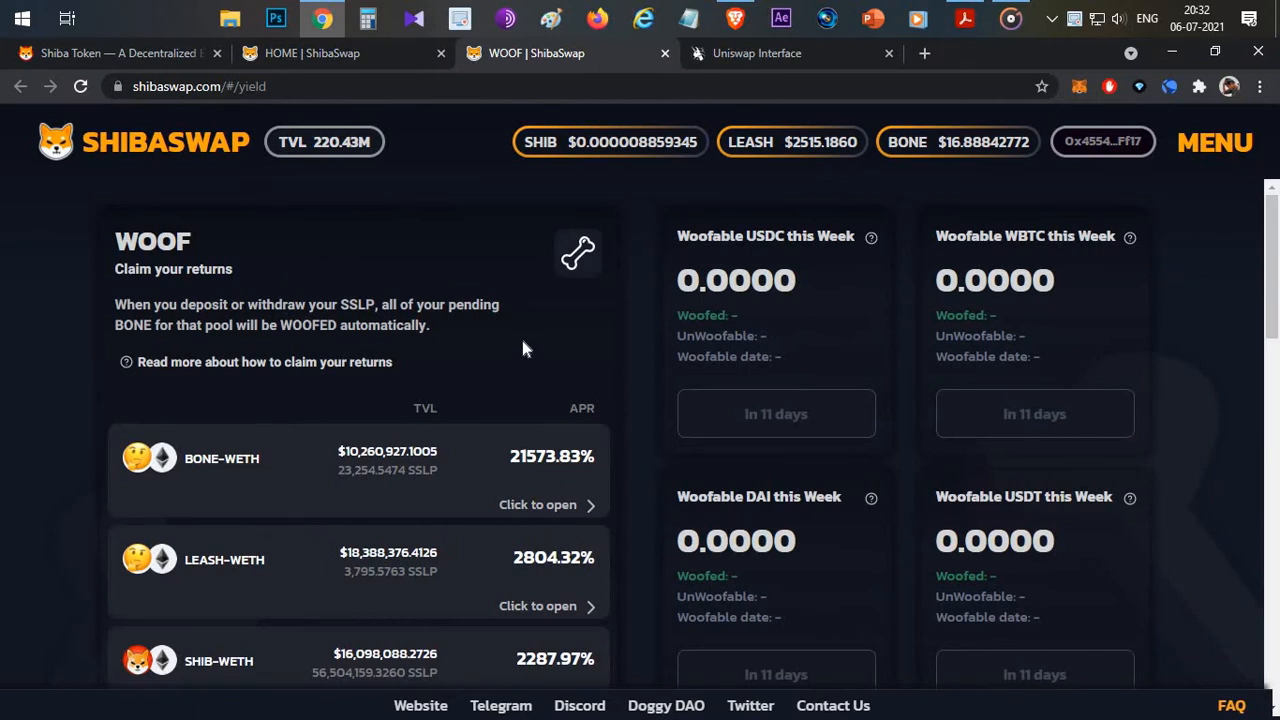
pyautogui.moveTo(528, 368)
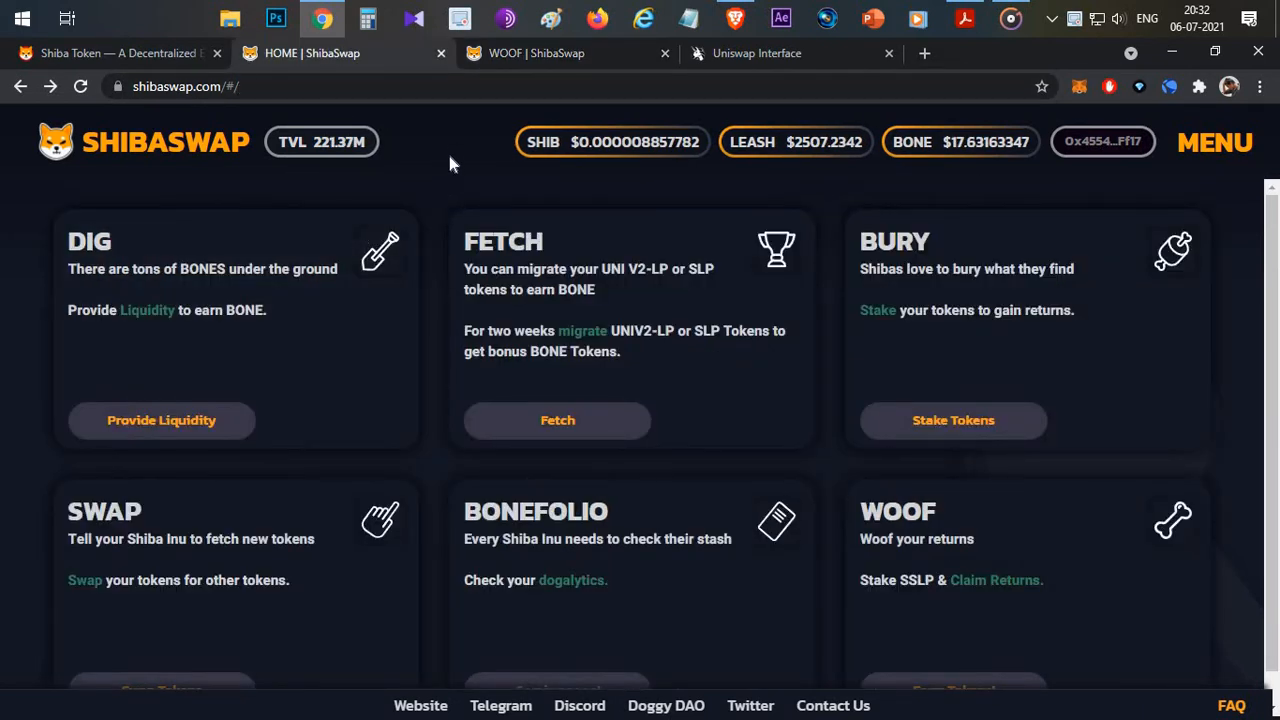
pyautogui.moveTo(198, 182)
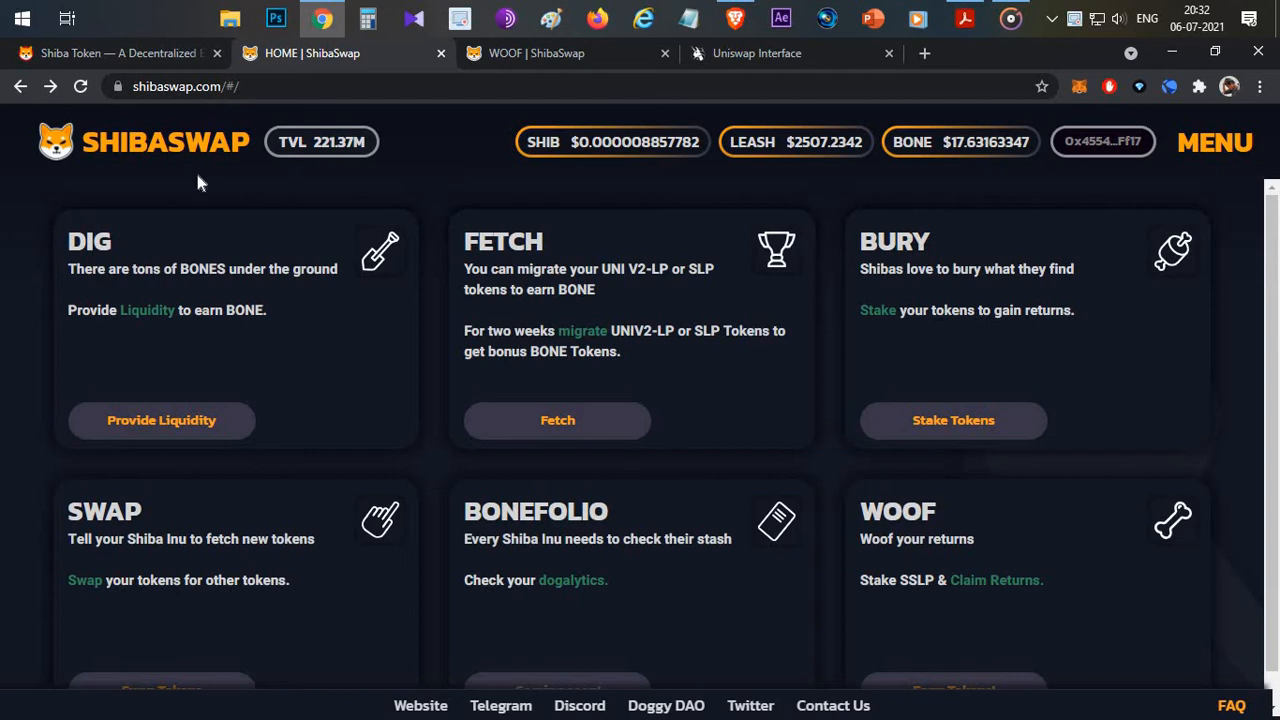
pyautogui.moveTo(442, 172)
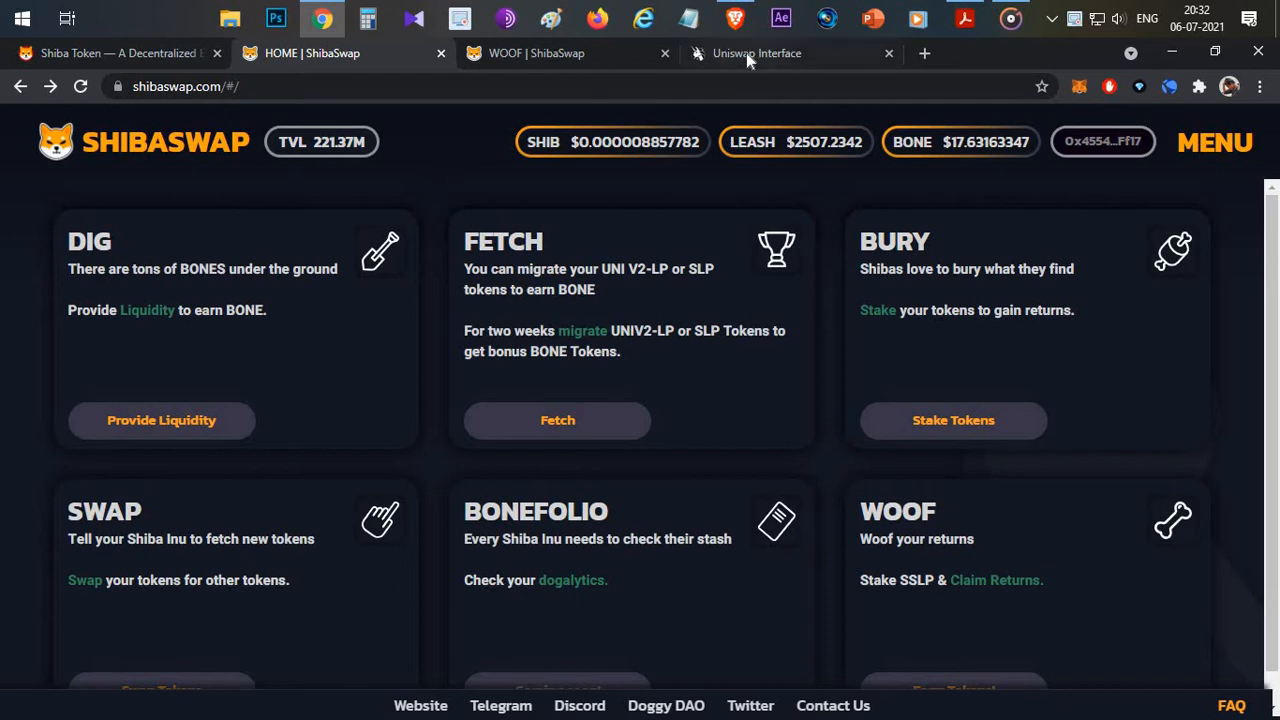
pyautogui.moveTo(444, 192)
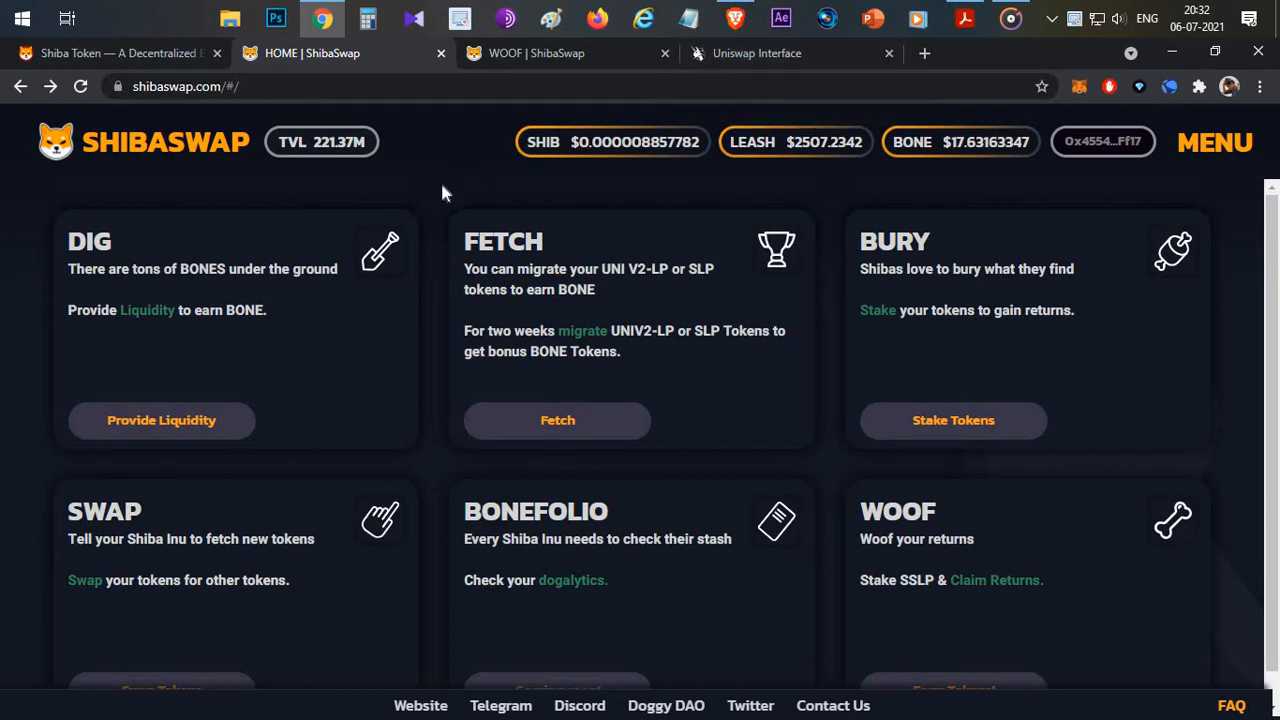
pyautogui.moveTo(938, 504)
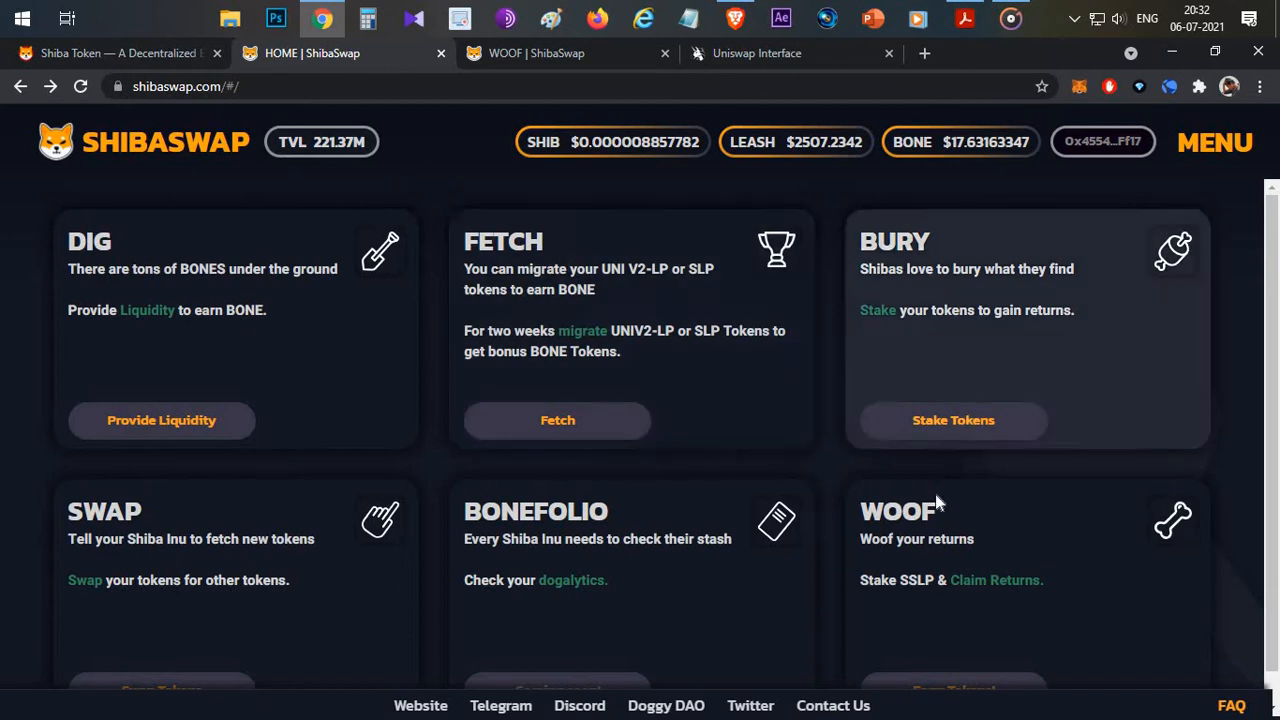
pyautogui.moveTo(556, 76)
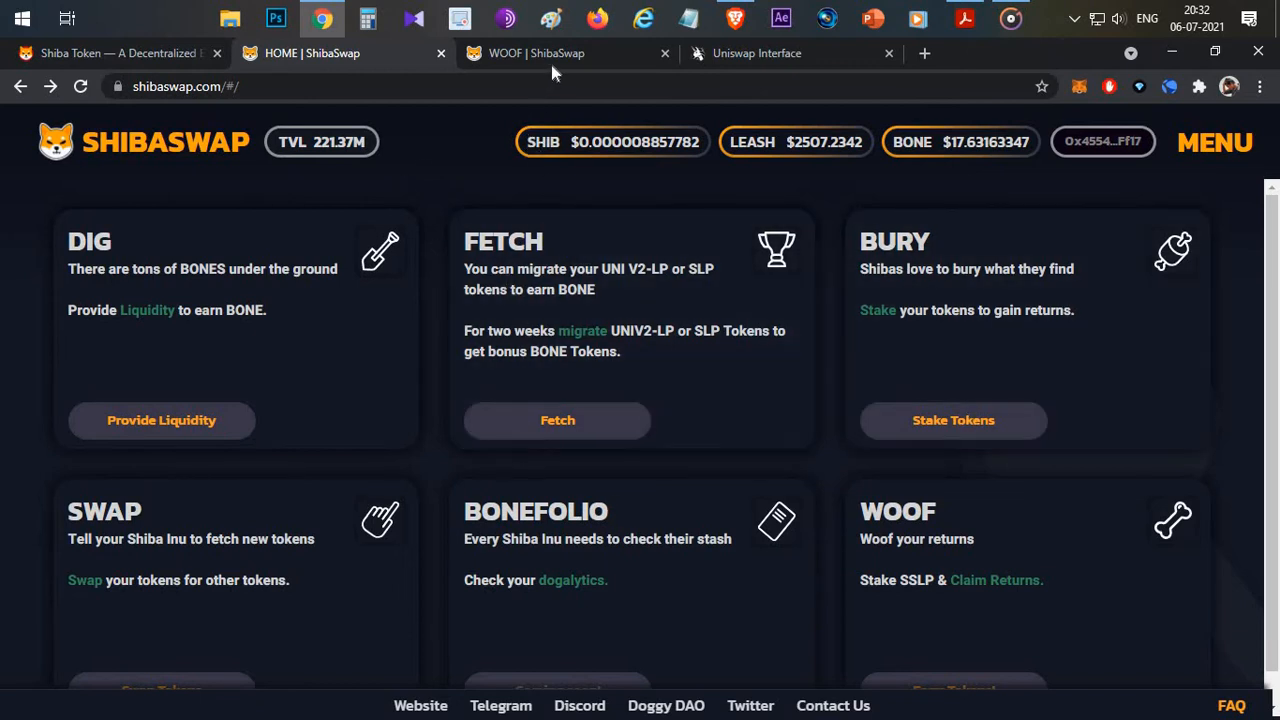
# Step: Return to the Woof page and expand the BONE-WETH pool to reveal Approve
pyautogui.click(544, 52)
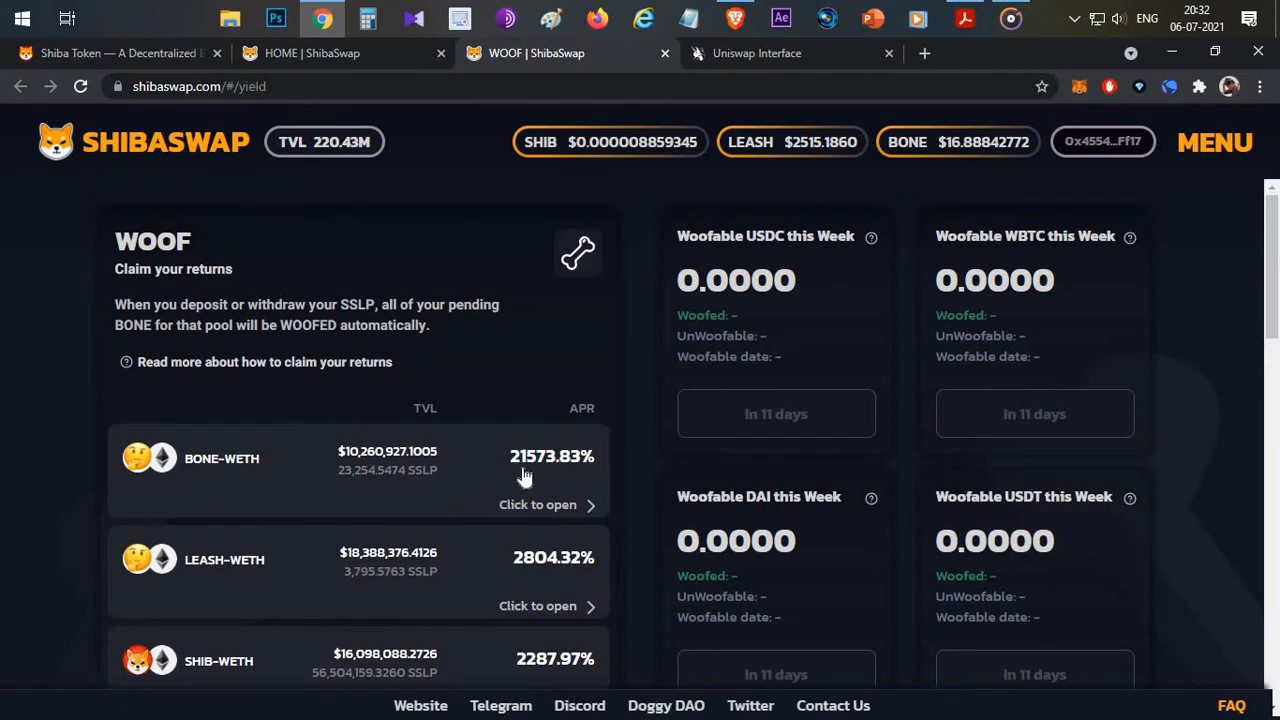
pyautogui.moveTo(596, 476)
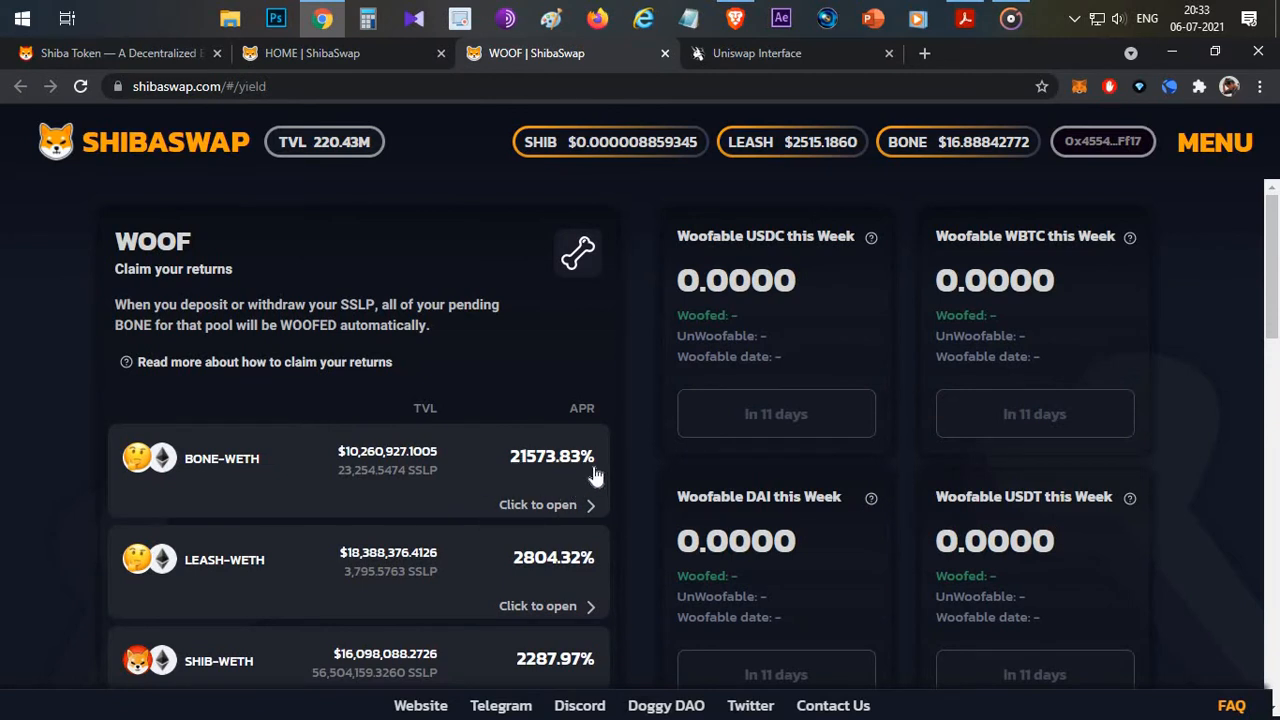
pyautogui.moveTo(540, 468)
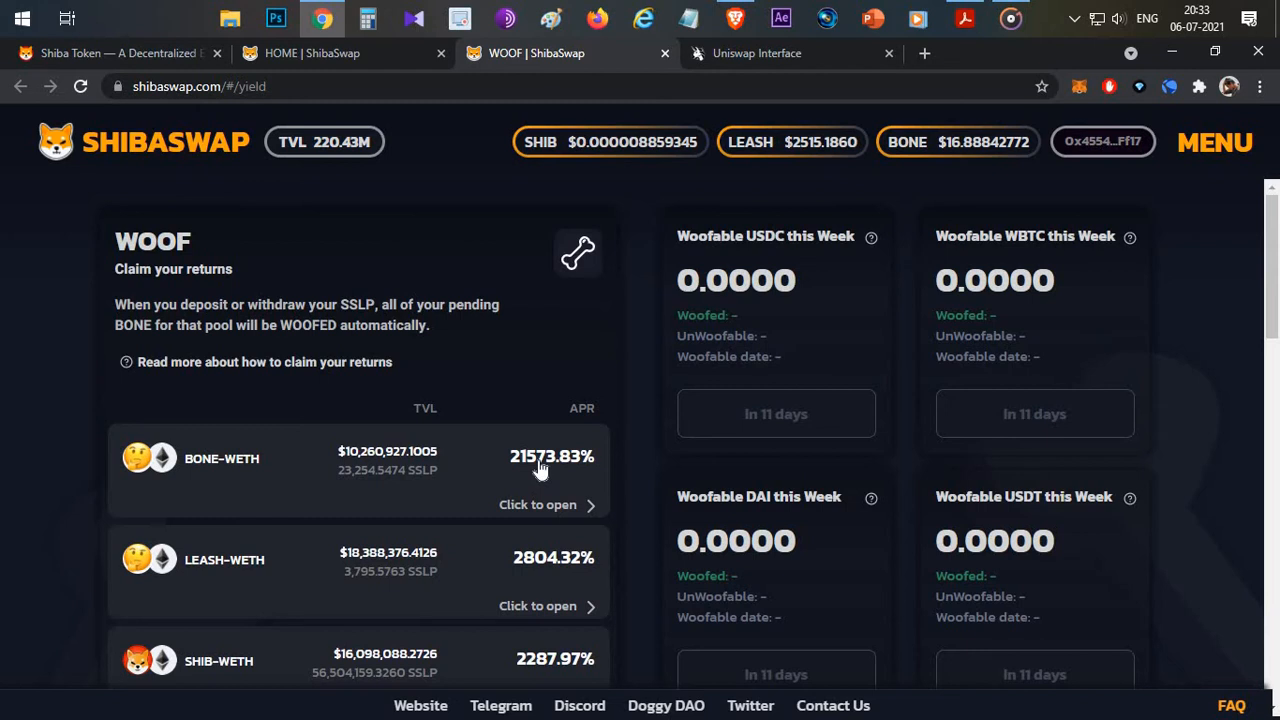
pyautogui.click(536, 504)
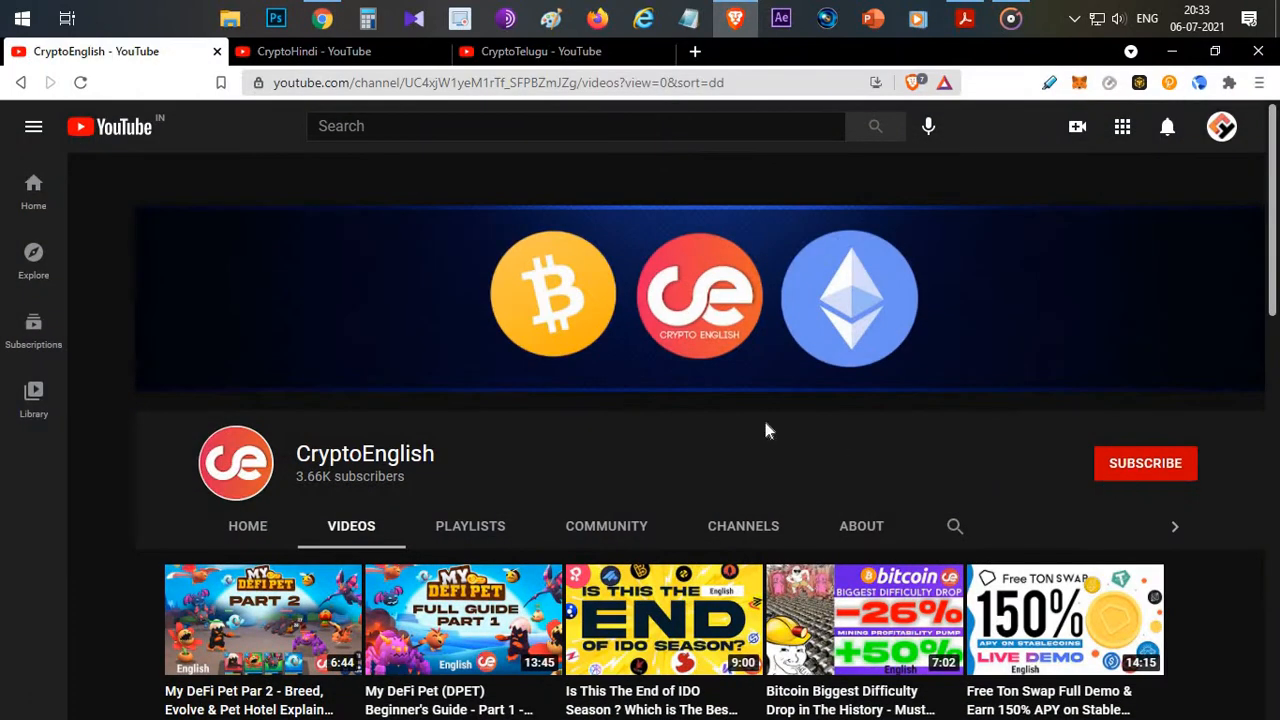
pyautogui.moveTo(696, 448)
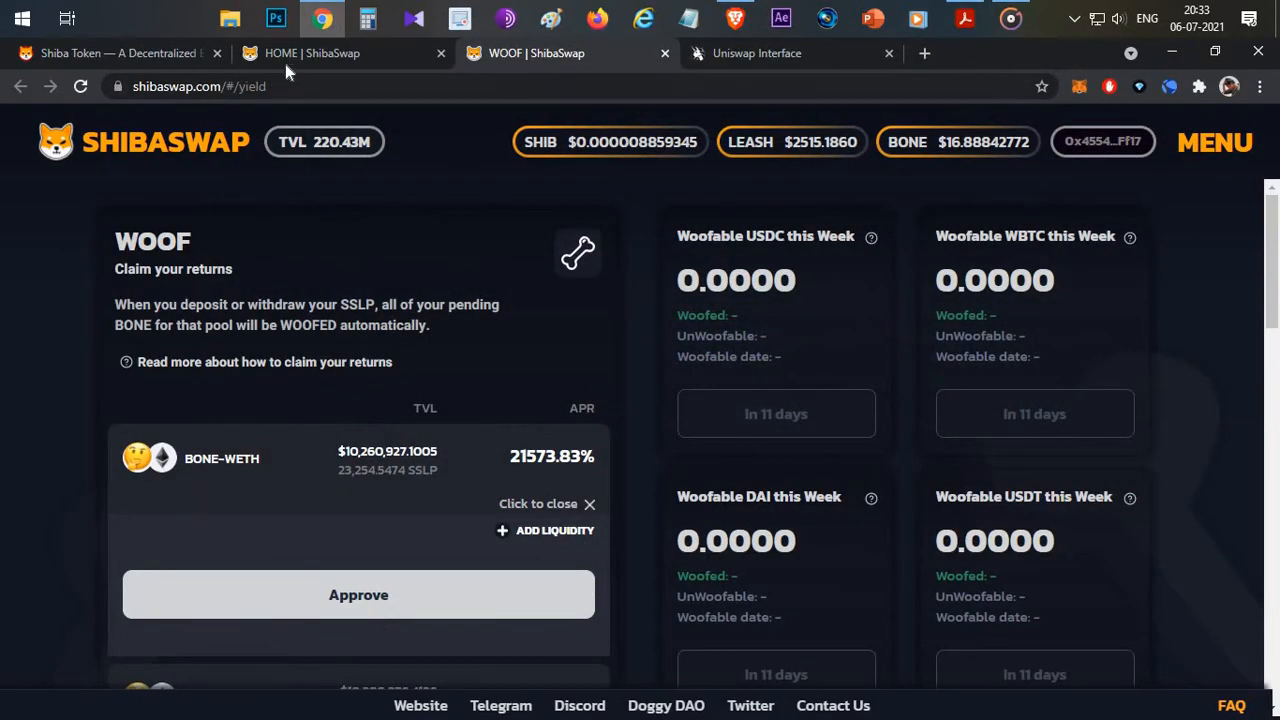
# Step: Glance at the Uniswap swap page, then settle on the ShibaSwap home page
pyautogui.click(340, 52)
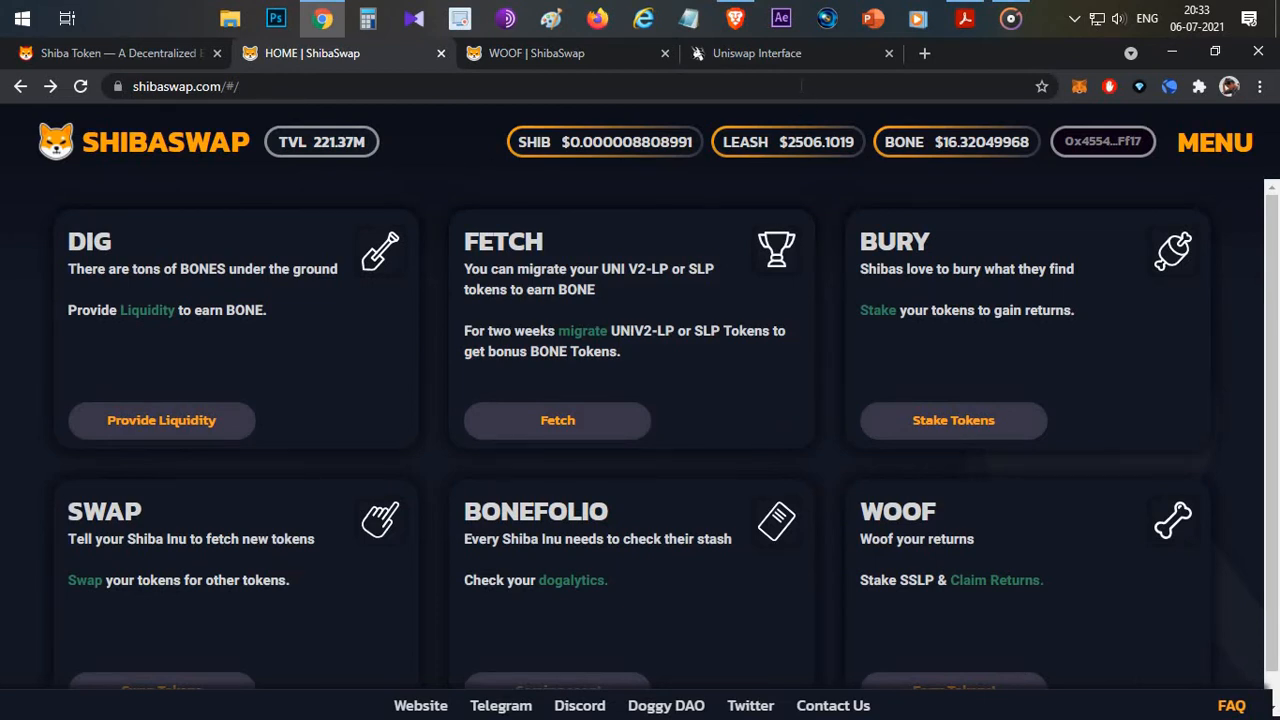
pyautogui.click(790, 52)
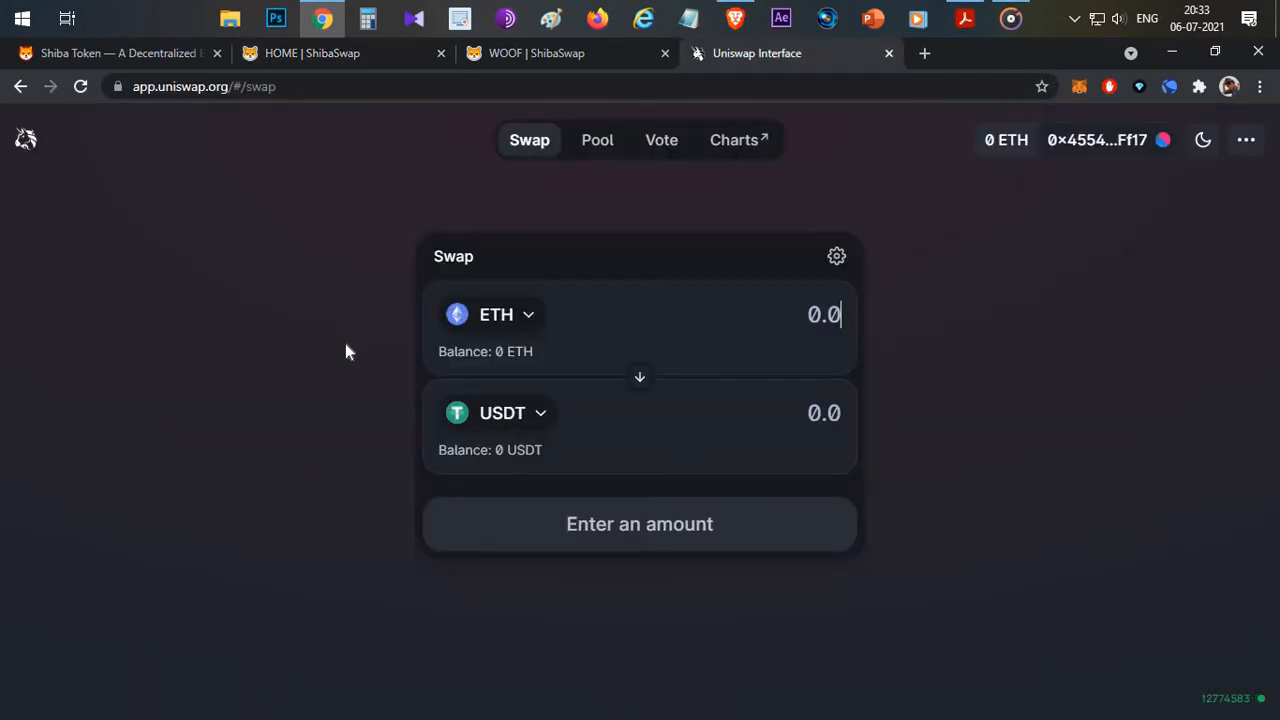
pyautogui.click(344, 52)
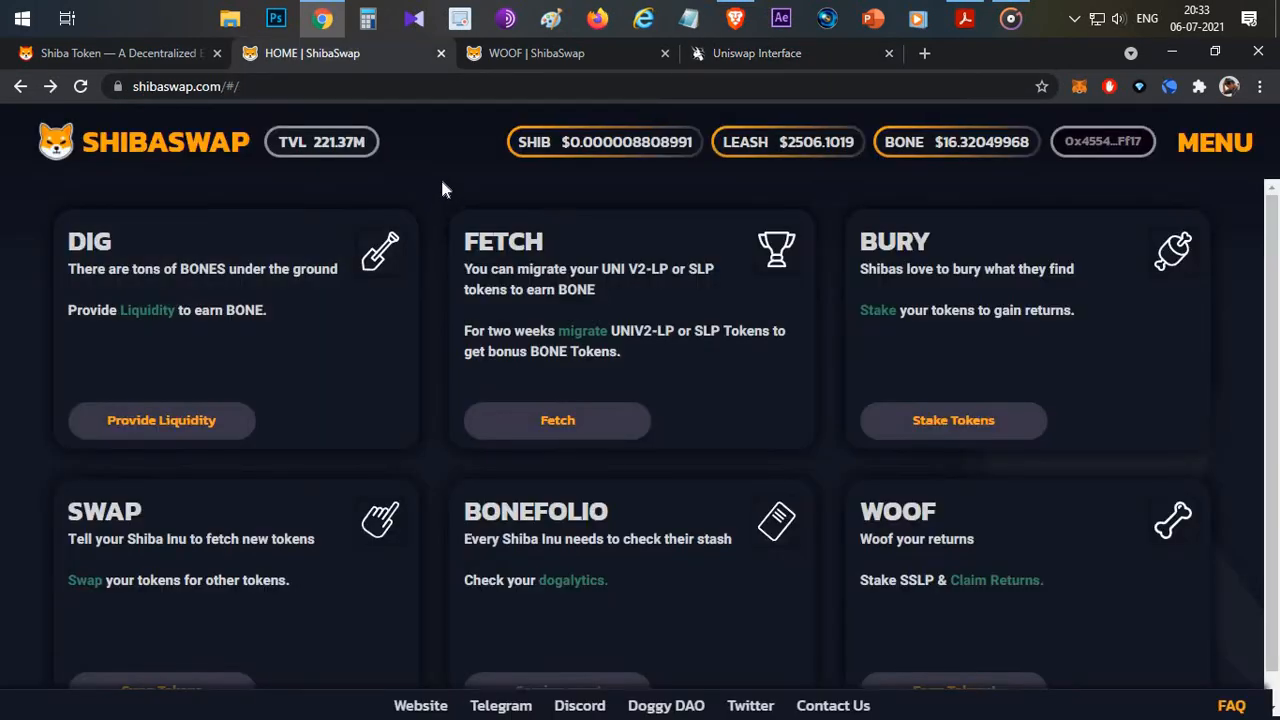
pyautogui.moveTo(442, 168)
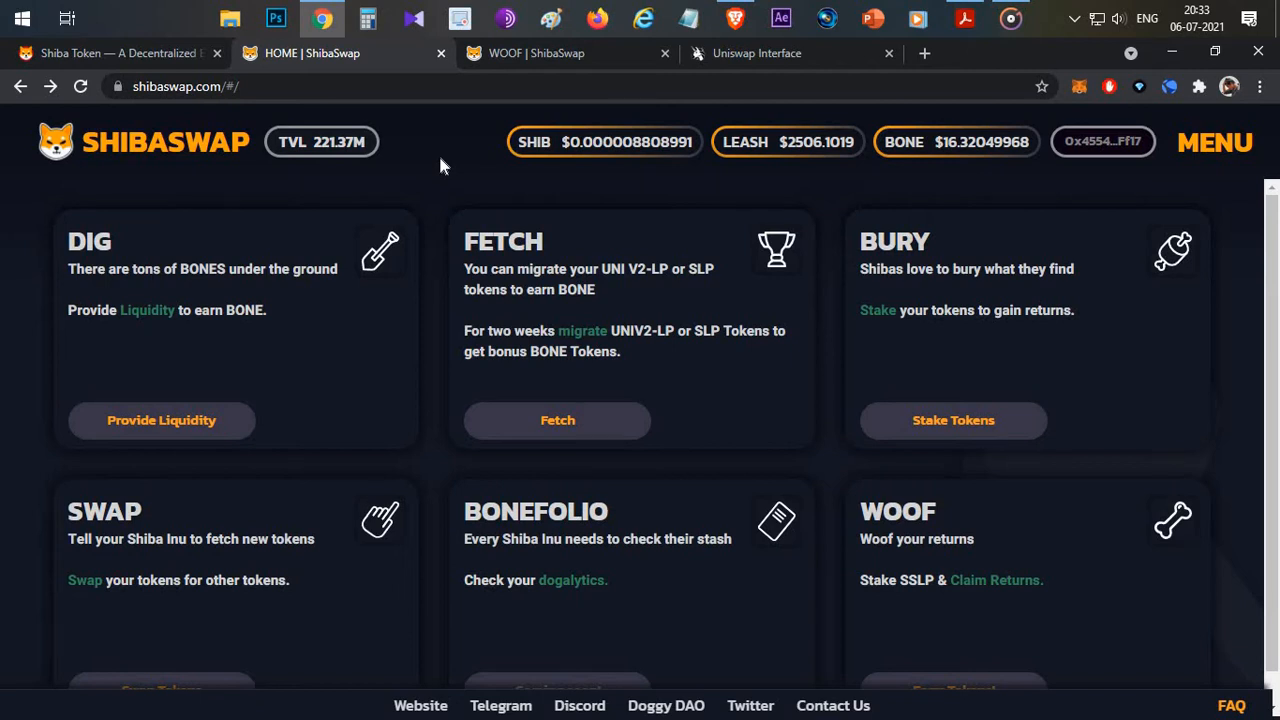
pyautogui.moveTo(198, 344)
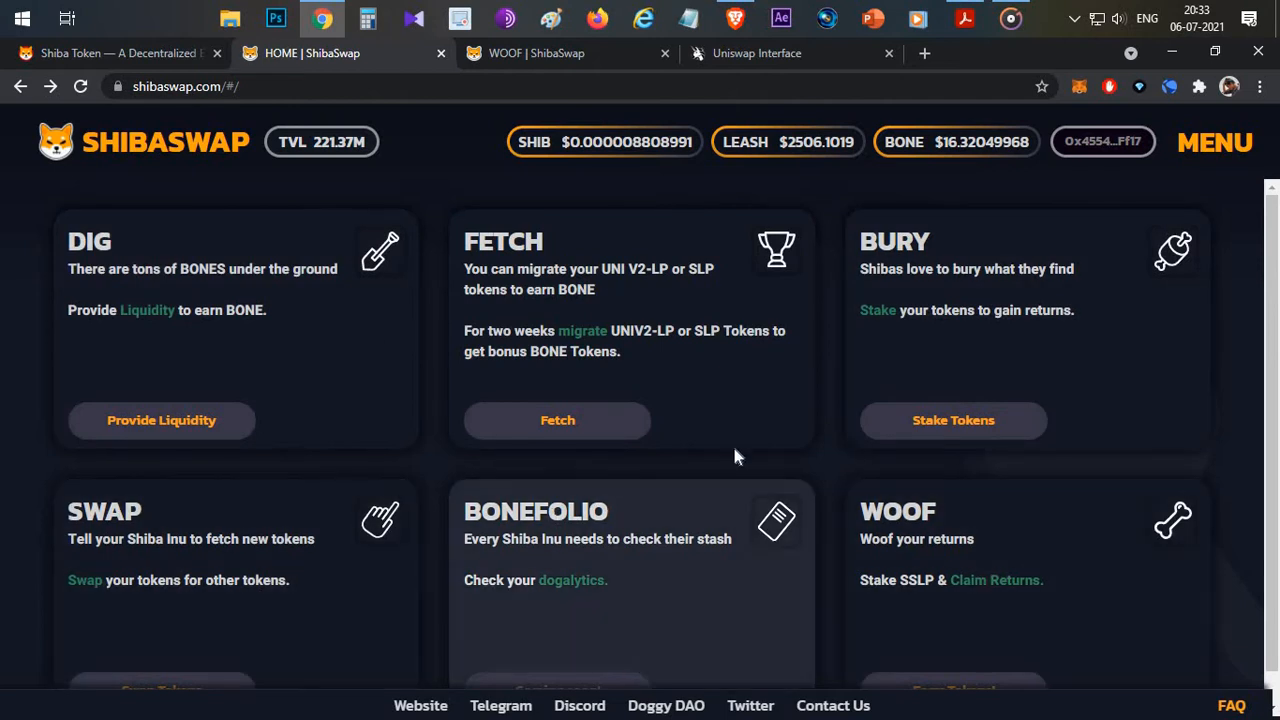
pyautogui.moveTo(116, 254)
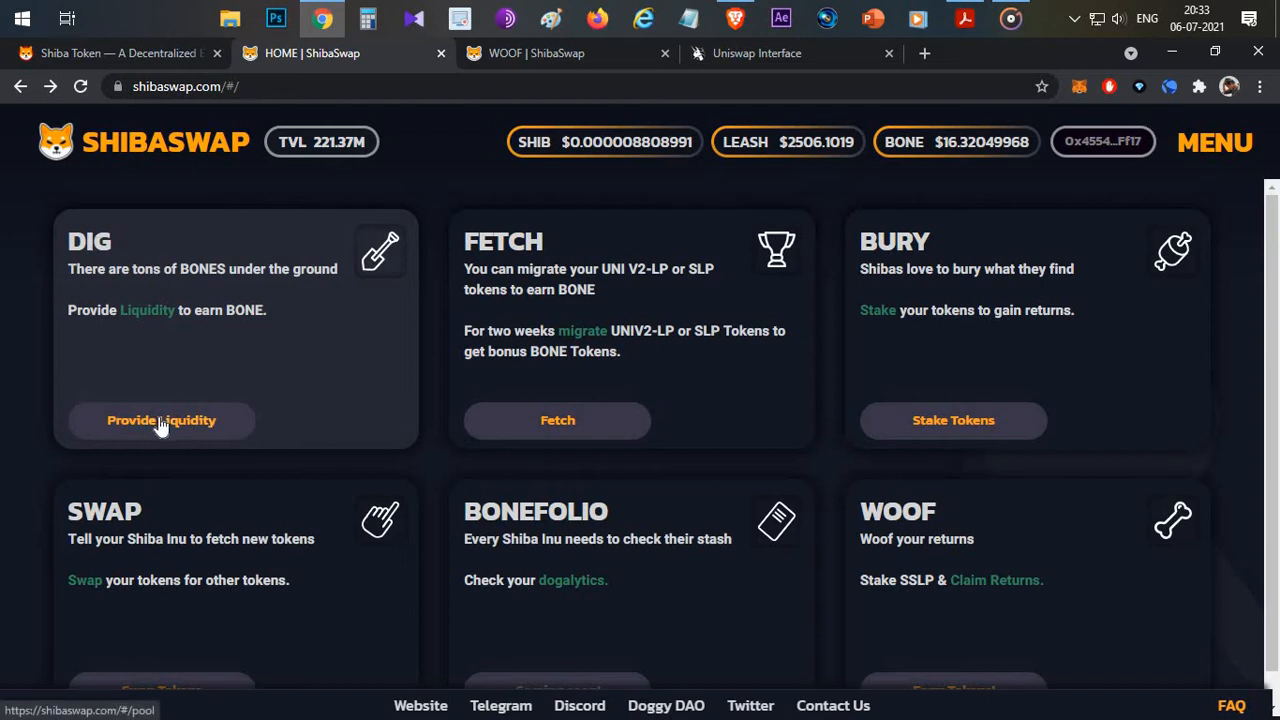
# Step: Go to Provide Liquidity from the DIG card, reaching the empty Pool page
pyautogui.click(160, 420)
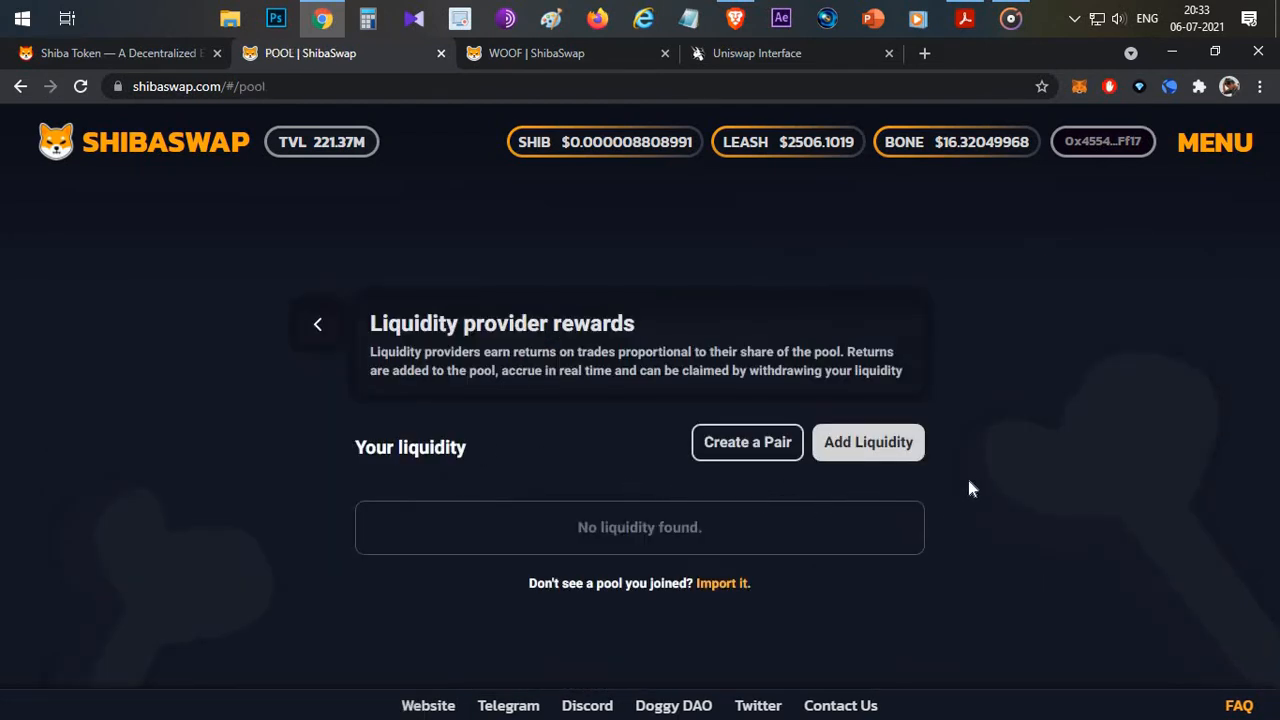
pyautogui.moveTo(1004, 468)
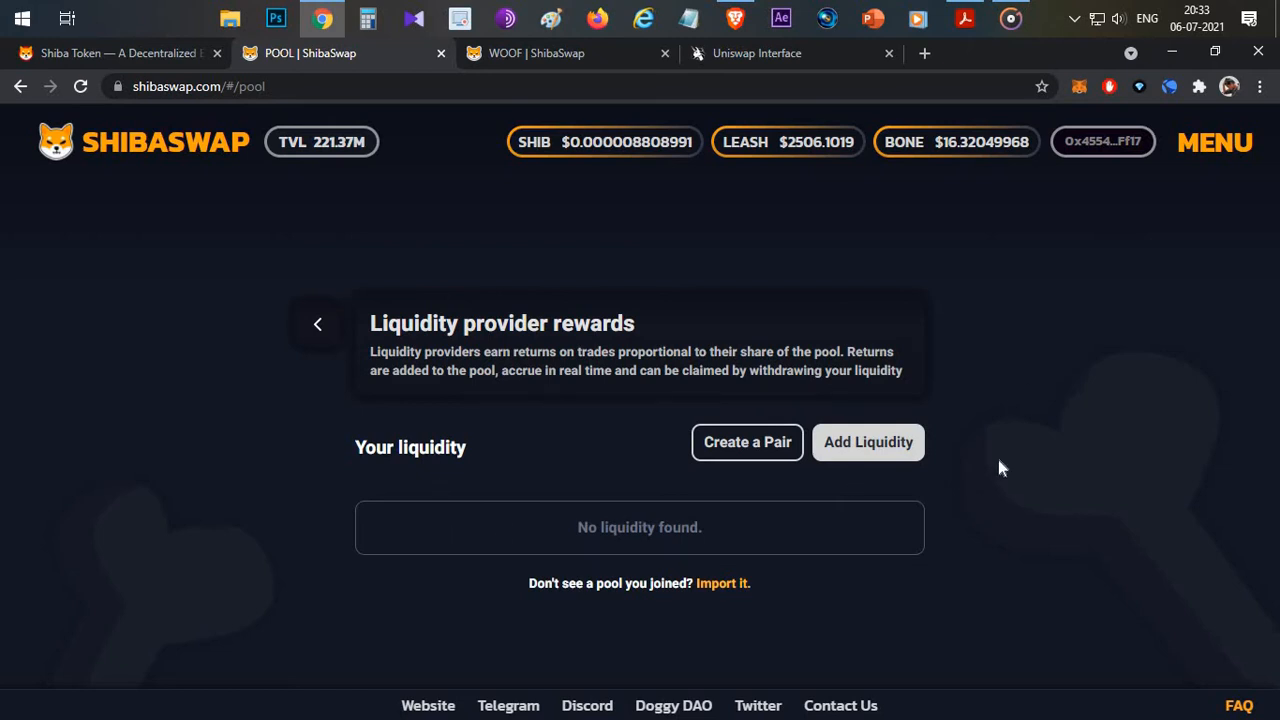
pyautogui.moveTo(620, 444)
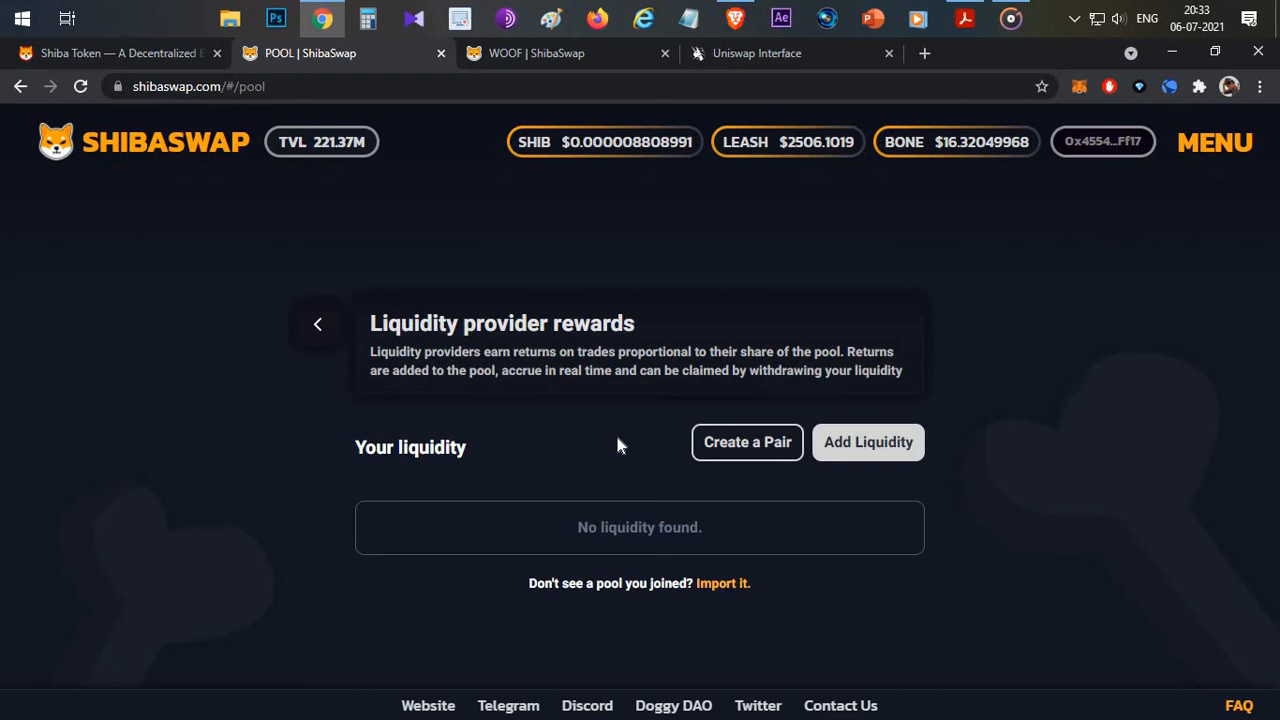
pyautogui.moveTo(454, 490)
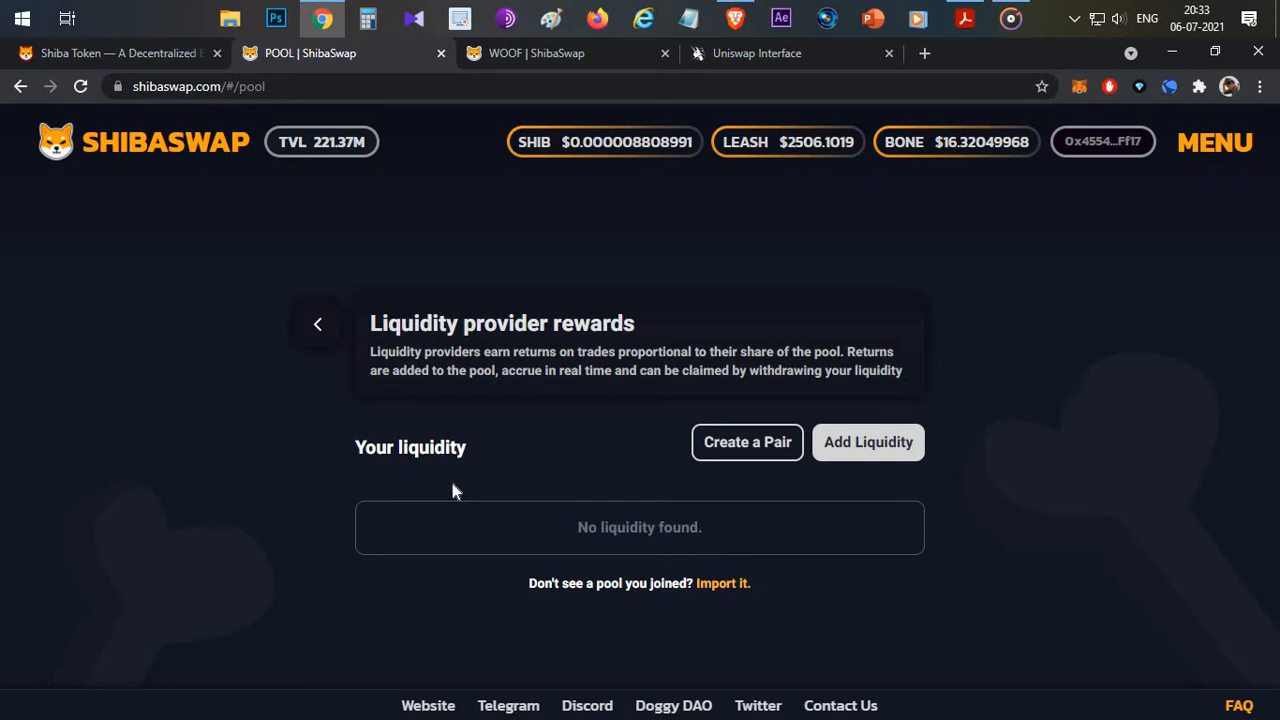
pyautogui.moveTo(754, 420)
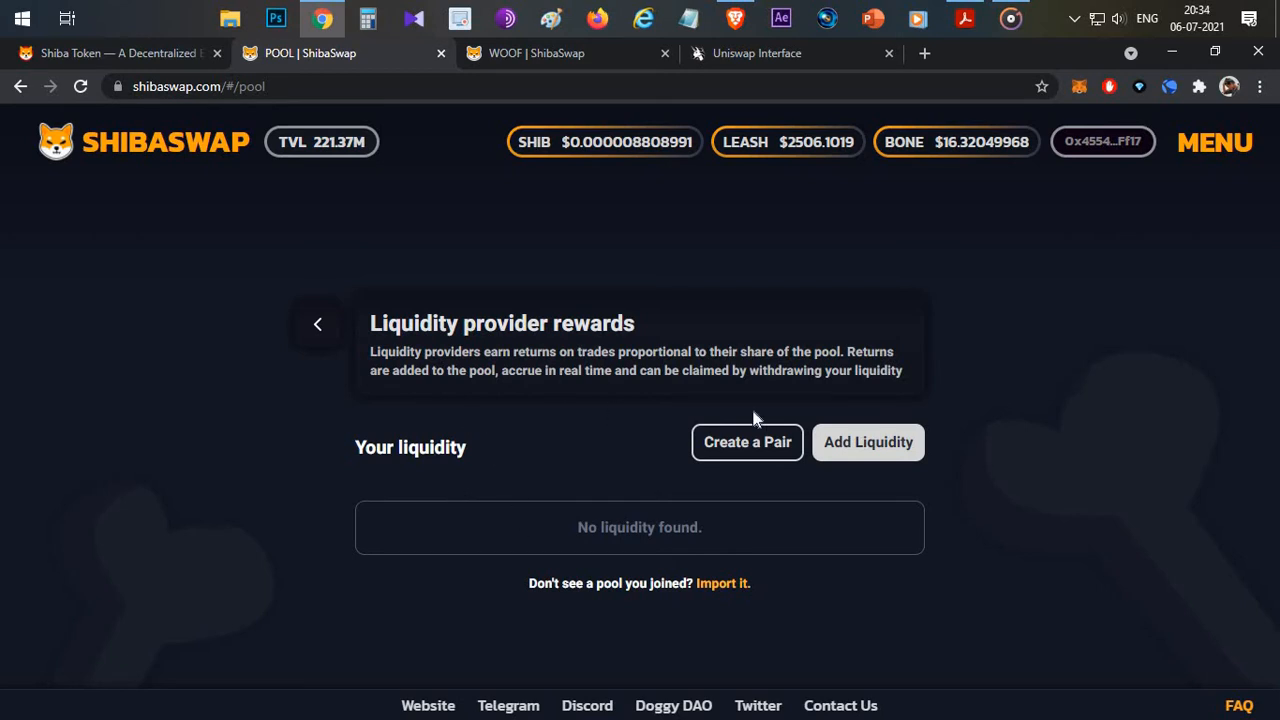
pyautogui.moveTo(610, 428)
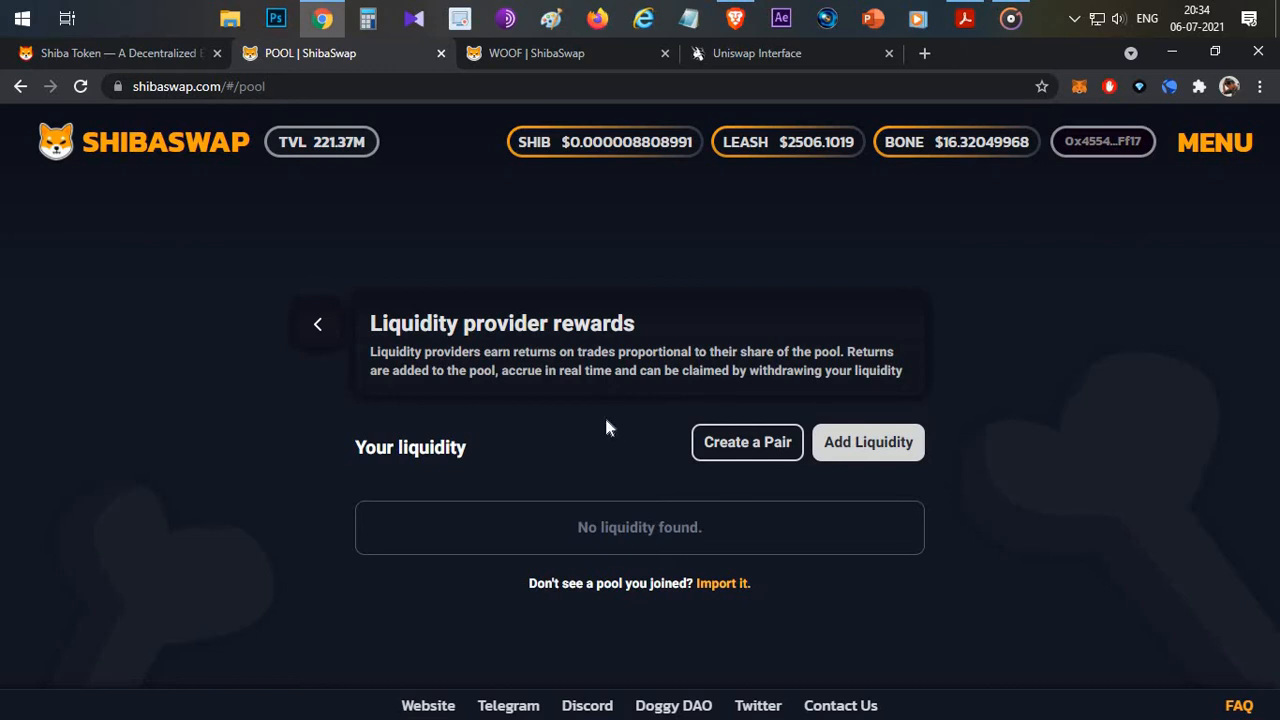
pyautogui.moveTo(588, 418)
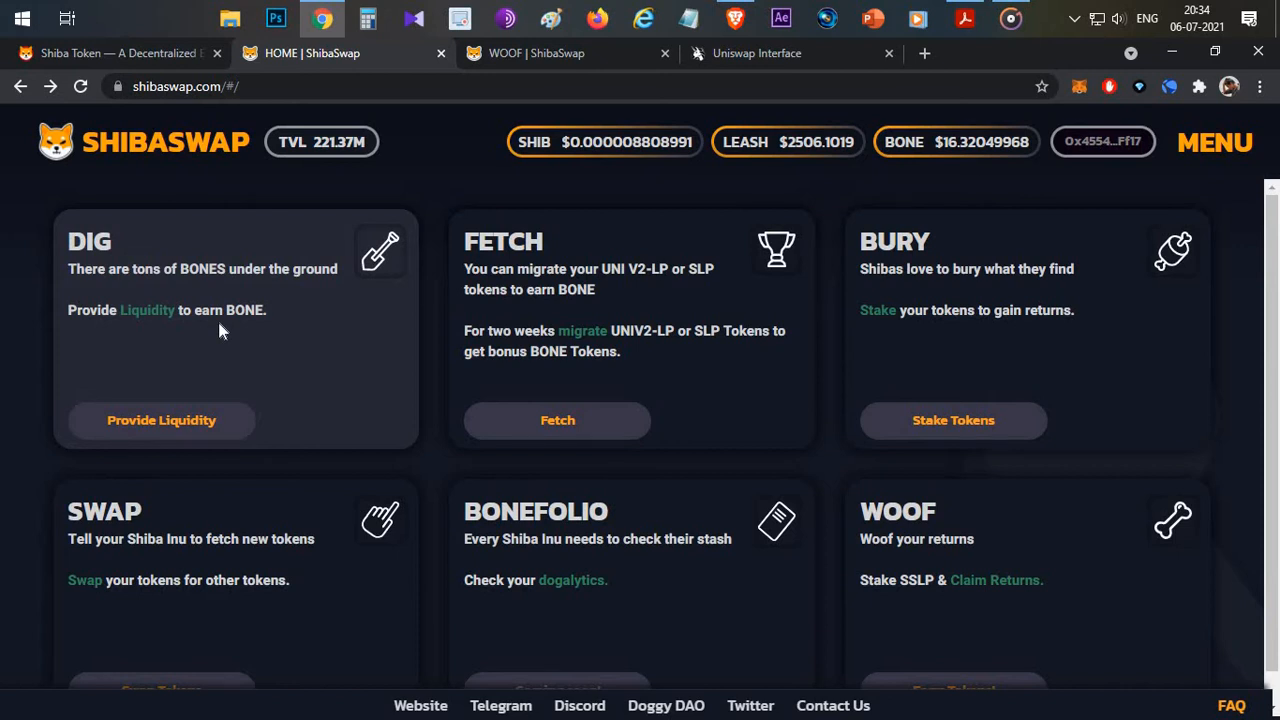
pyautogui.moveTo(970, 482)
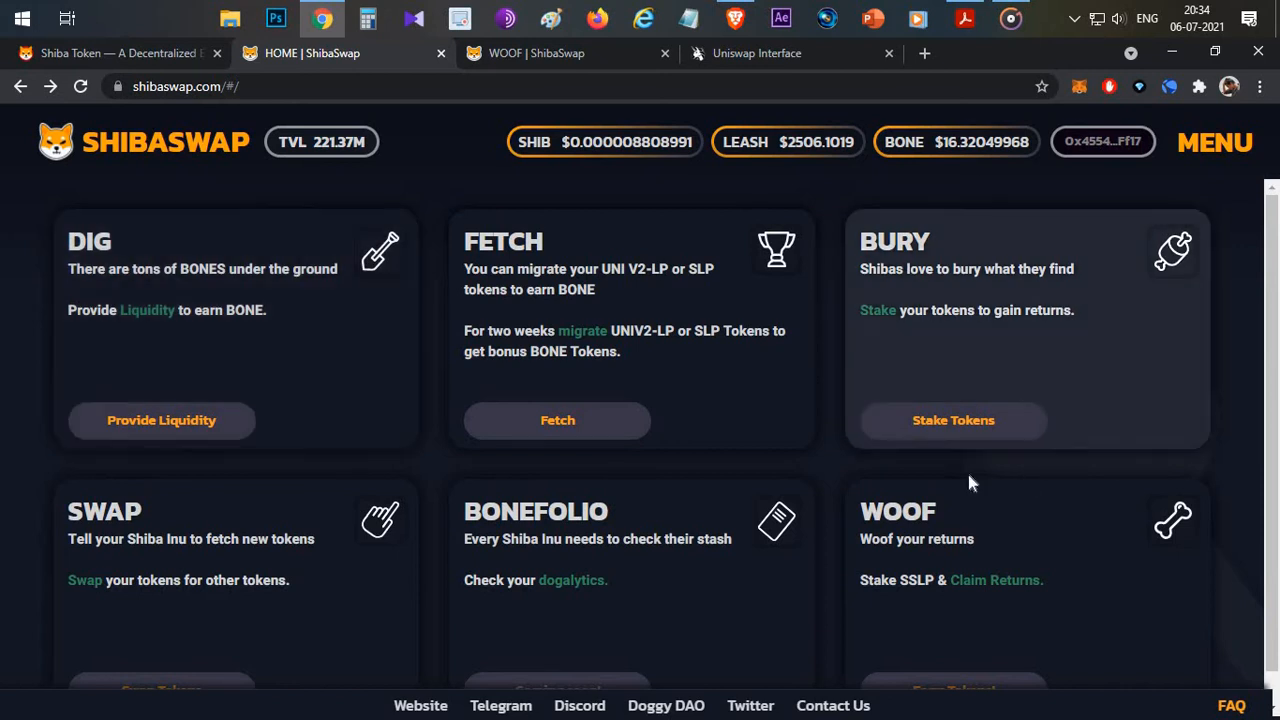
pyautogui.scroll(-3)
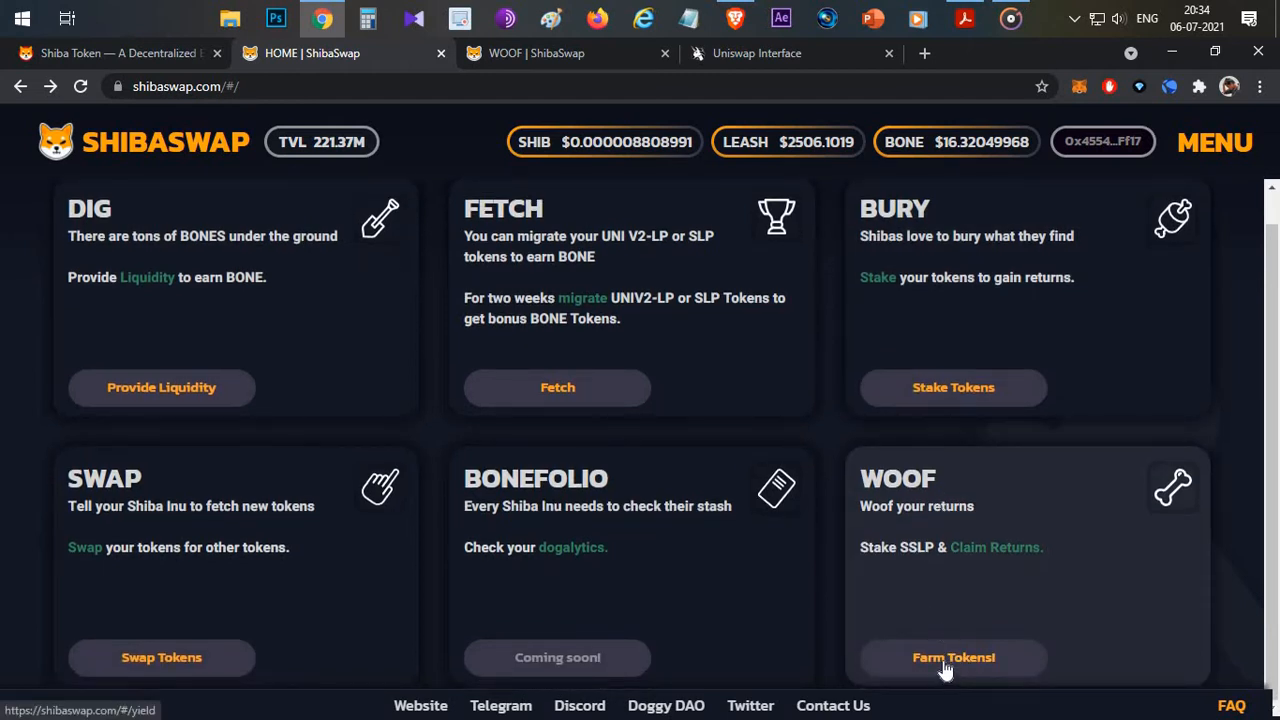
pyautogui.click(952, 656)
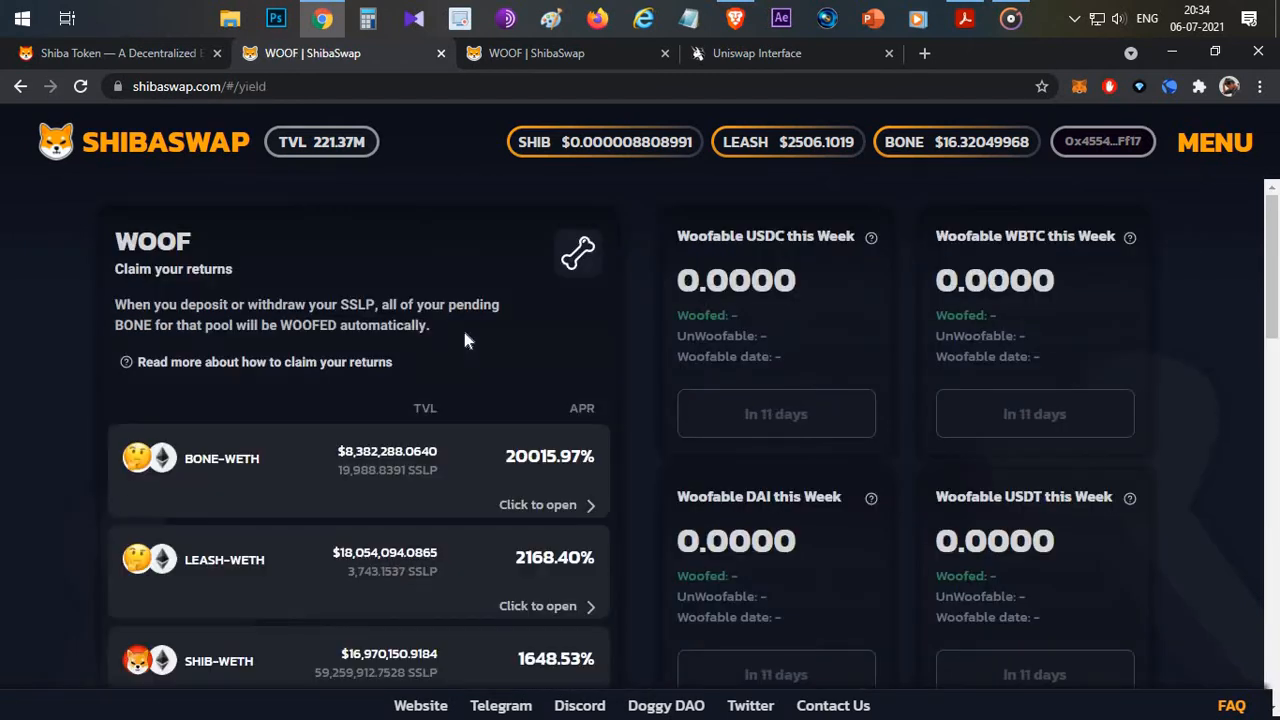
pyautogui.click(536, 504)
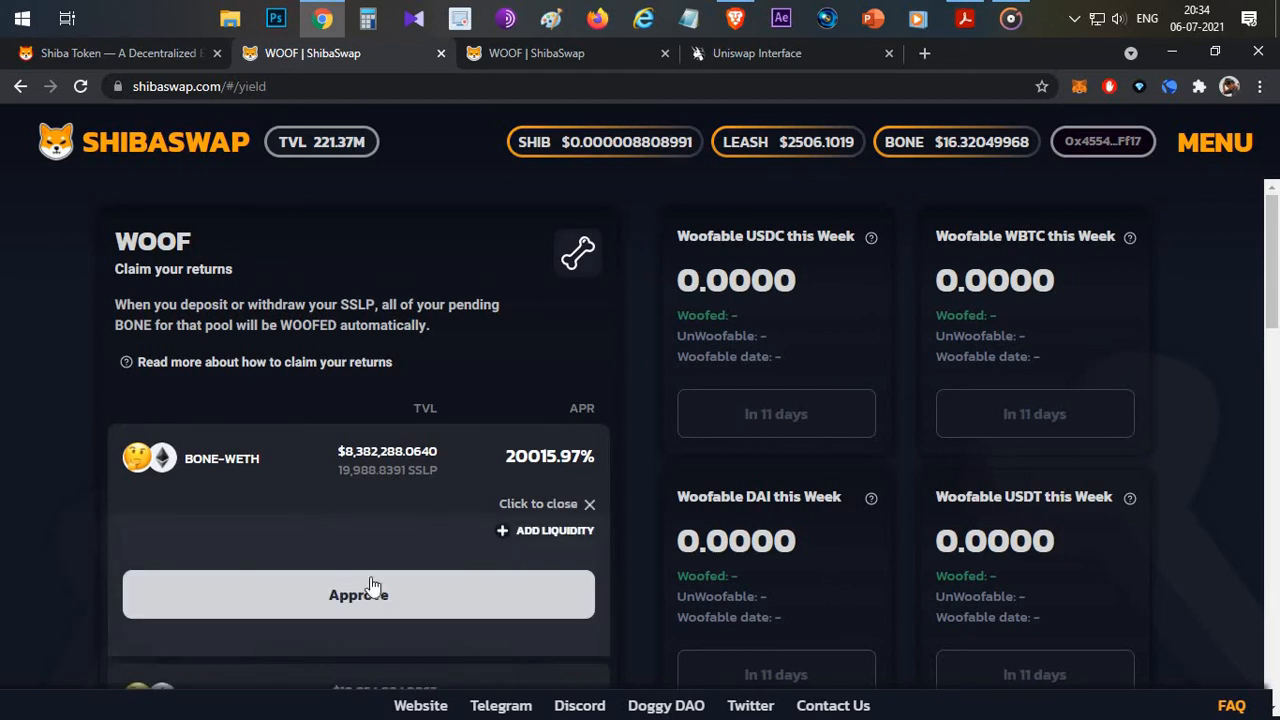
pyautogui.moveTo(448, 538)
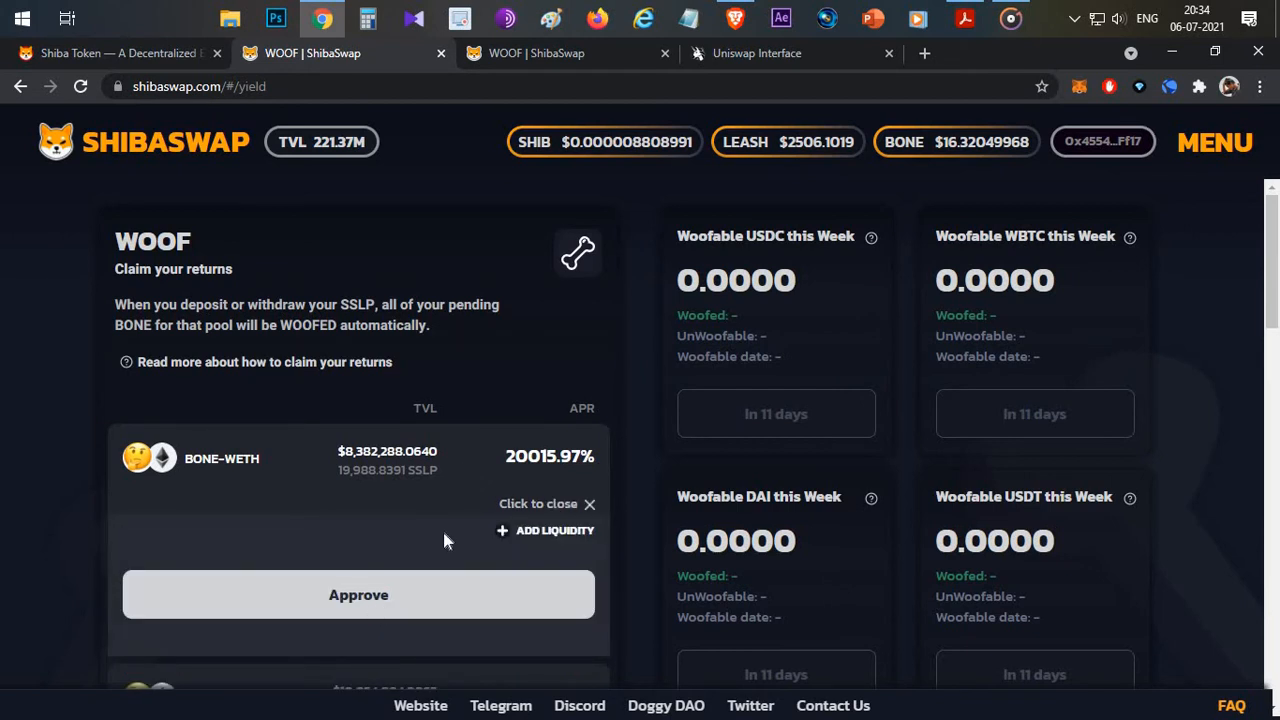
pyautogui.moveTo(564, 464)
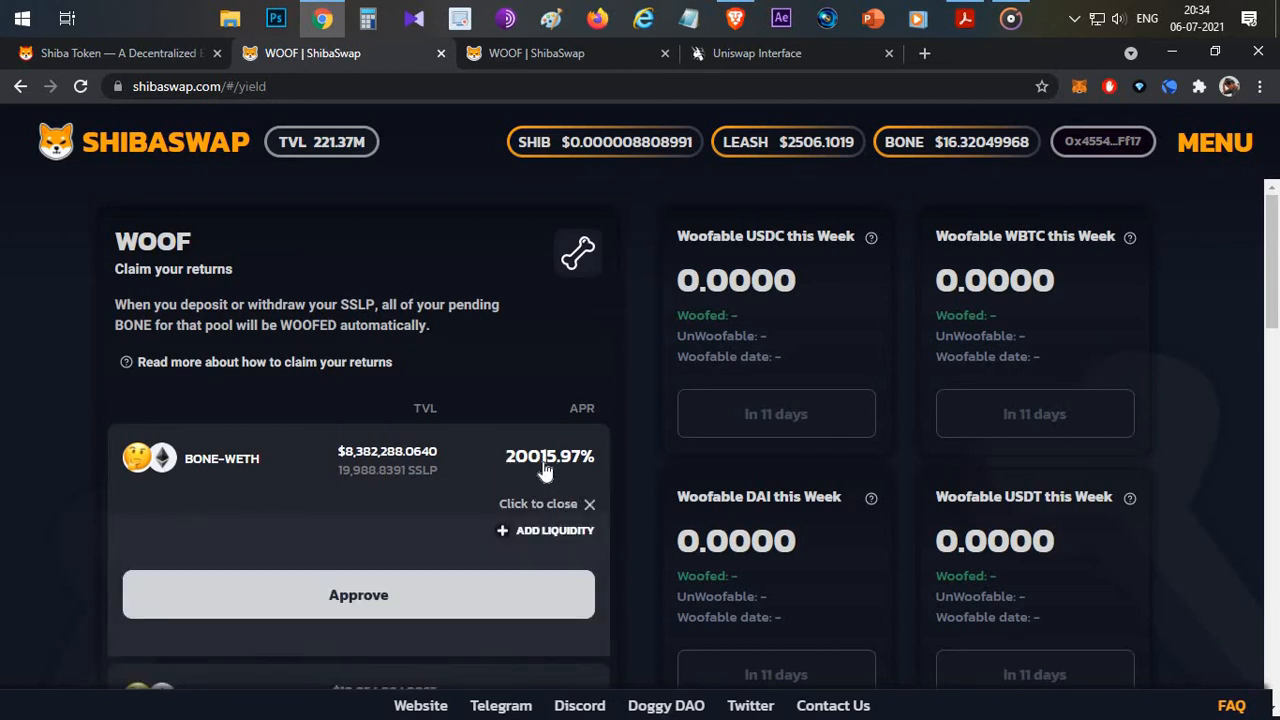
pyautogui.moveTo(216, 476)
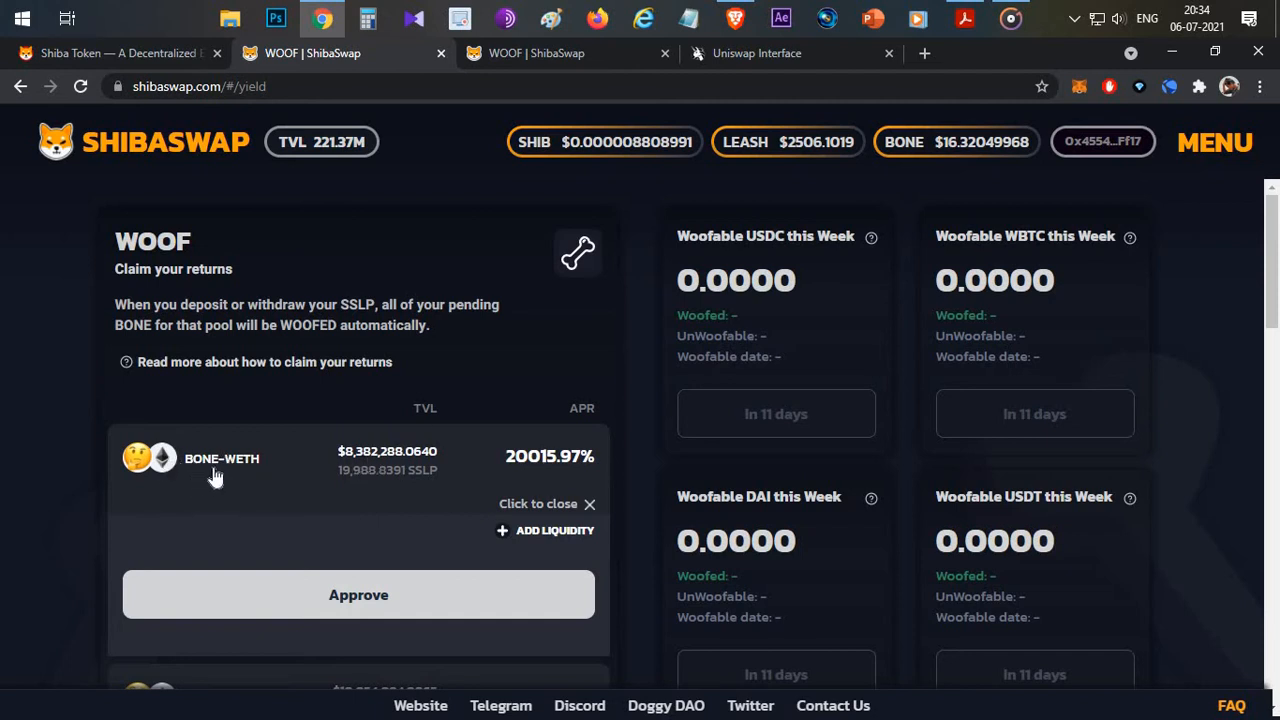
pyautogui.moveTo(336, 472)
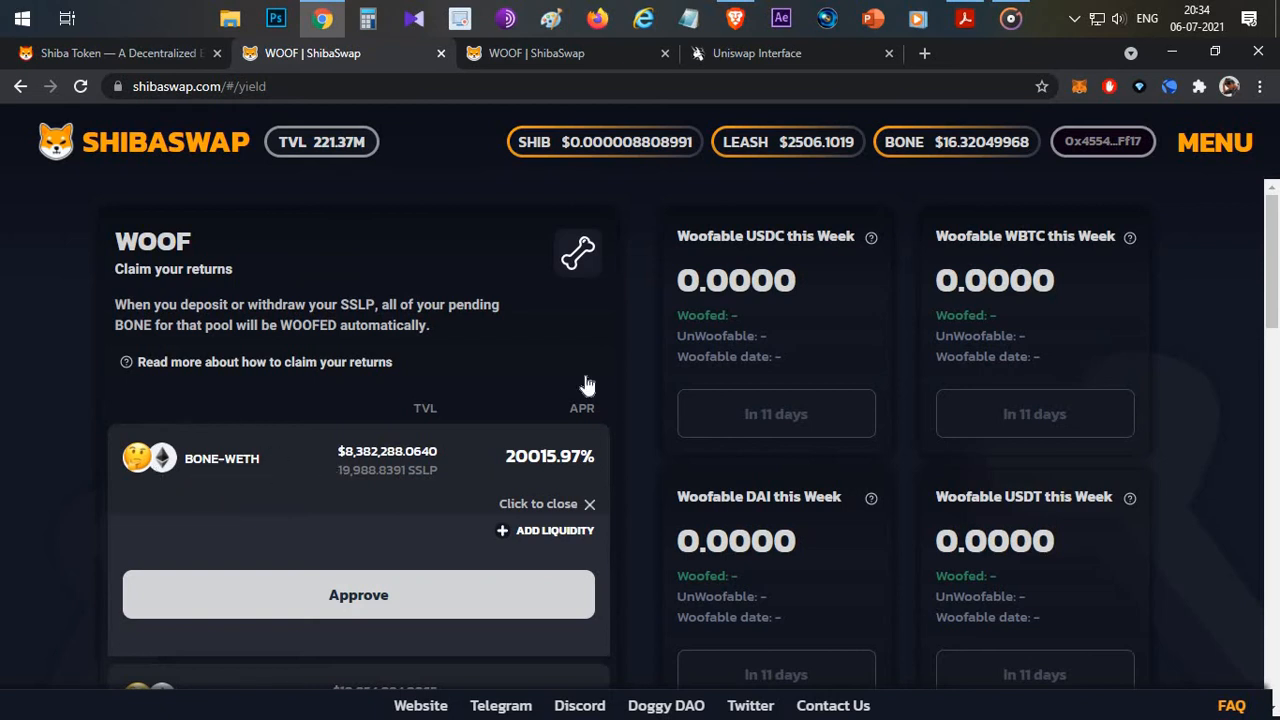
pyautogui.moveTo(976, 166)
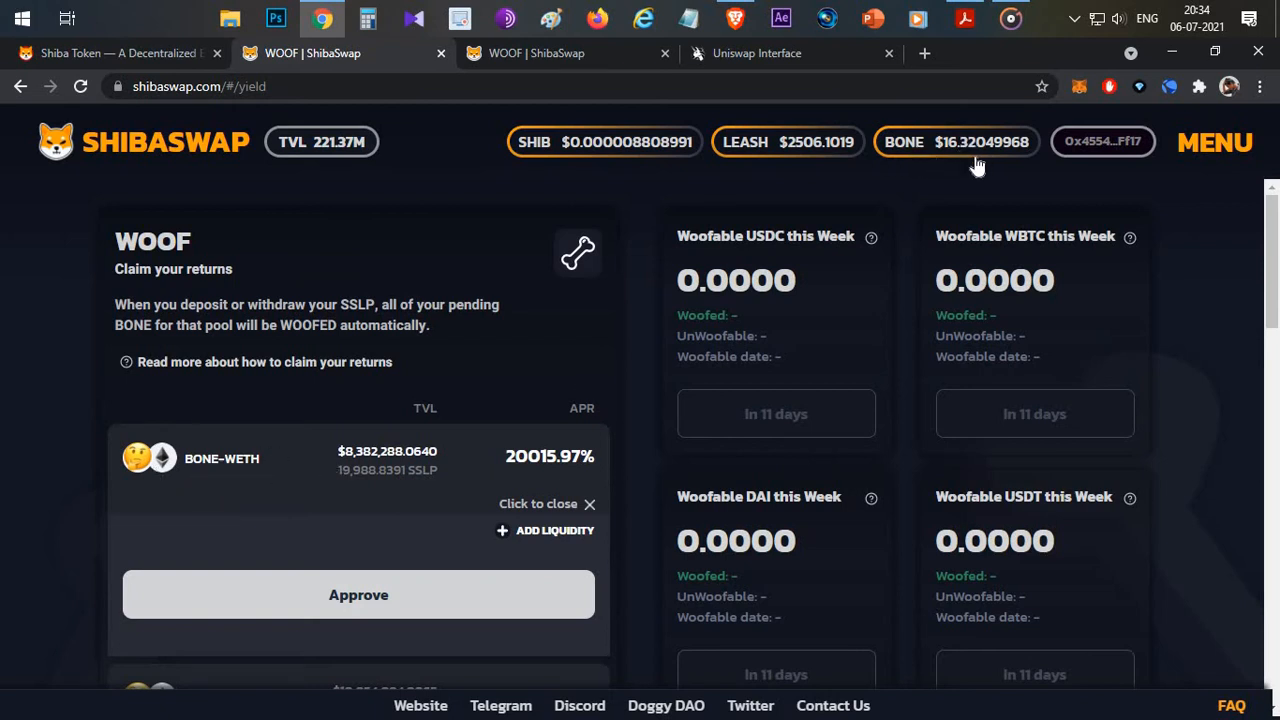
pyautogui.moveTo(968, 168)
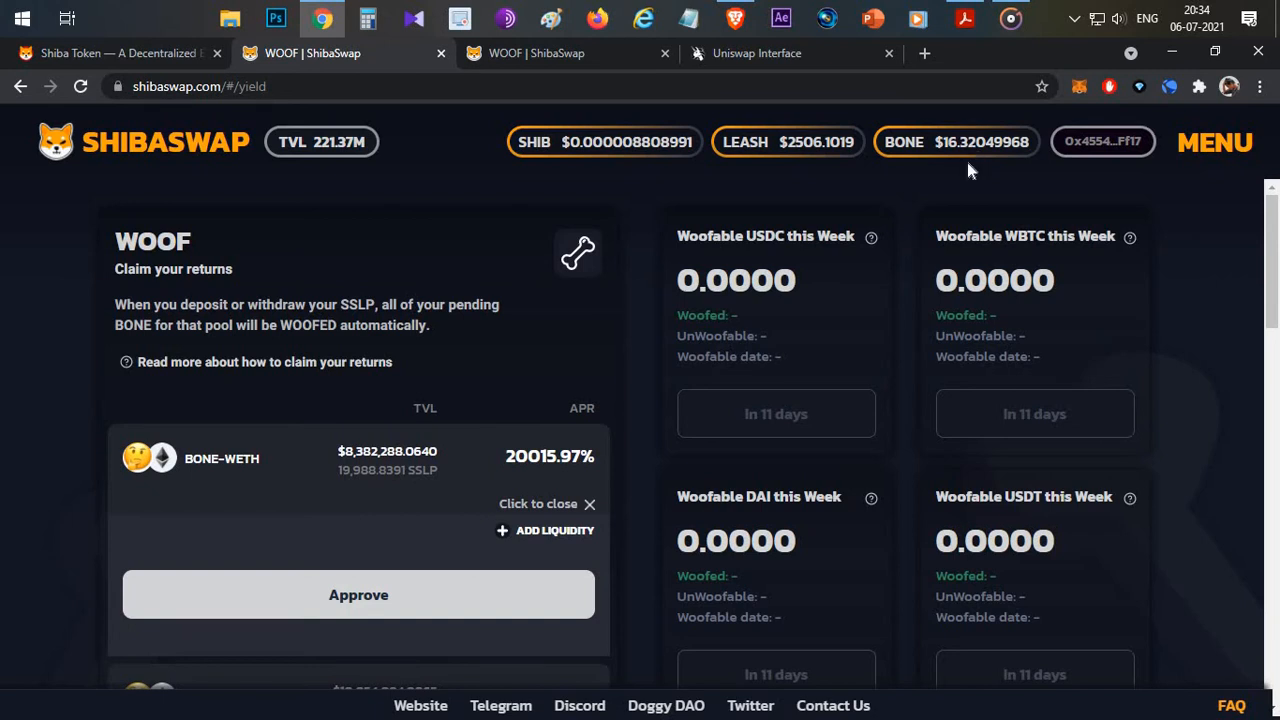
pyautogui.moveTo(976, 186)
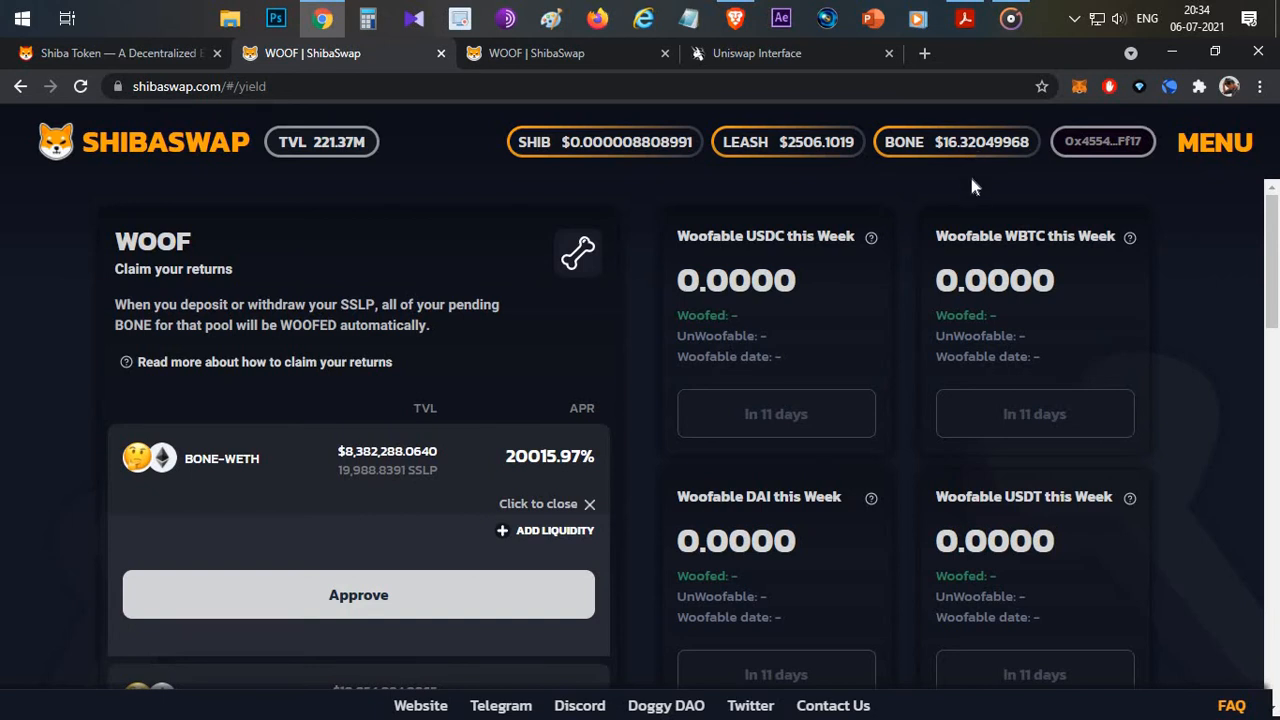
pyautogui.moveTo(958, 152)
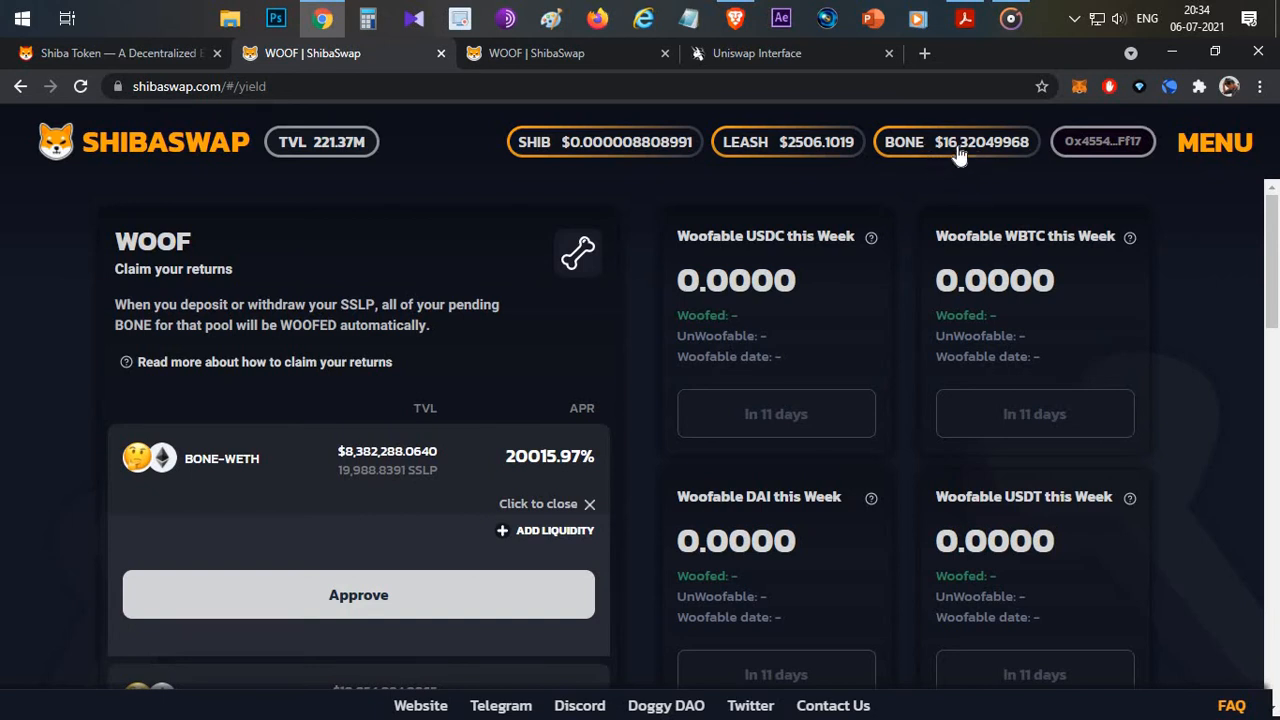
pyautogui.moveTo(548, 456)
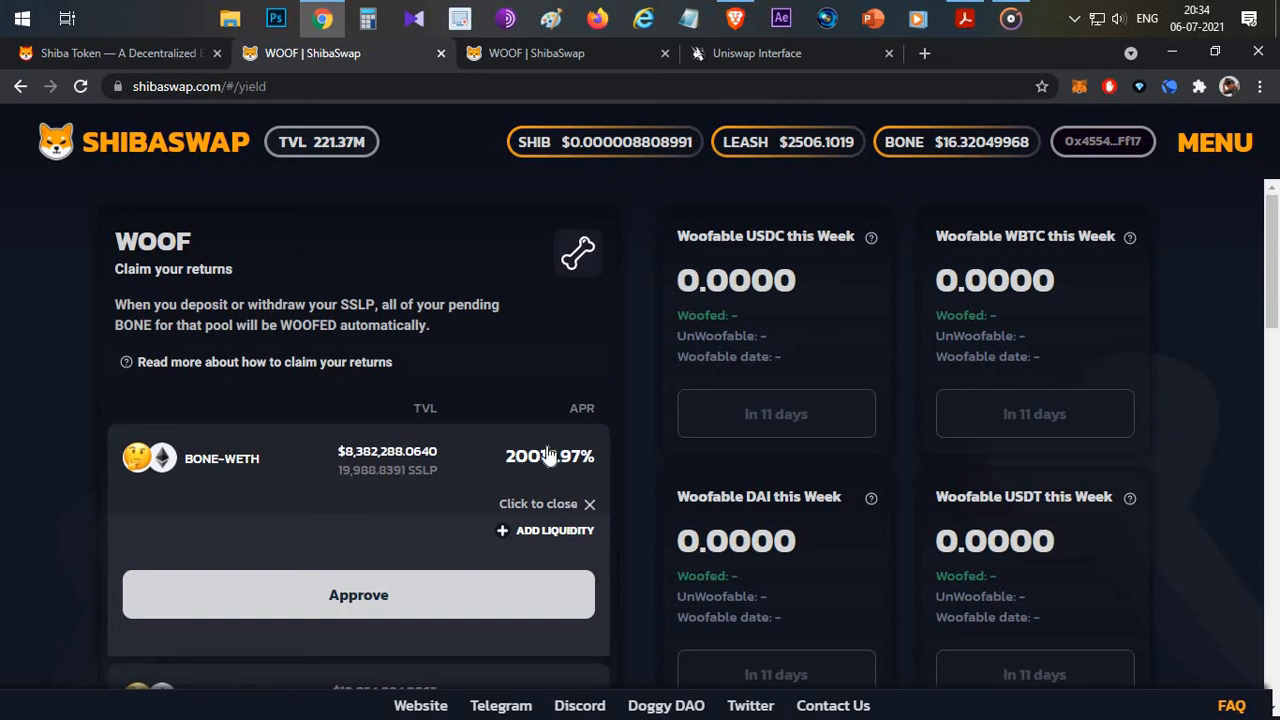
pyautogui.moveTo(560, 344)
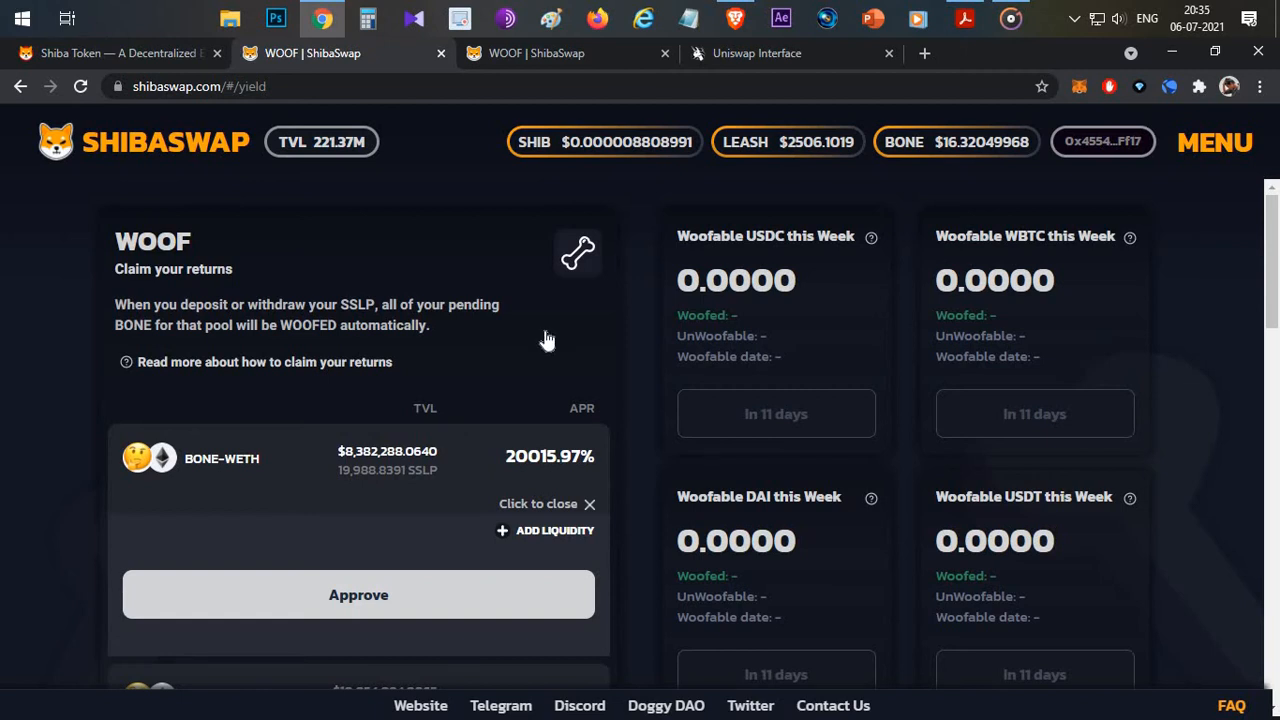
pyautogui.scroll(-3)
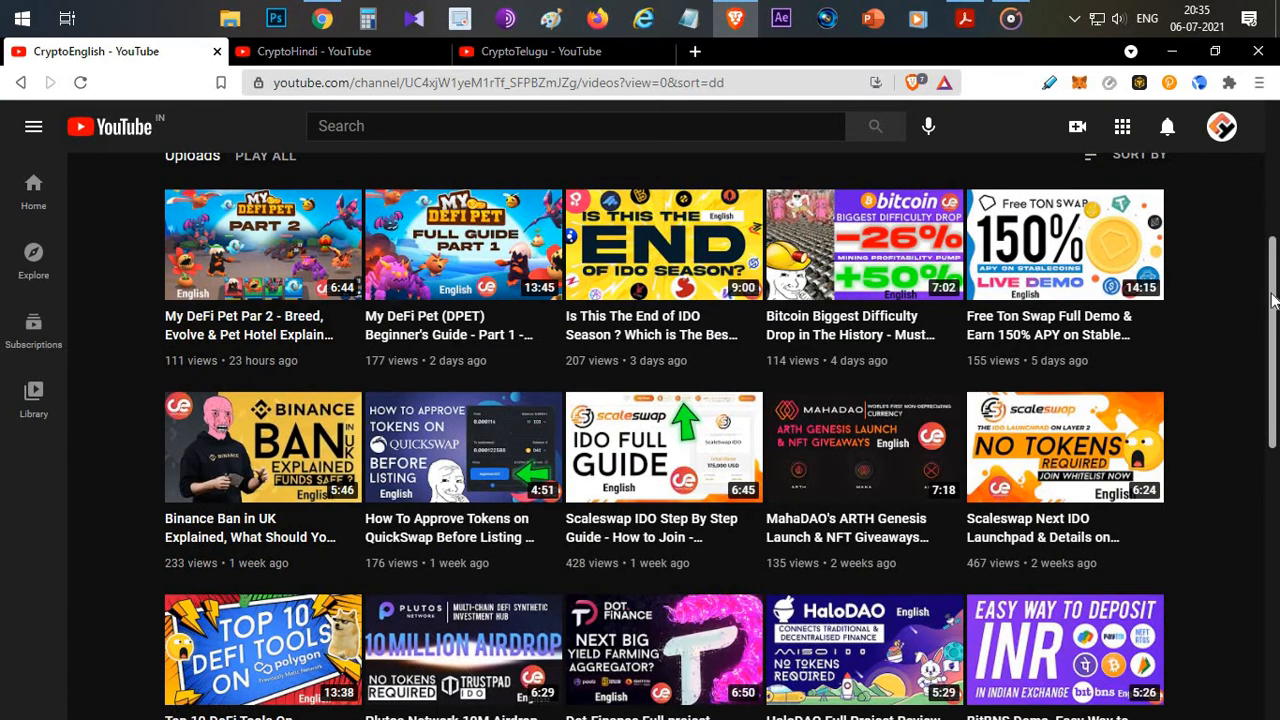
pyautogui.scroll(3)
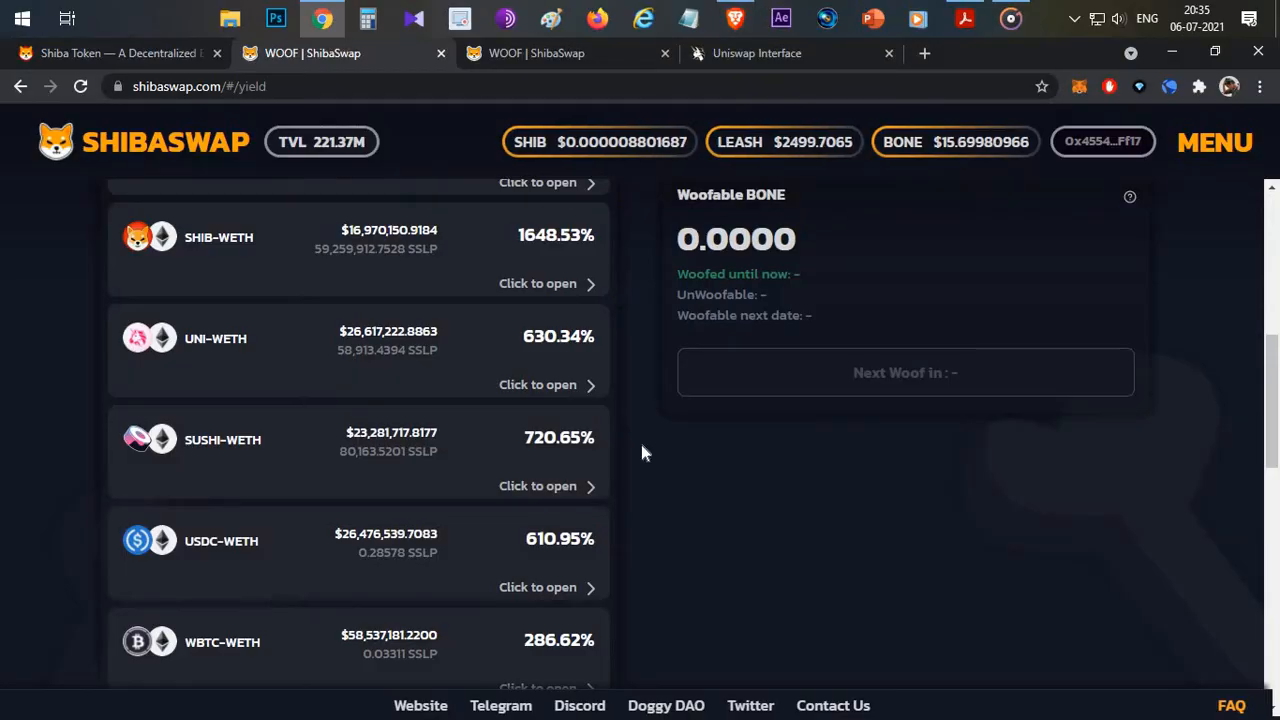
pyautogui.moveTo(668, 486)
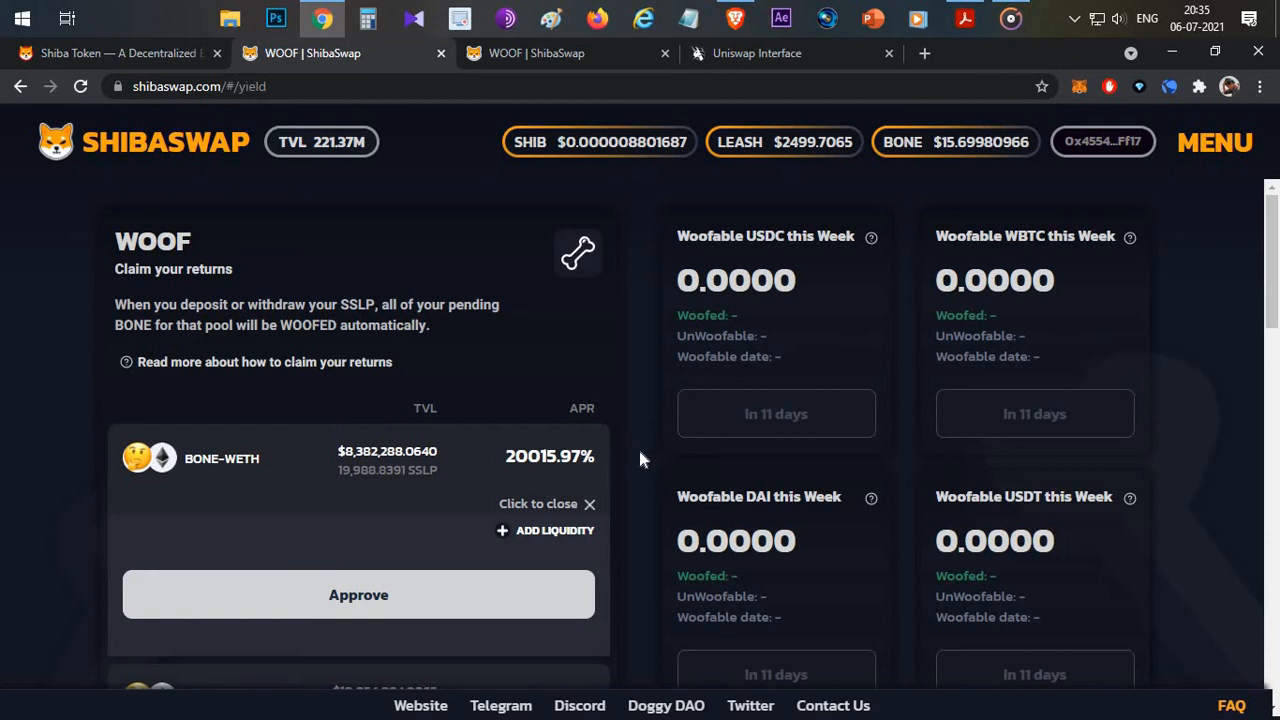
pyautogui.moveTo(462, 460)
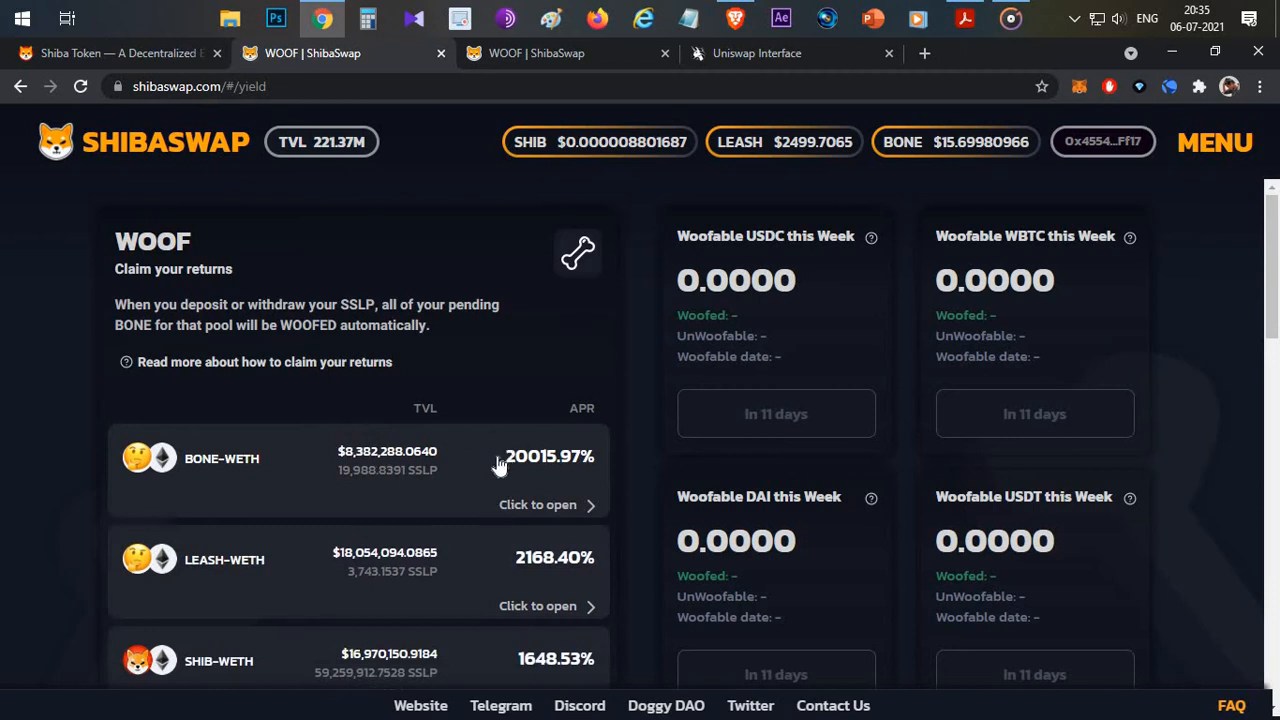
# Step: Expand BONE-WETH, review the 33%/67% claim-returns note, then dismiss it
pyautogui.click(536, 504)
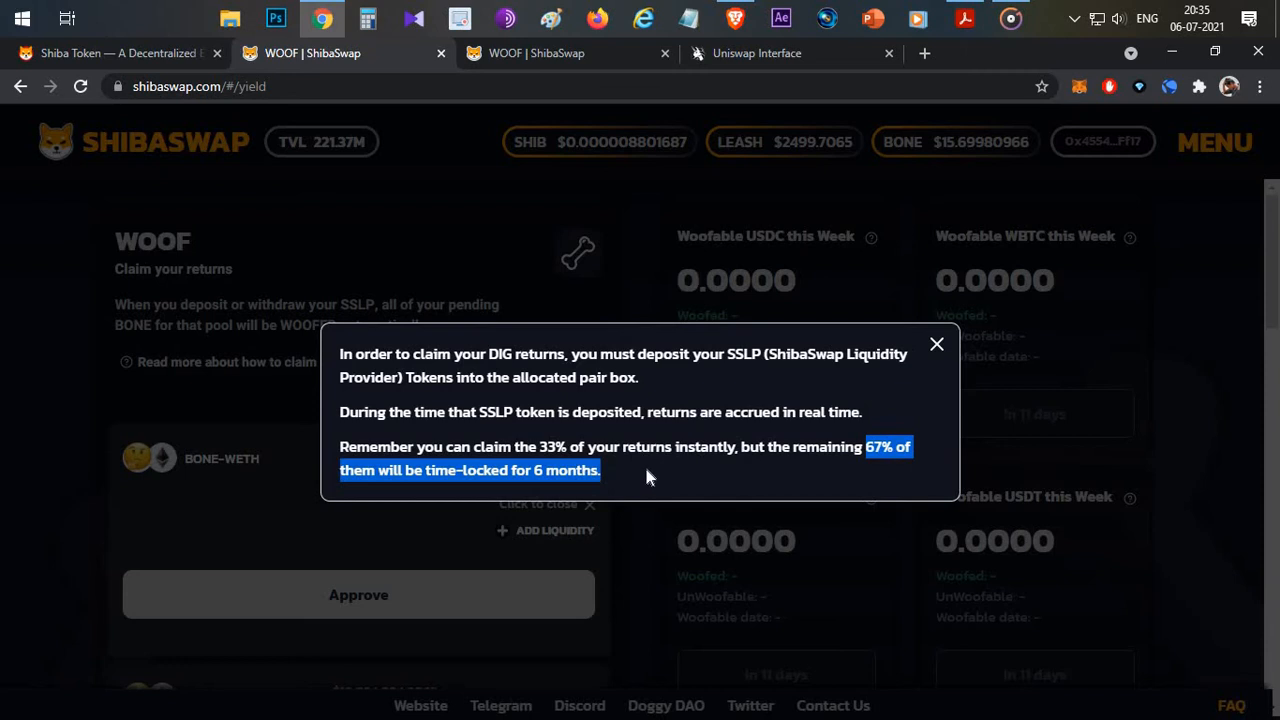
pyautogui.moveTo(648, 478)
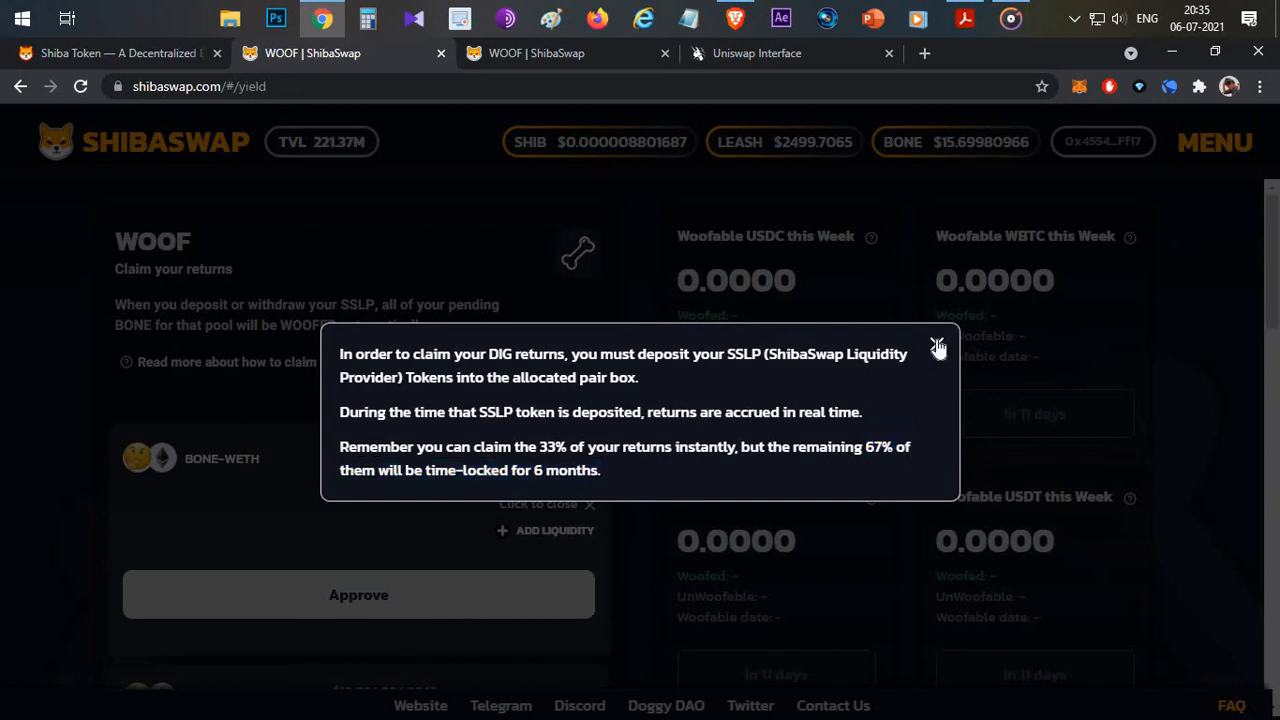
pyautogui.click(936, 348)
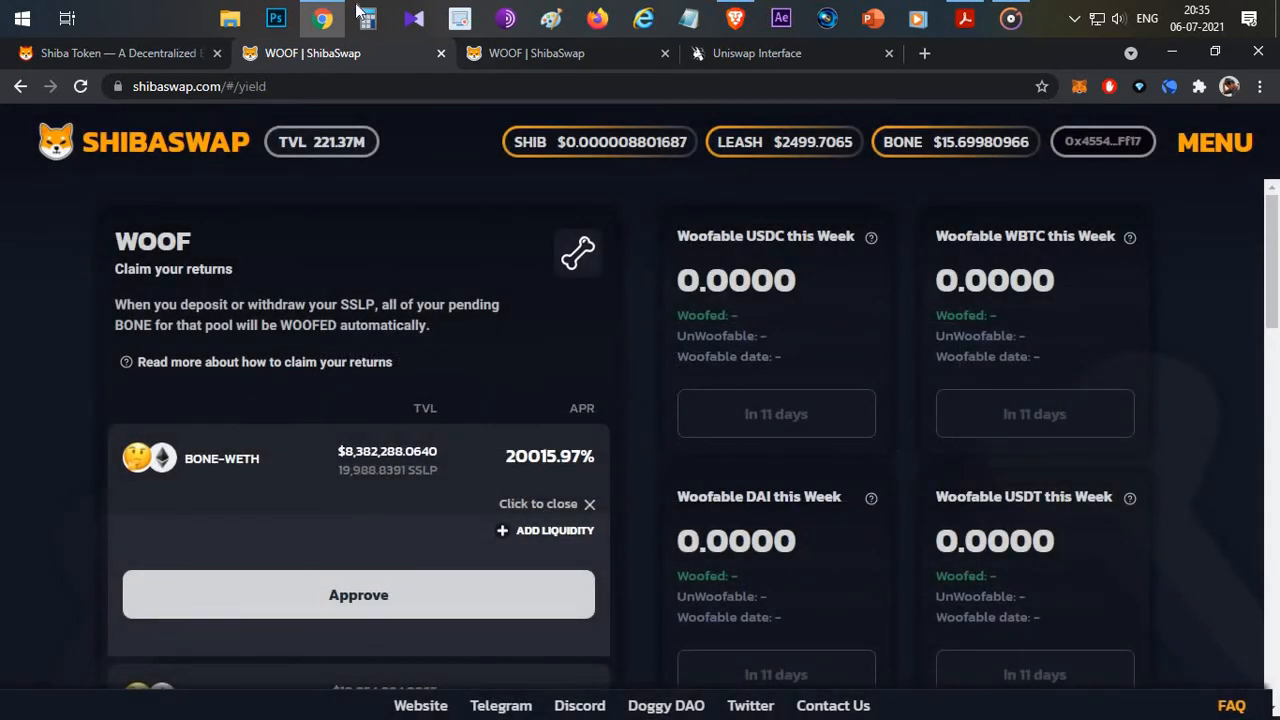
# Step: Calculate 20000 × 0.33 = 6,600 as the instantly claimable share, then close Calculator
pyautogui.click(364, 18)
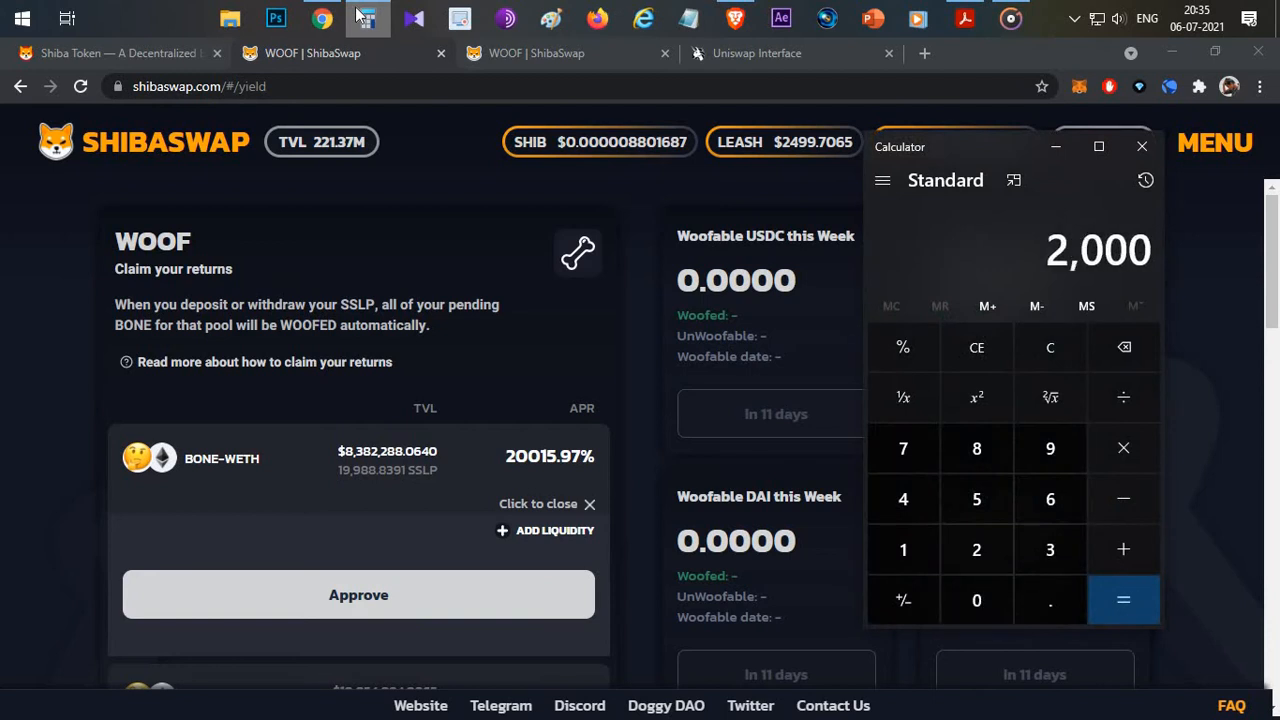
pyautogui.click(1124, 448)
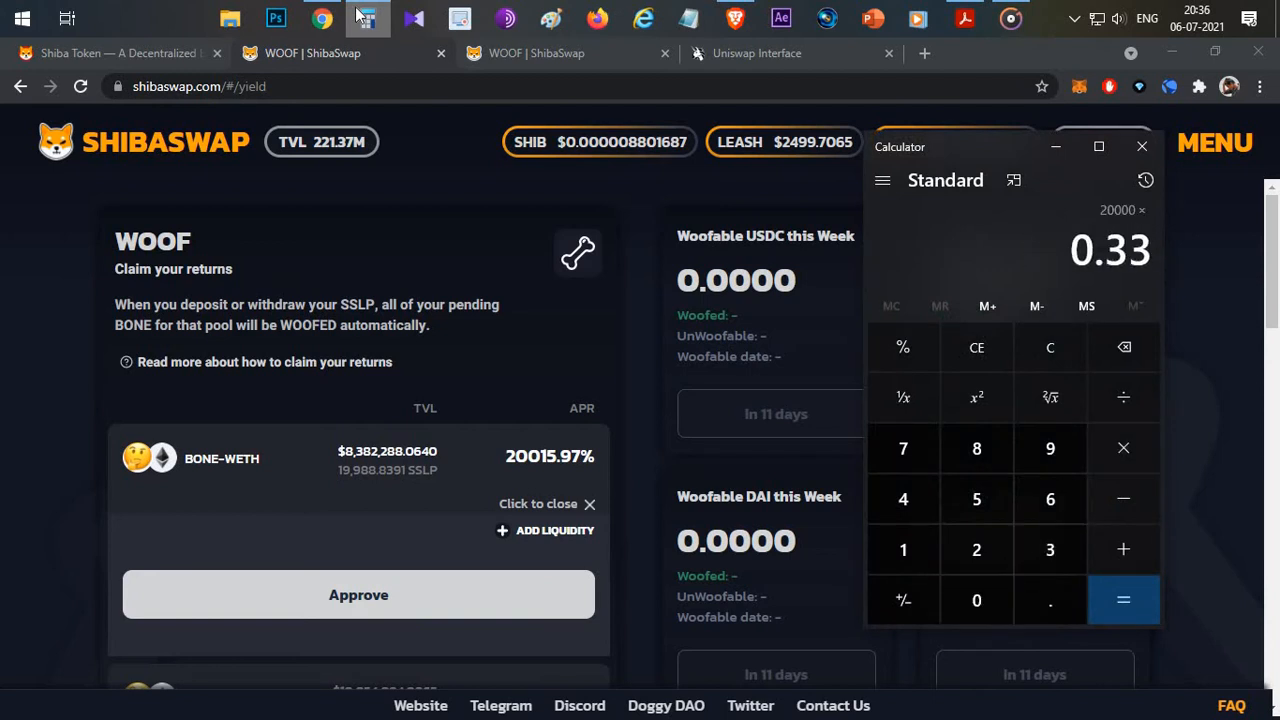
pyautogui.click(1122, 600)
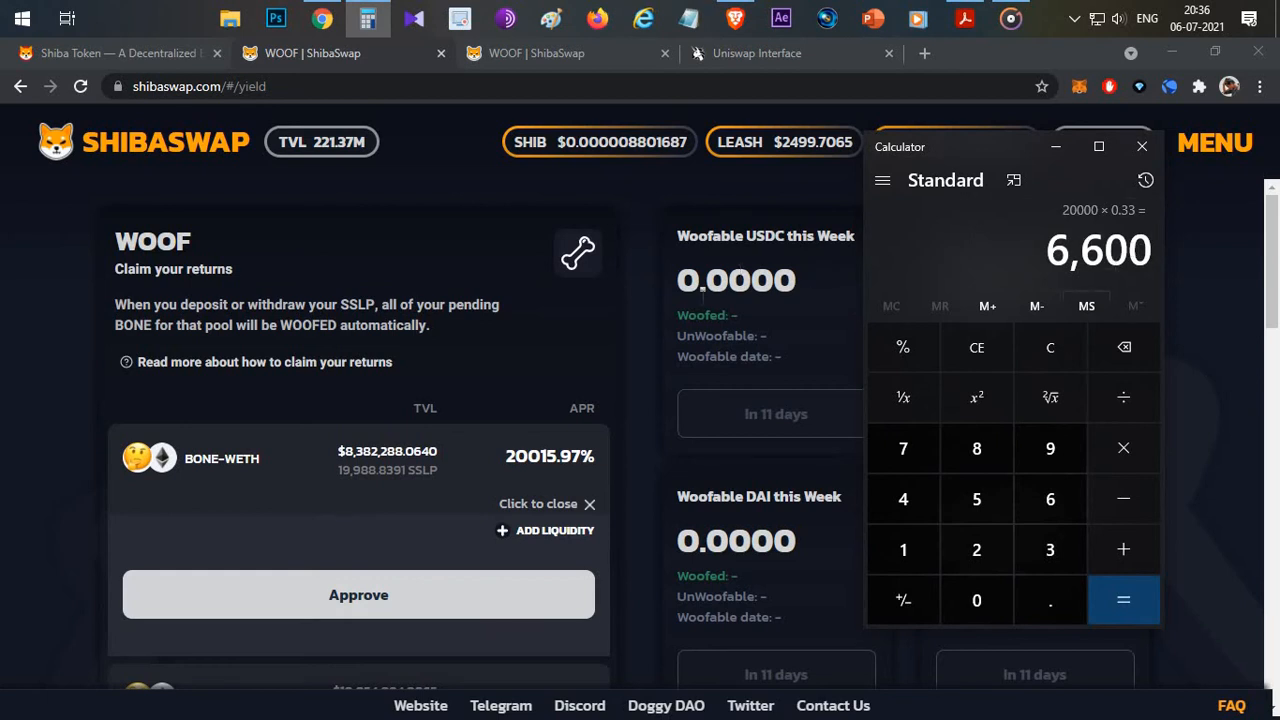
pyautogui.click(1140, 146)
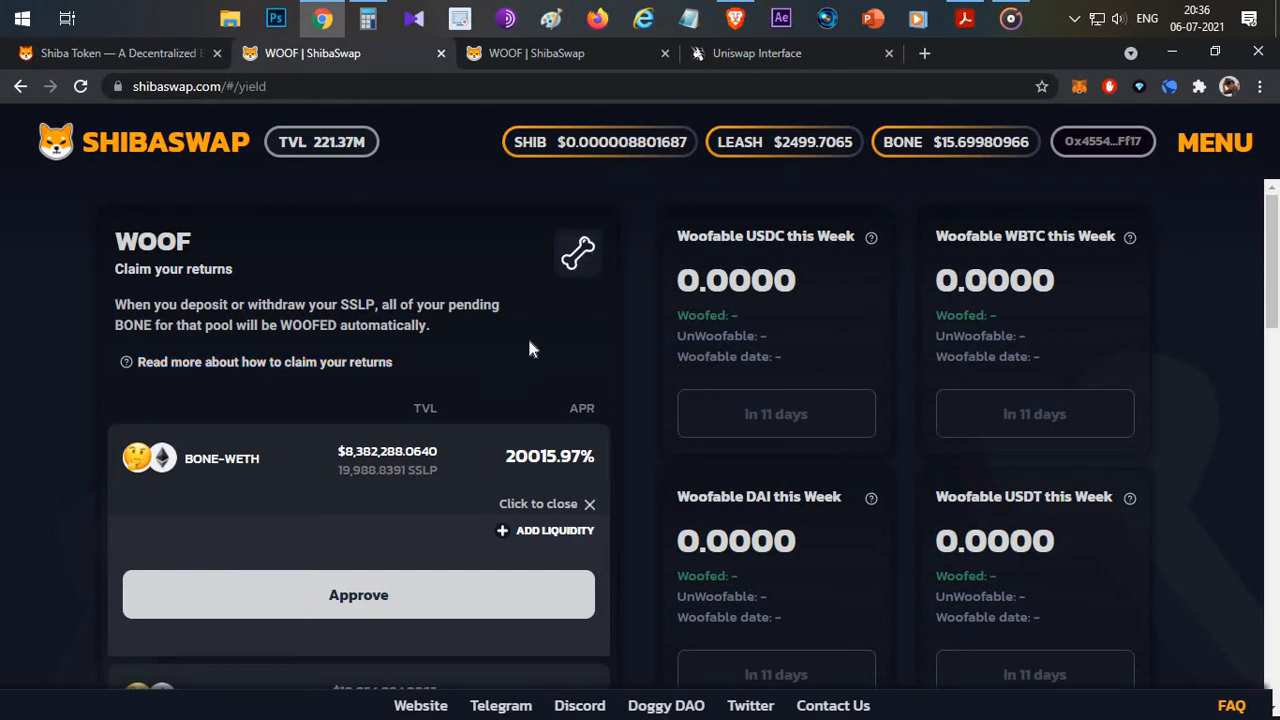
pyautogui.moveTo(500, 280)
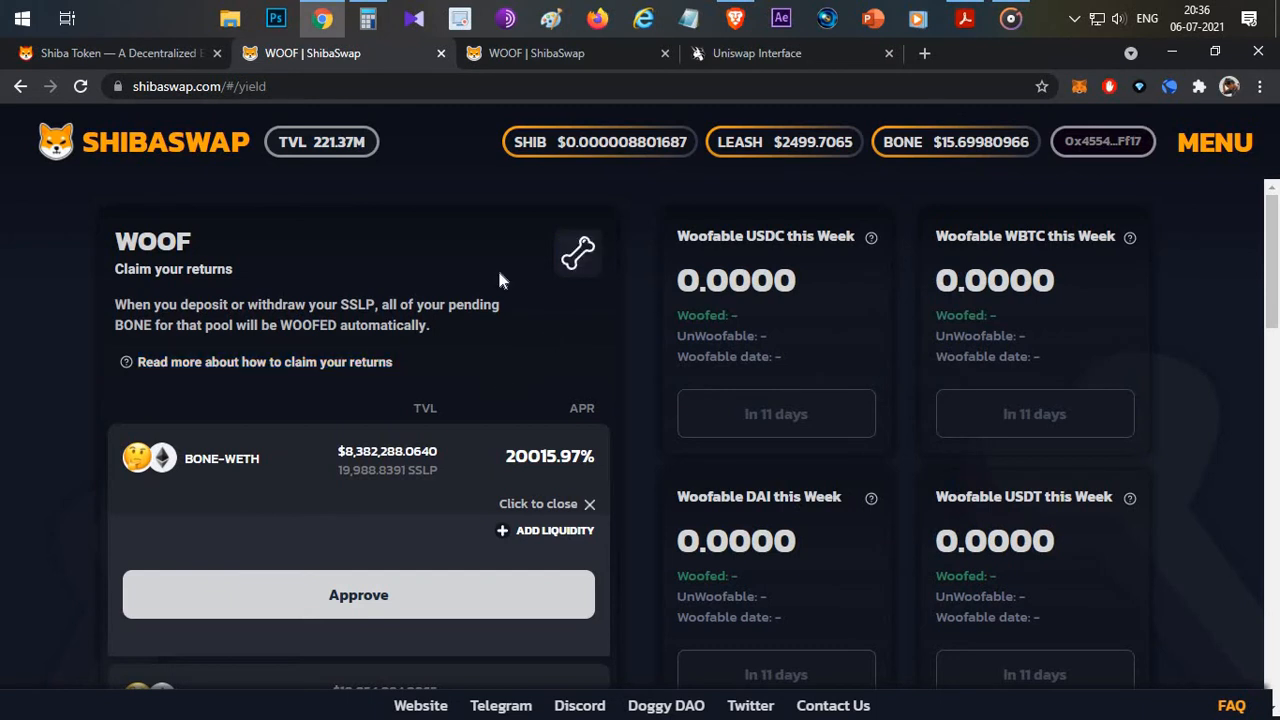
pyautogui.moveTo(624, 360)
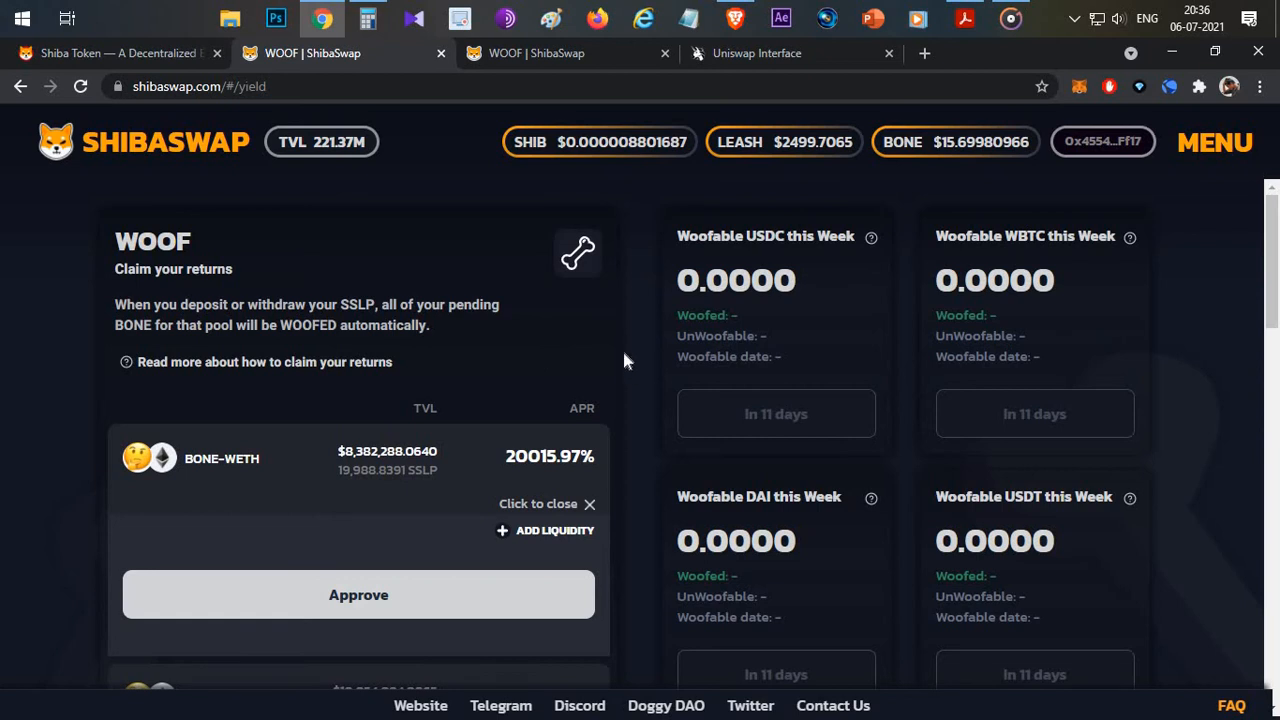
pyautogui.moveTo(530, 340)
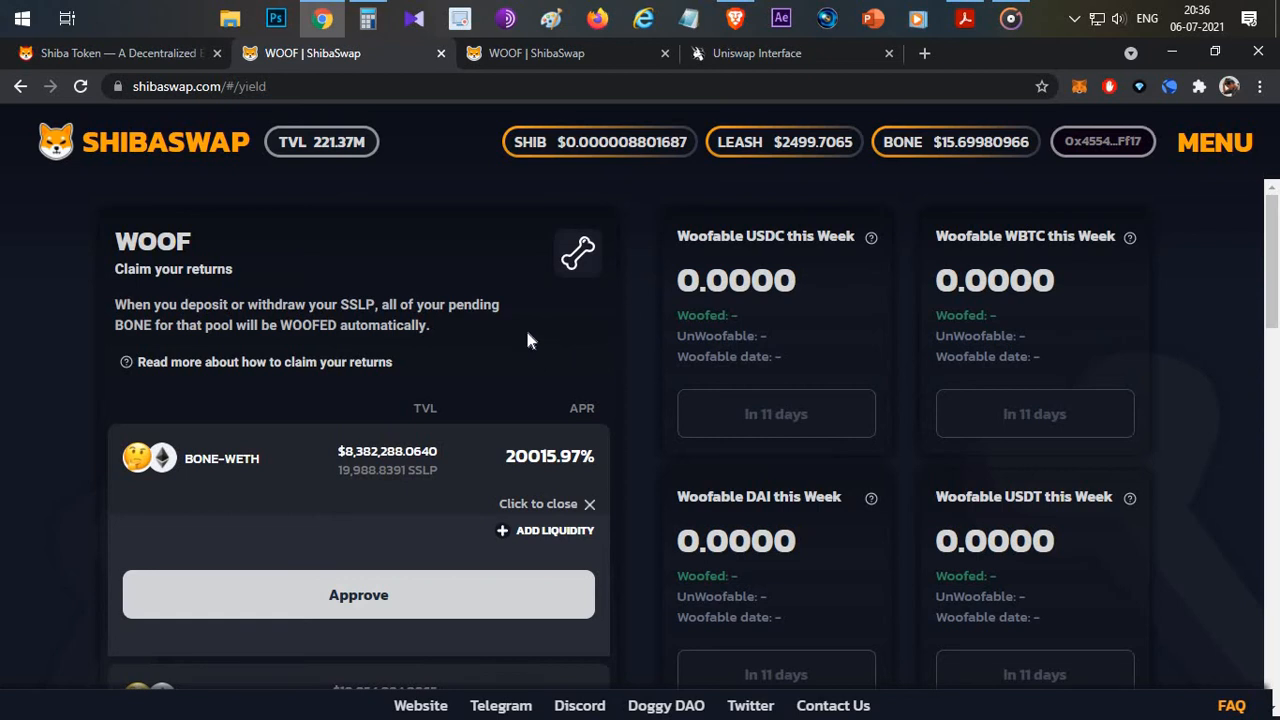
pyautogui.moveTo(952, 150)
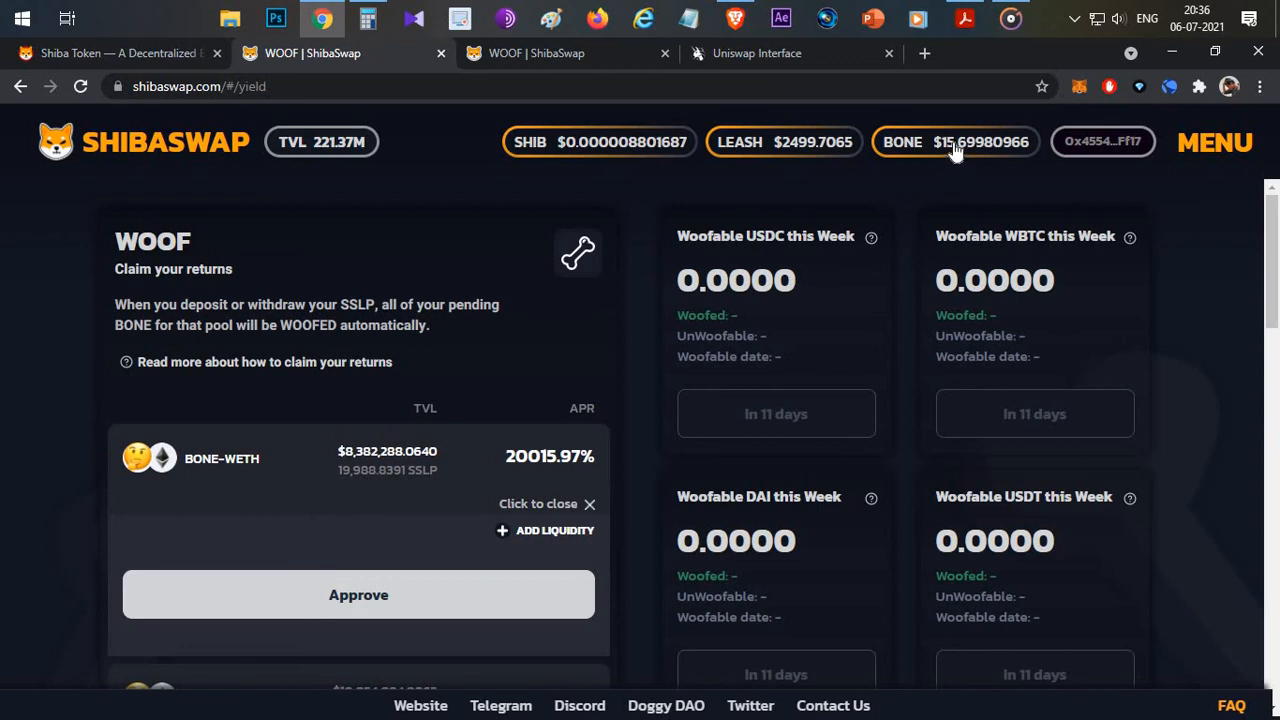
pyautogui.moveTo(520, 350)
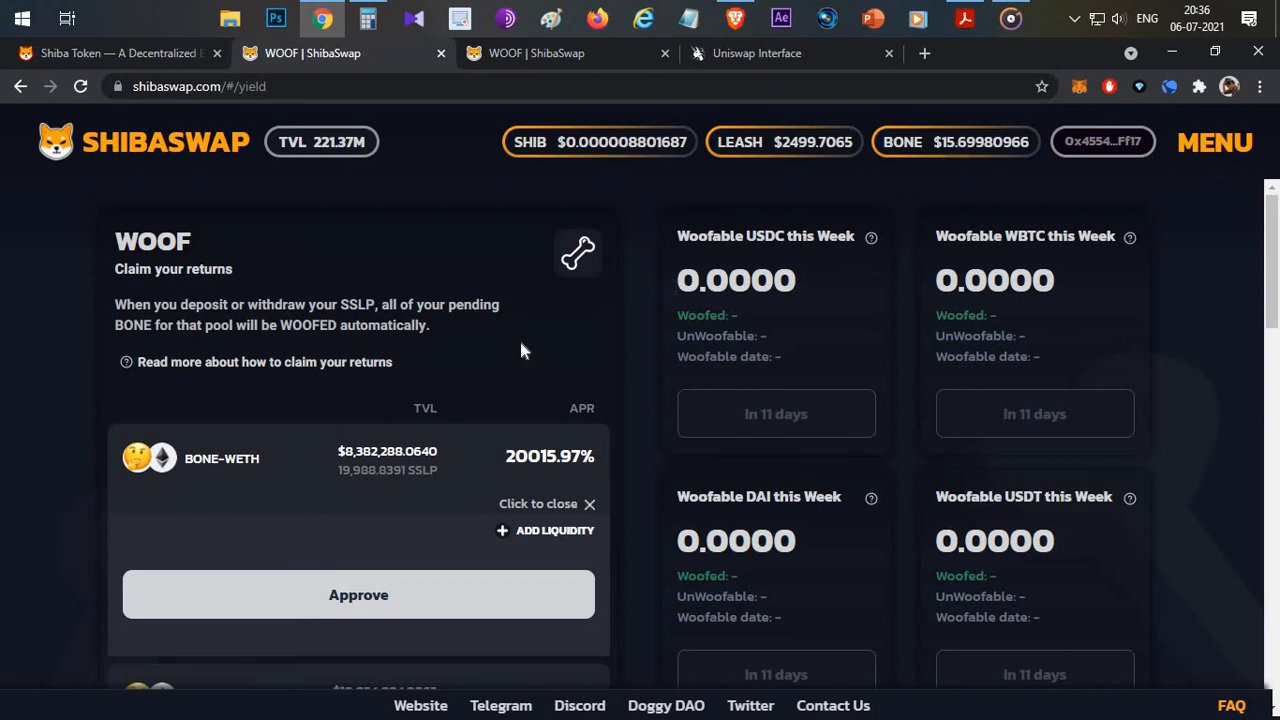
pyautogui.moveTo(544, 312)
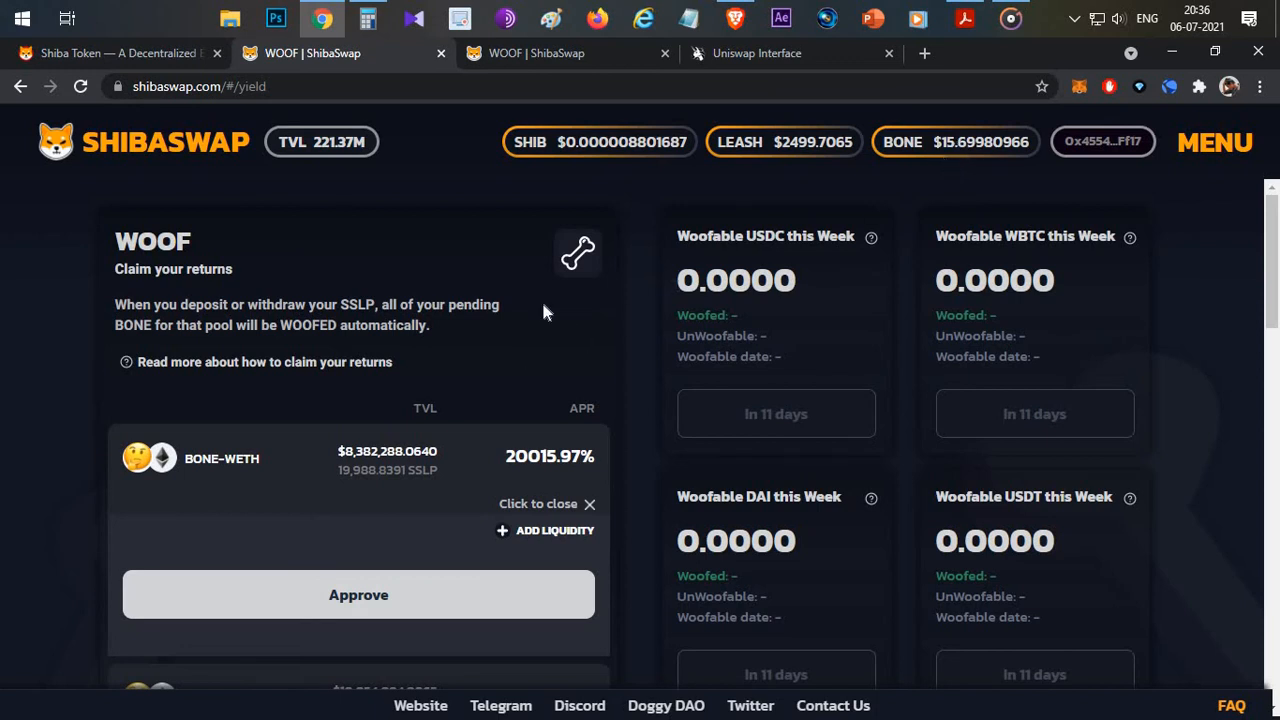
pyautogui.moveTo(560, 334)
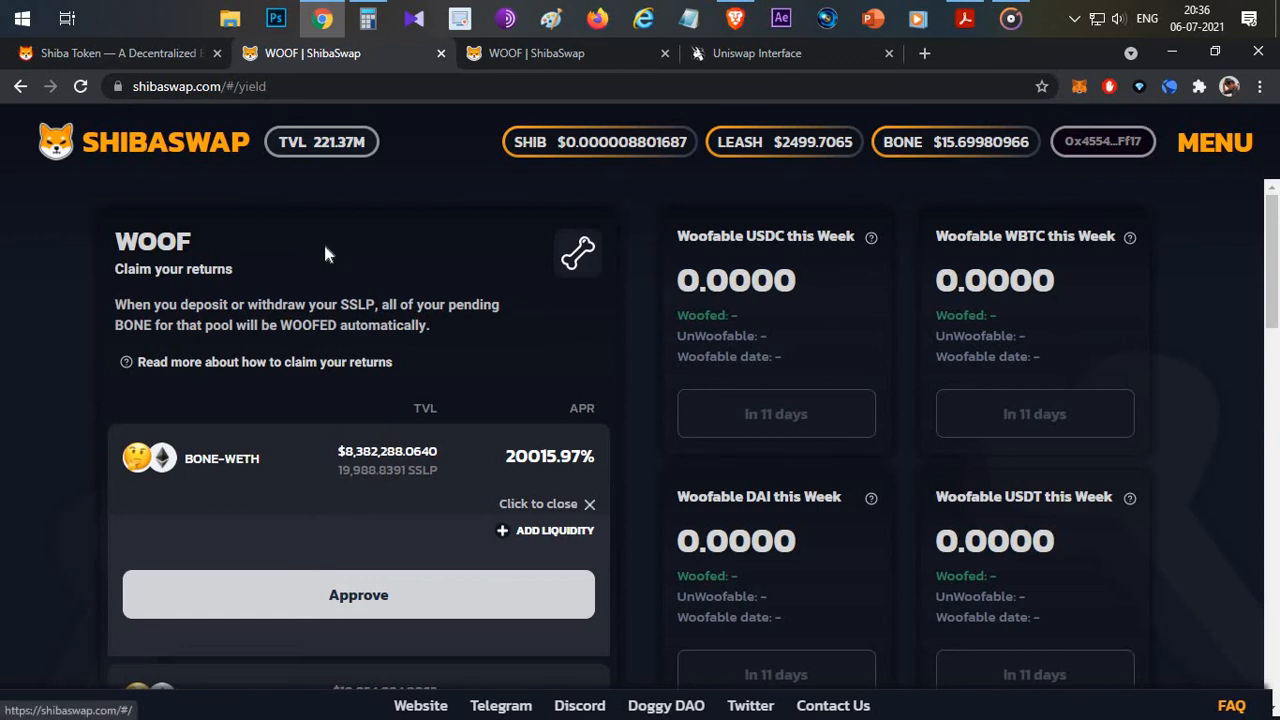
# Step: Return to the home dashboard via the SHIBASWAP logo to review the Fetch card
pyautogui.click(144, 140)
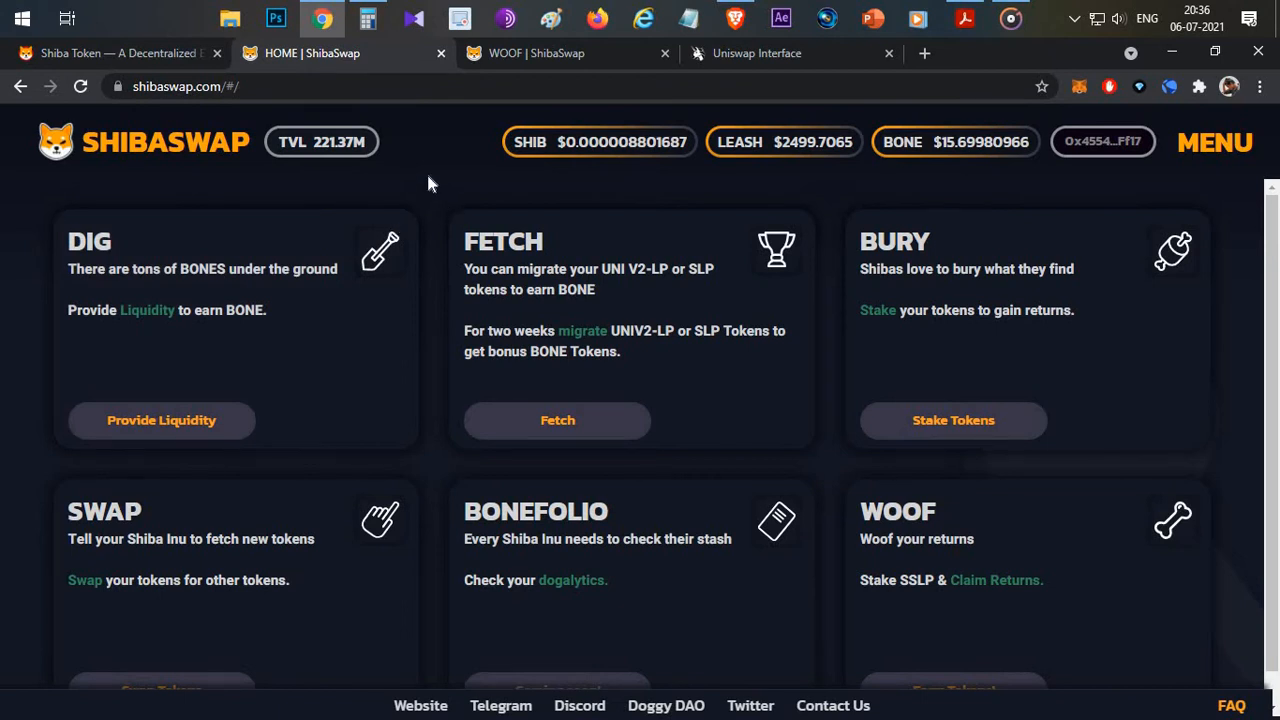
pyautogui.moveTo(630, 330)
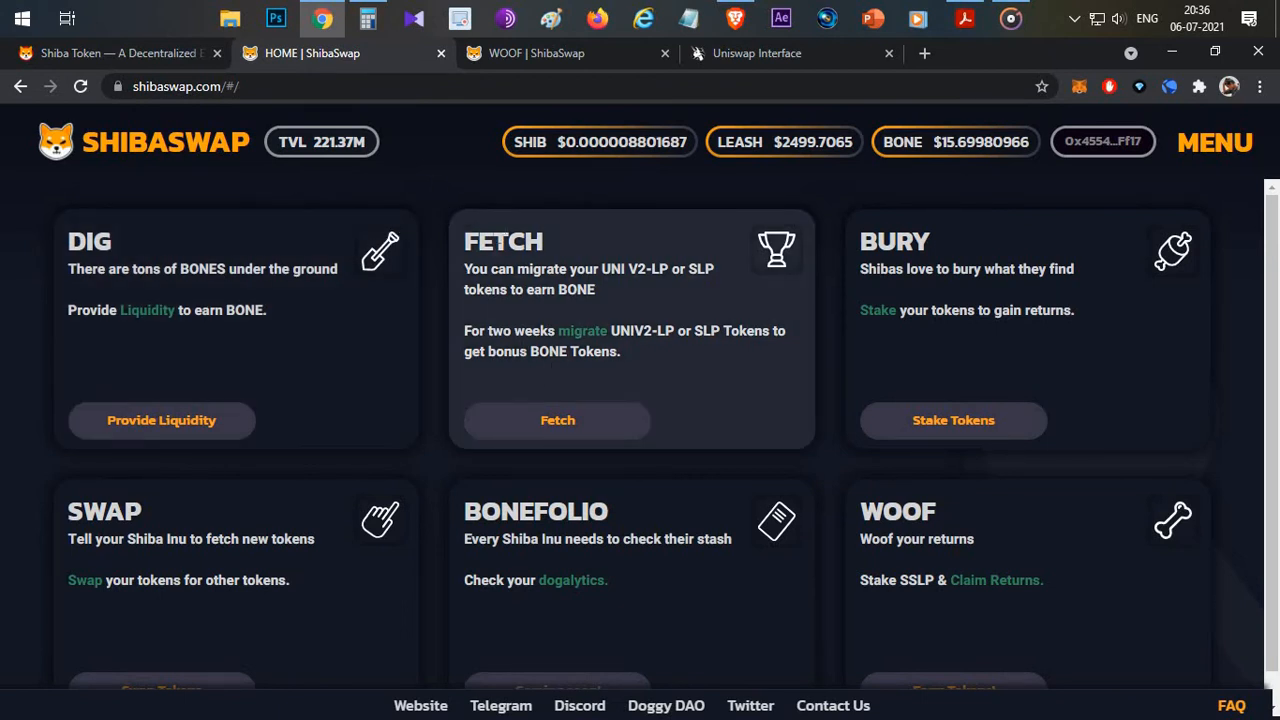
pyautogui.moveTo(648, 296)
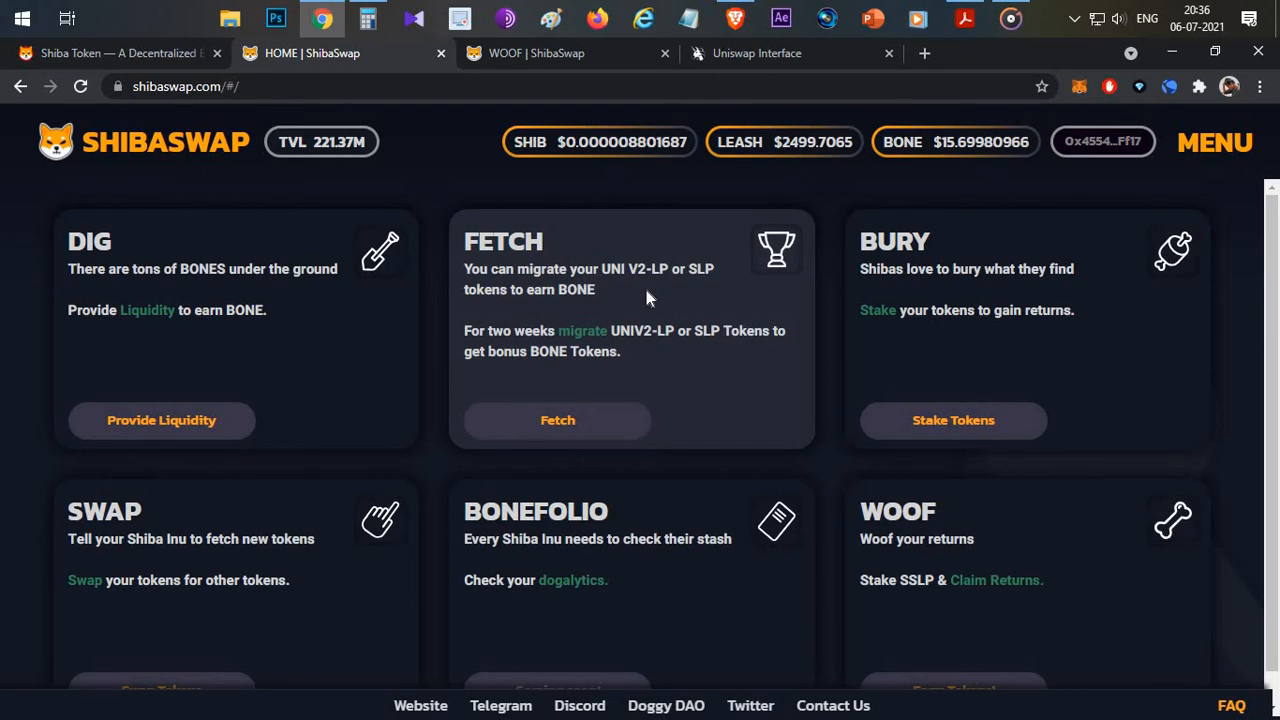
pyautogui.moveTo(672, 376)
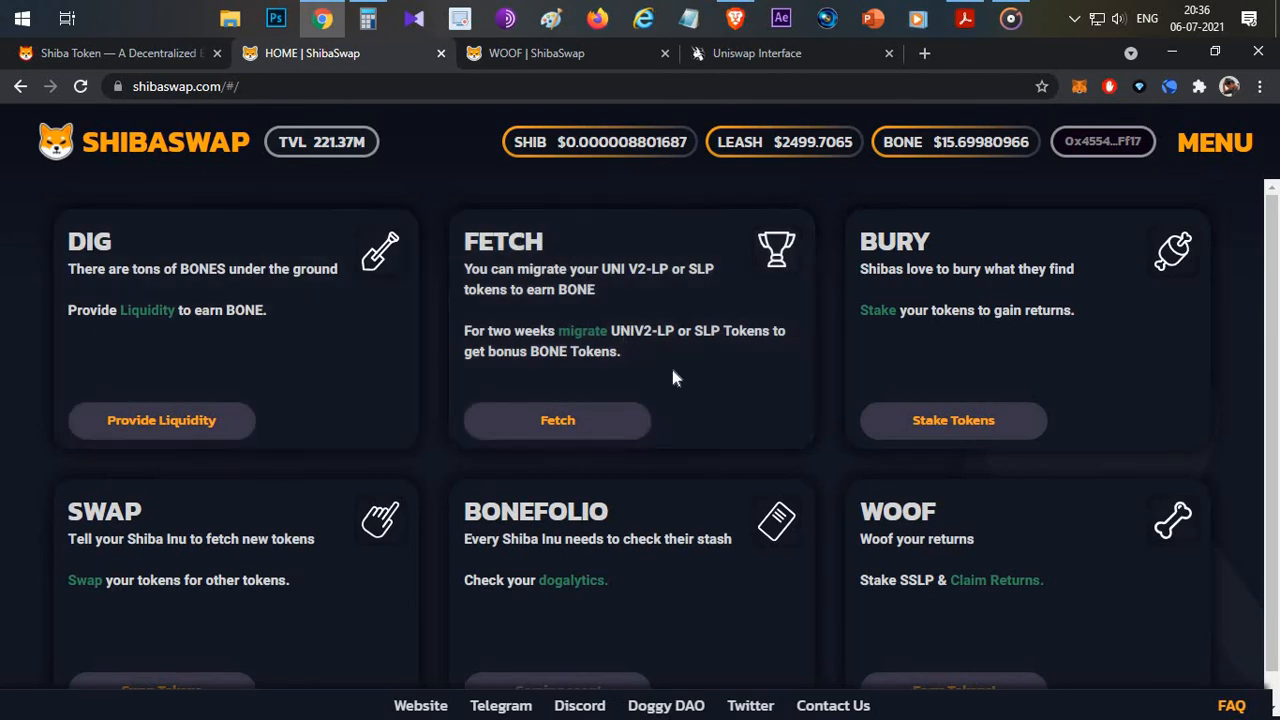
pyautogui.moveTo(648, 308)
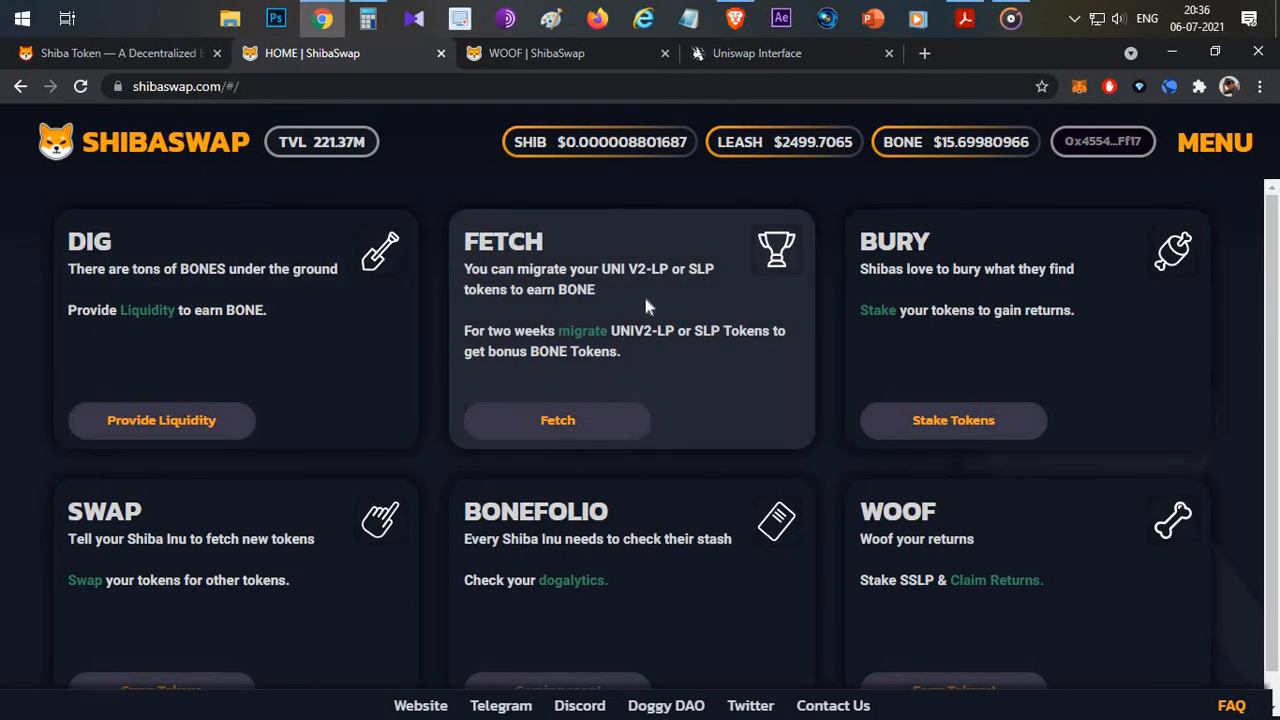
pyautogui.moveTo(632, 292)
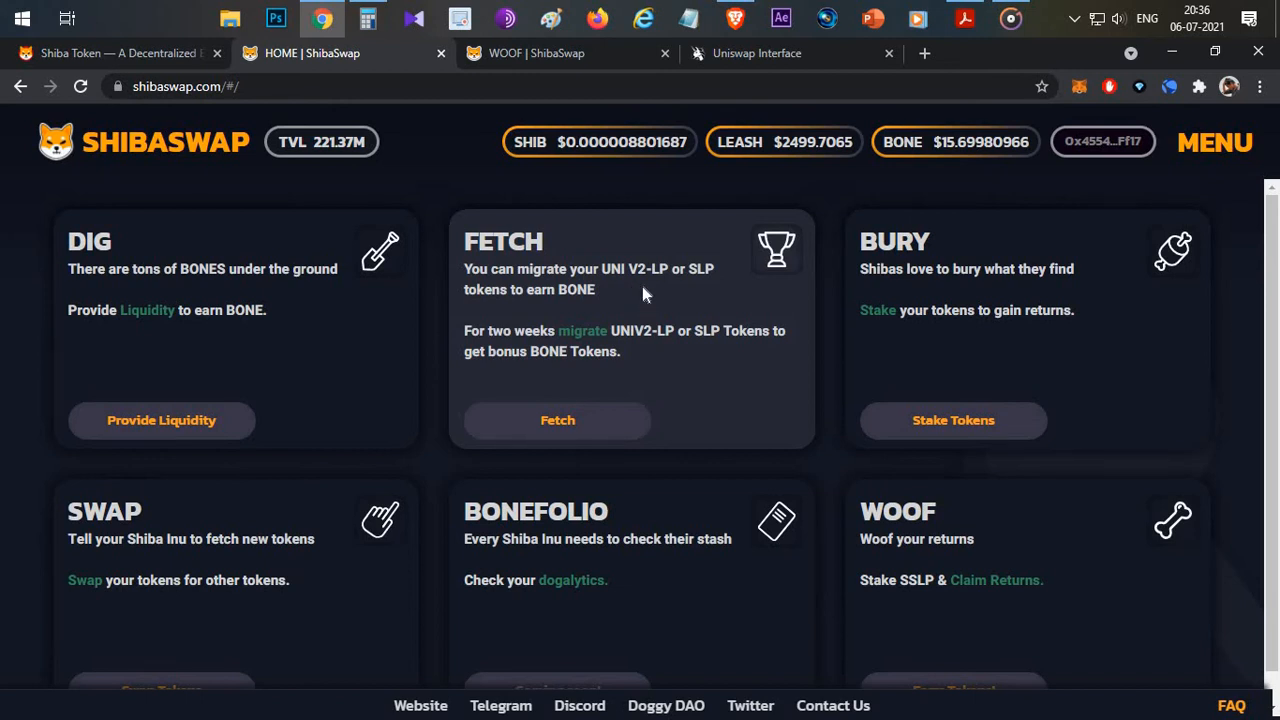
pyautogui.moveTo(838, 292)
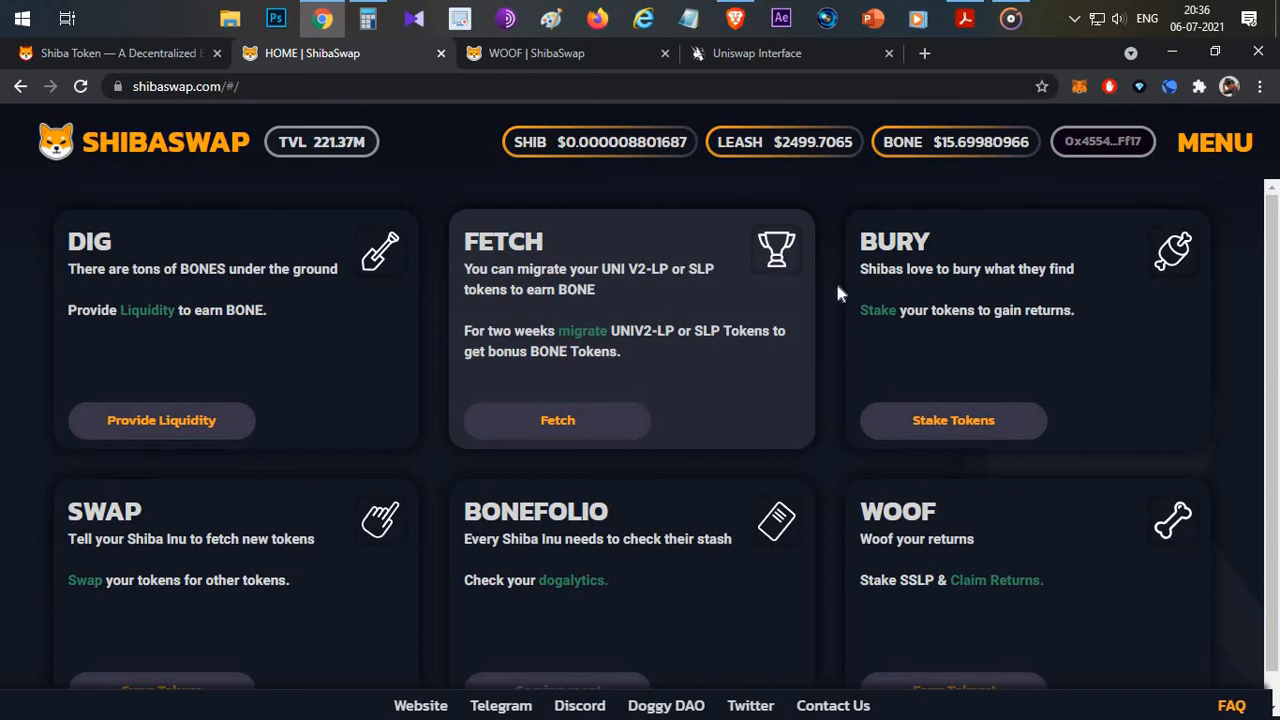
pyautogui.moveTo(1060, 448)
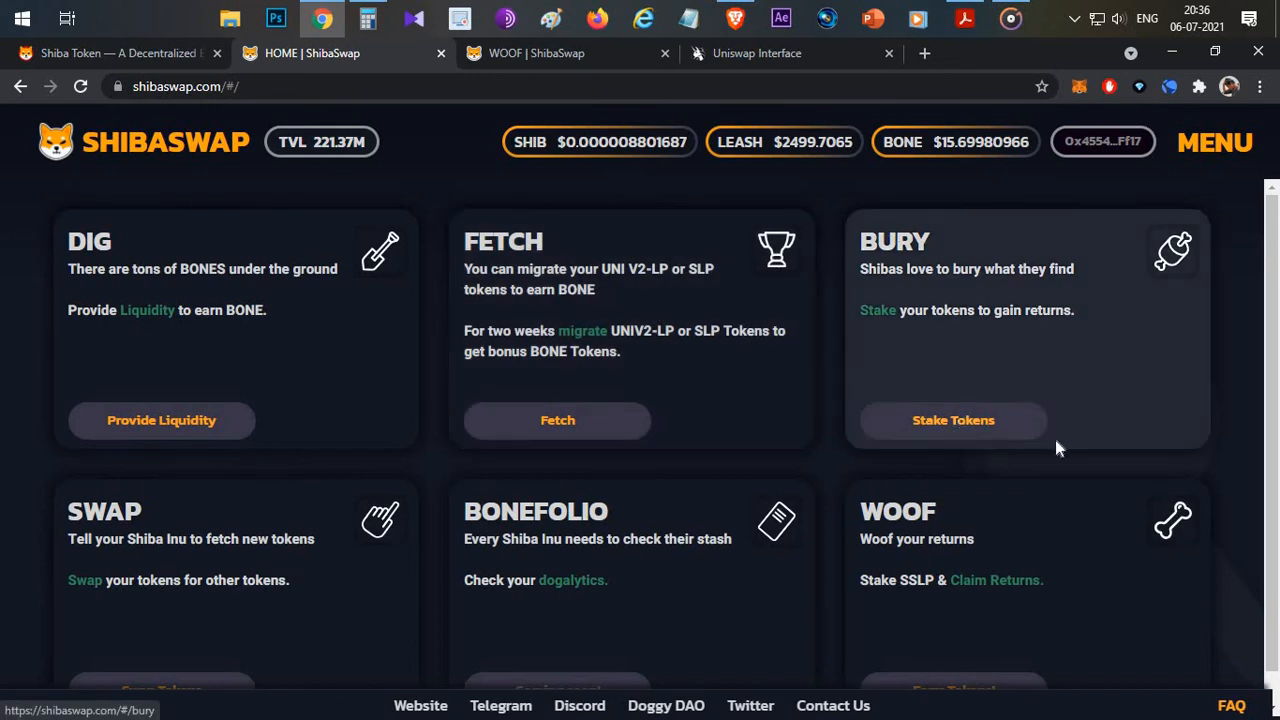
# Step: Go to Stake Tokens on the Bury card, showing Shib, Leash and Bone with APY coming soon
pyautogui.click(952, 420)
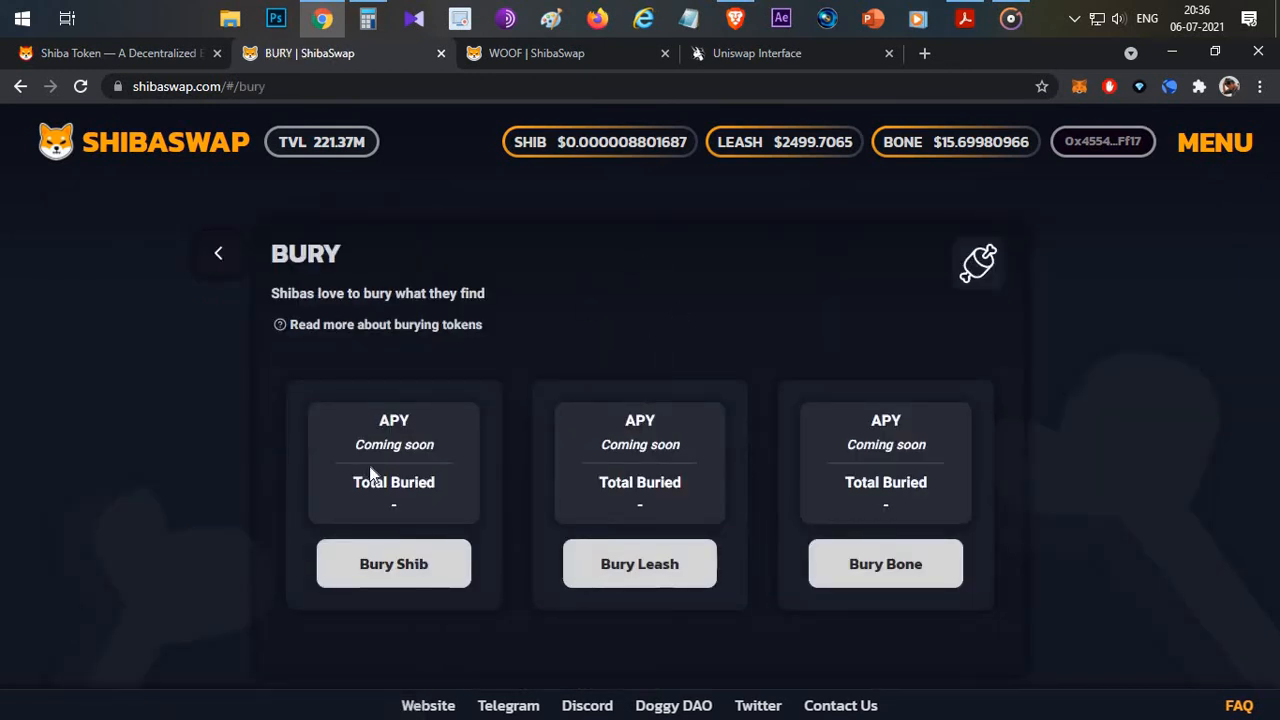
pyautogui.moveTo(744, 236)
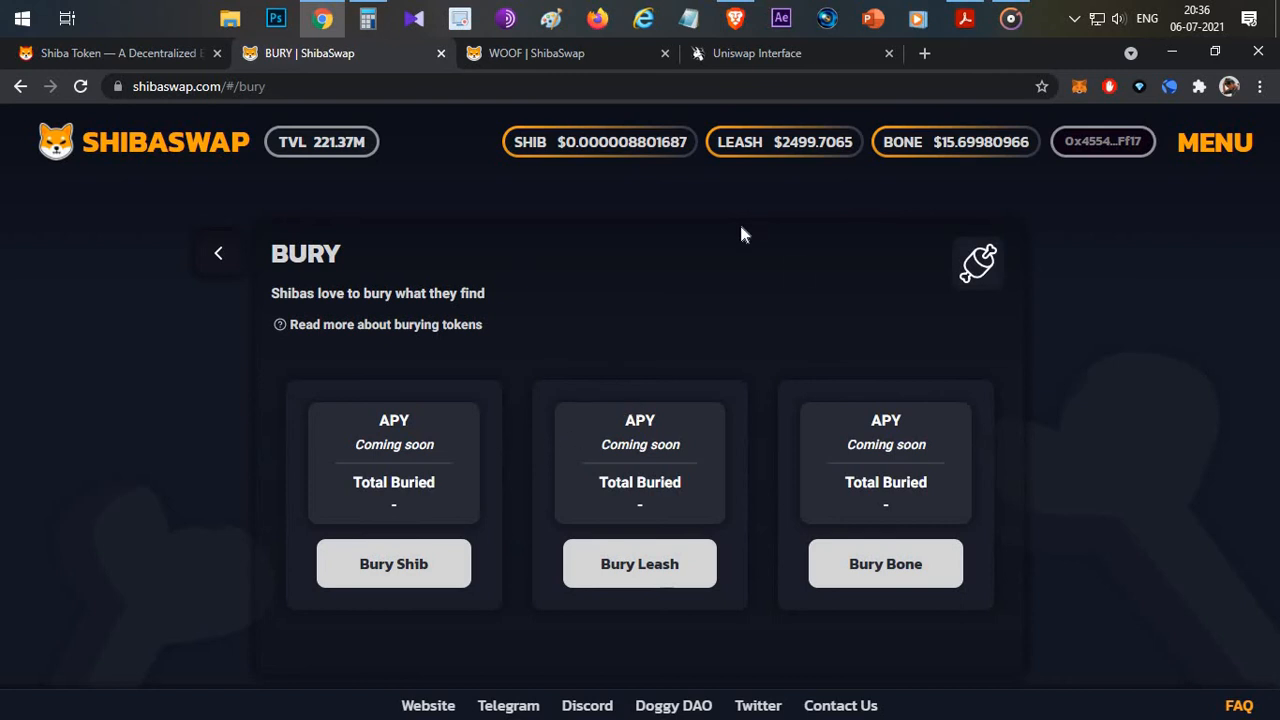
pyautogui.moveTo(658, 316)
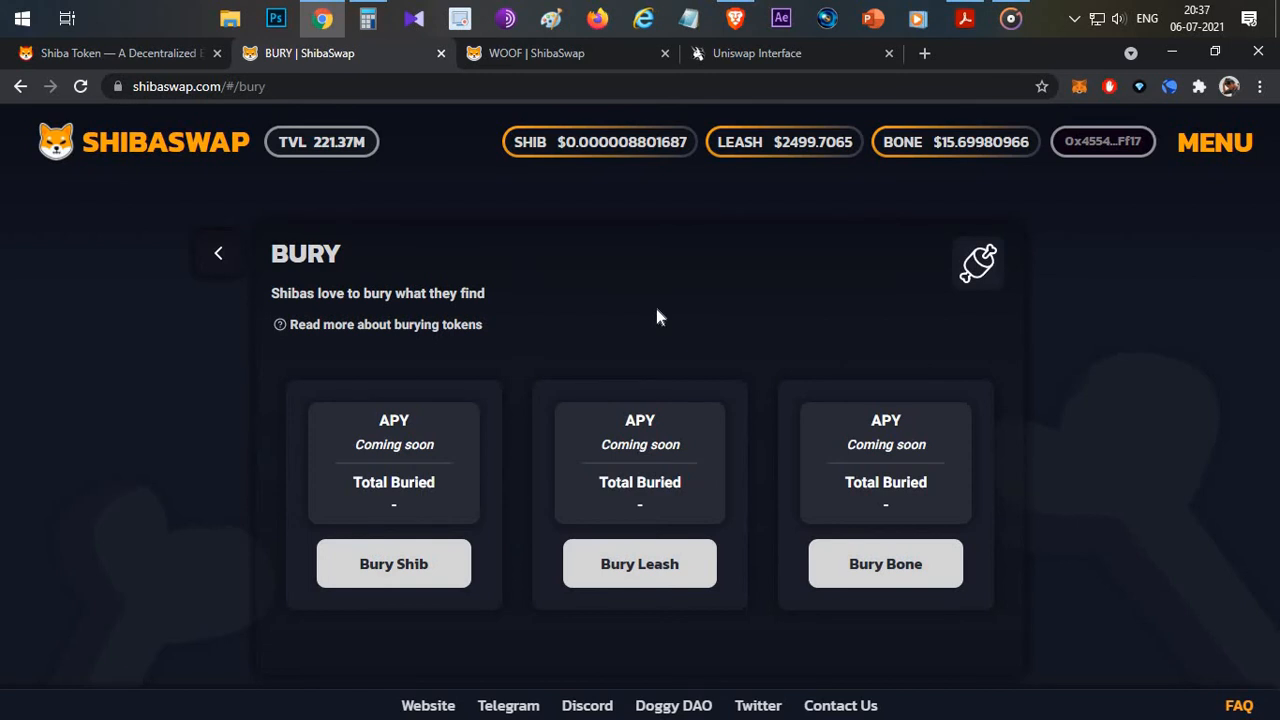
pyautogui.moveTo(390, 374)
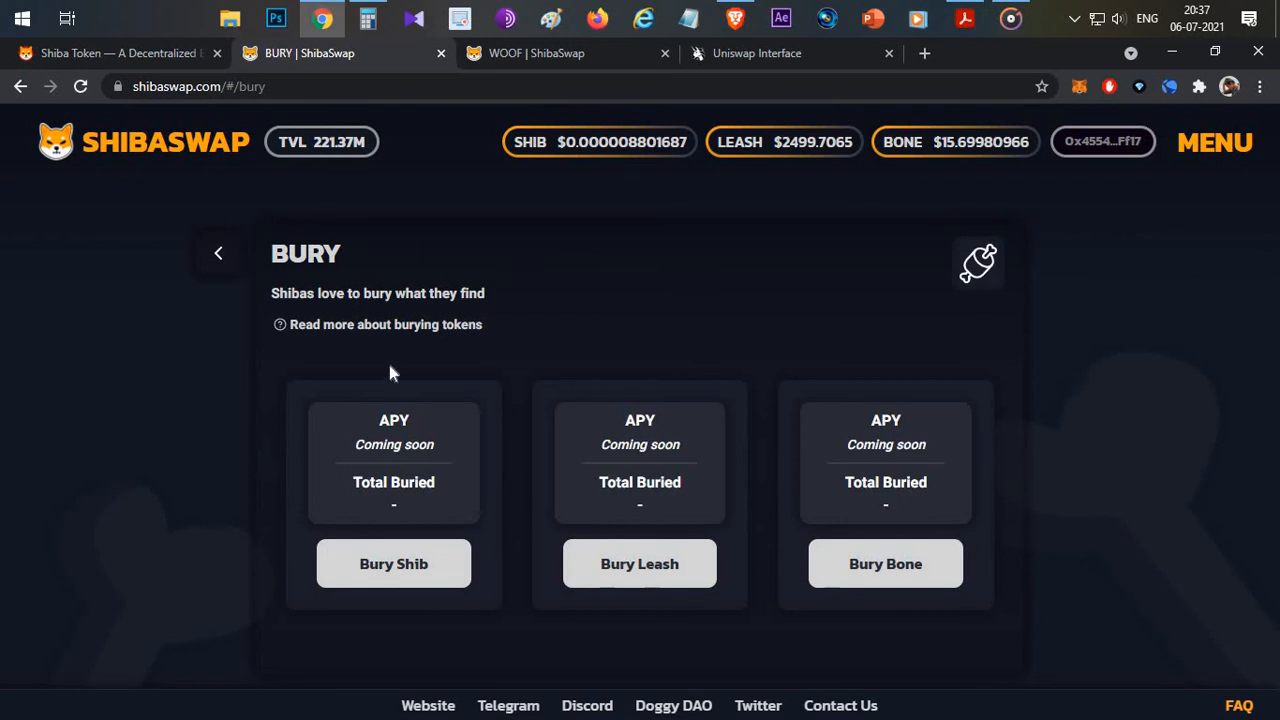
pyautogui.moveTo(740, 602)
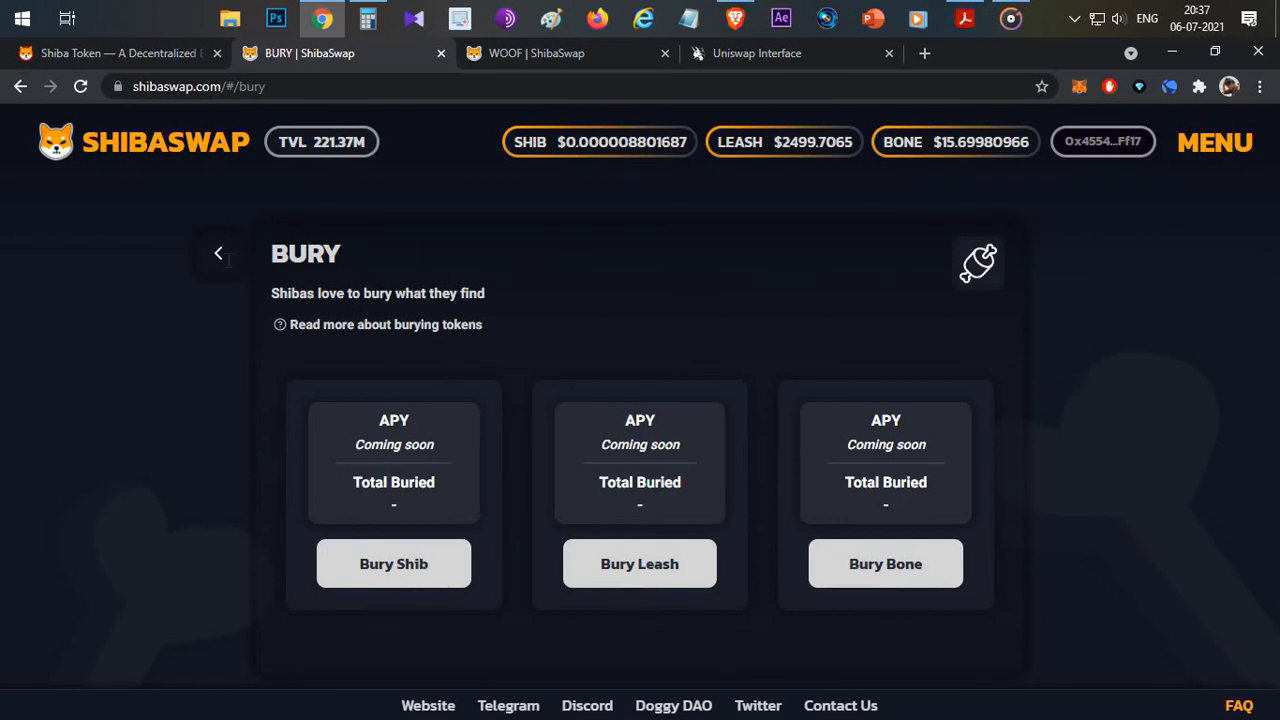
# Step: Visit Swap Tokens and Uniswap, then land on the WOOF list with UNI-WETH 932.68% and USDC-WETH 805.23%
pyautogui.click(218, 252)
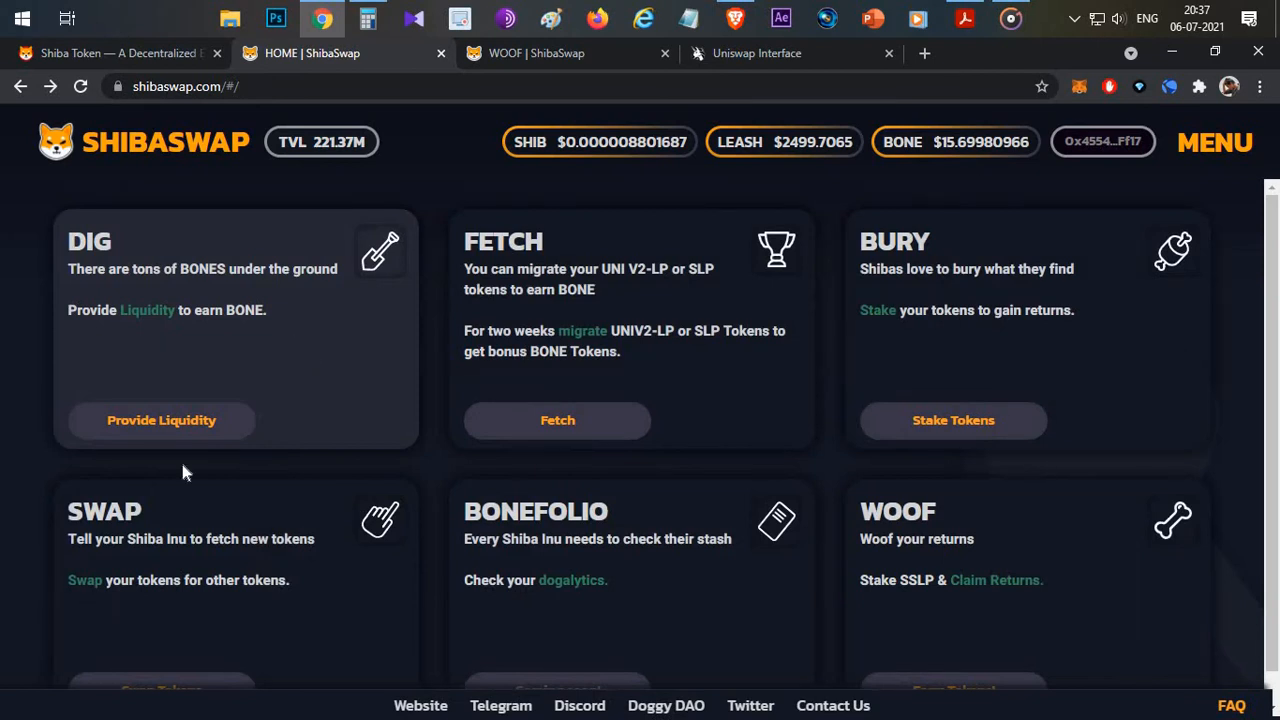
pyautogui.scroll(-3)
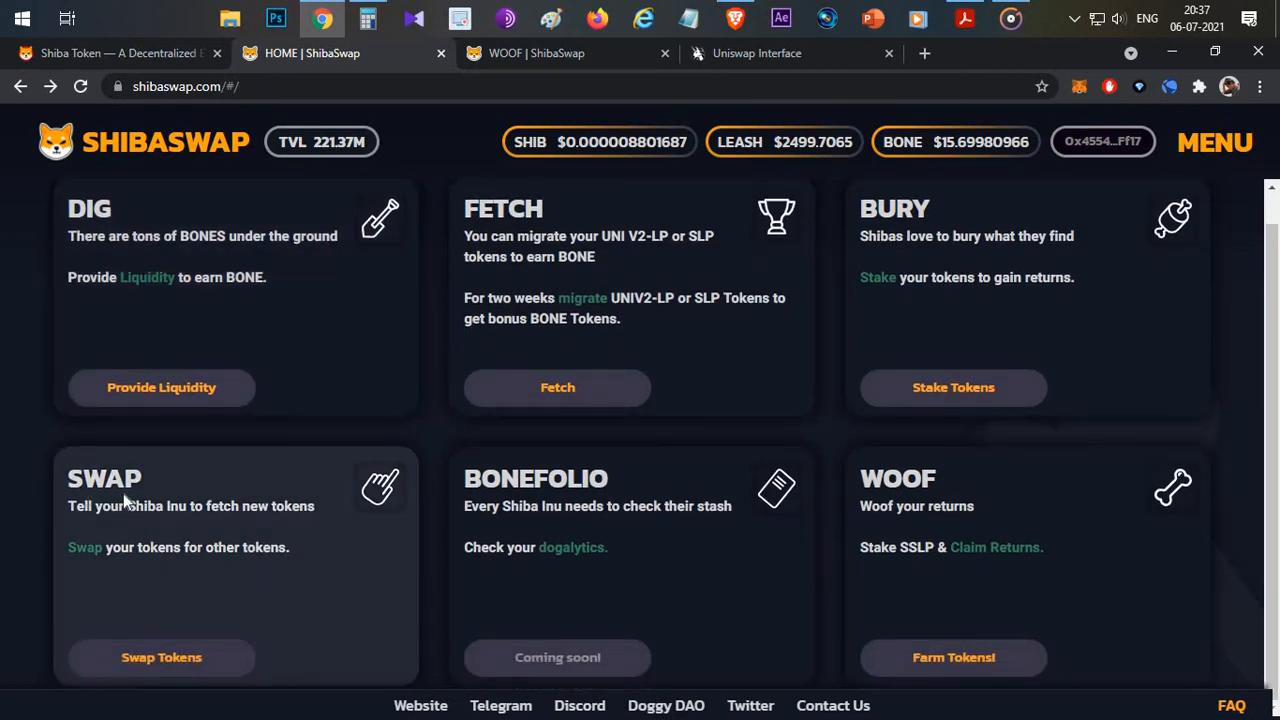
pyautogui.moveTo(160, 656)
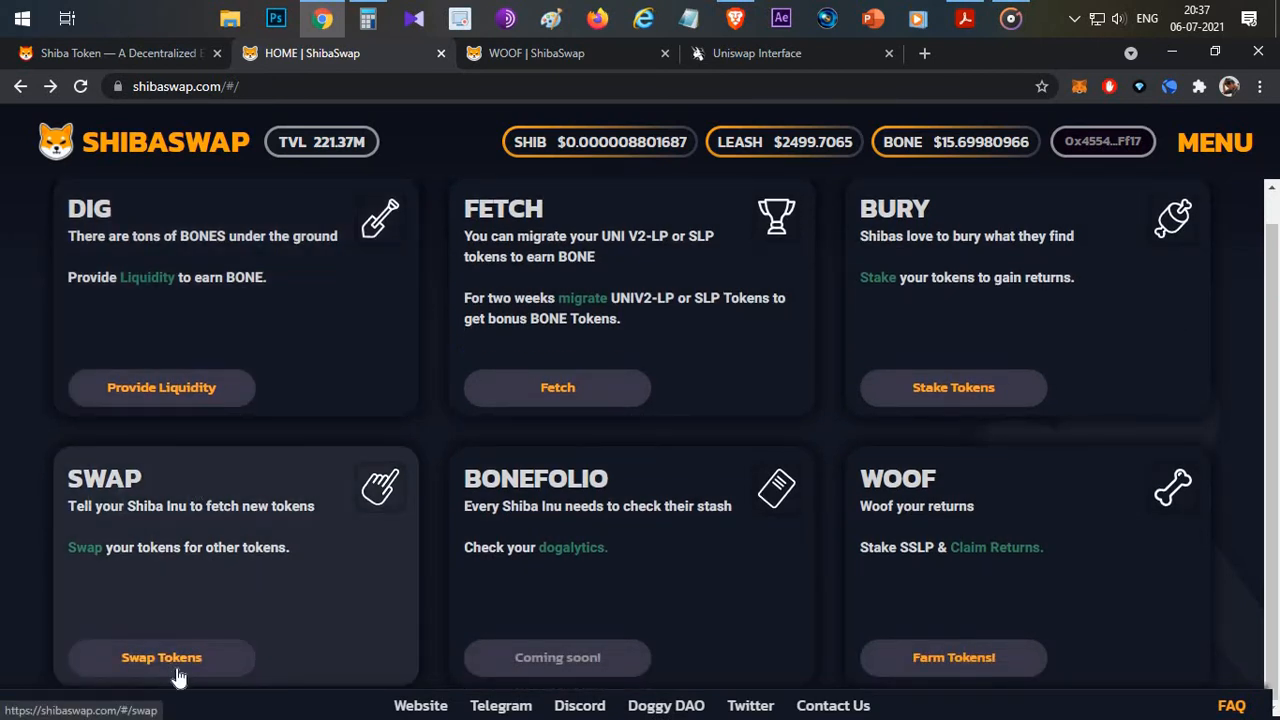
pyautogui.click(160, 656)
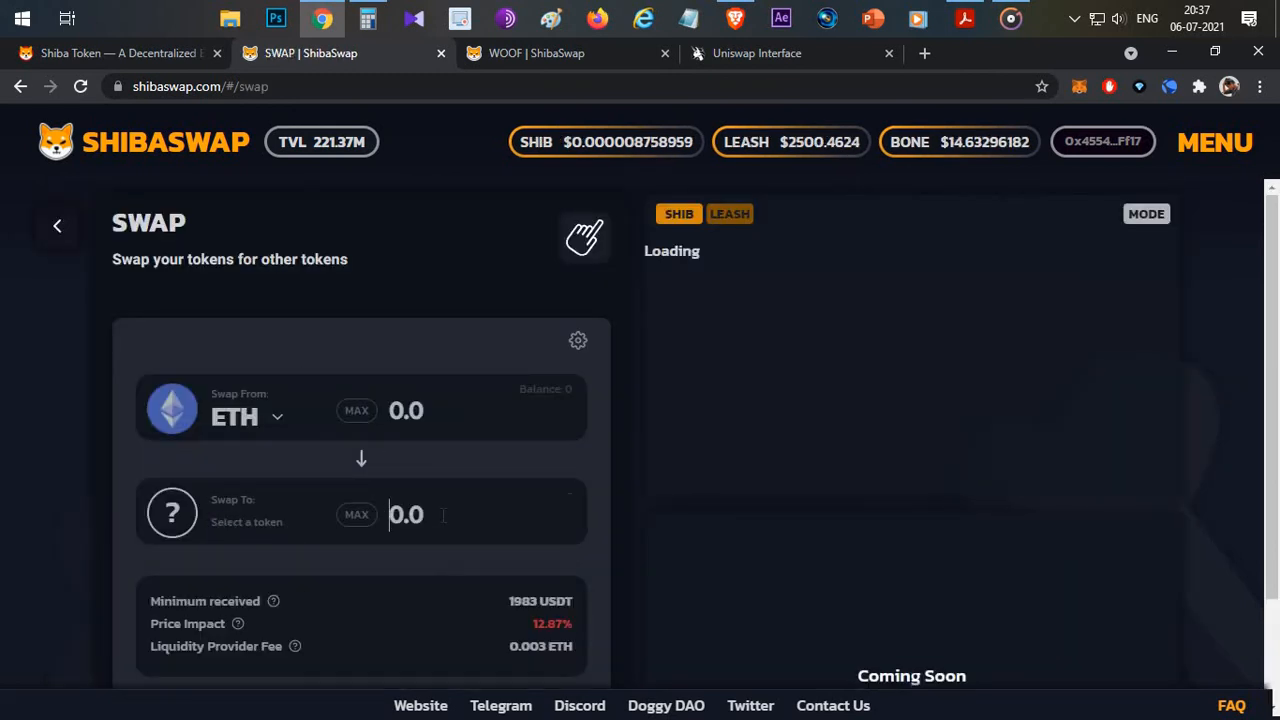
pyautogui.click(756, 52)
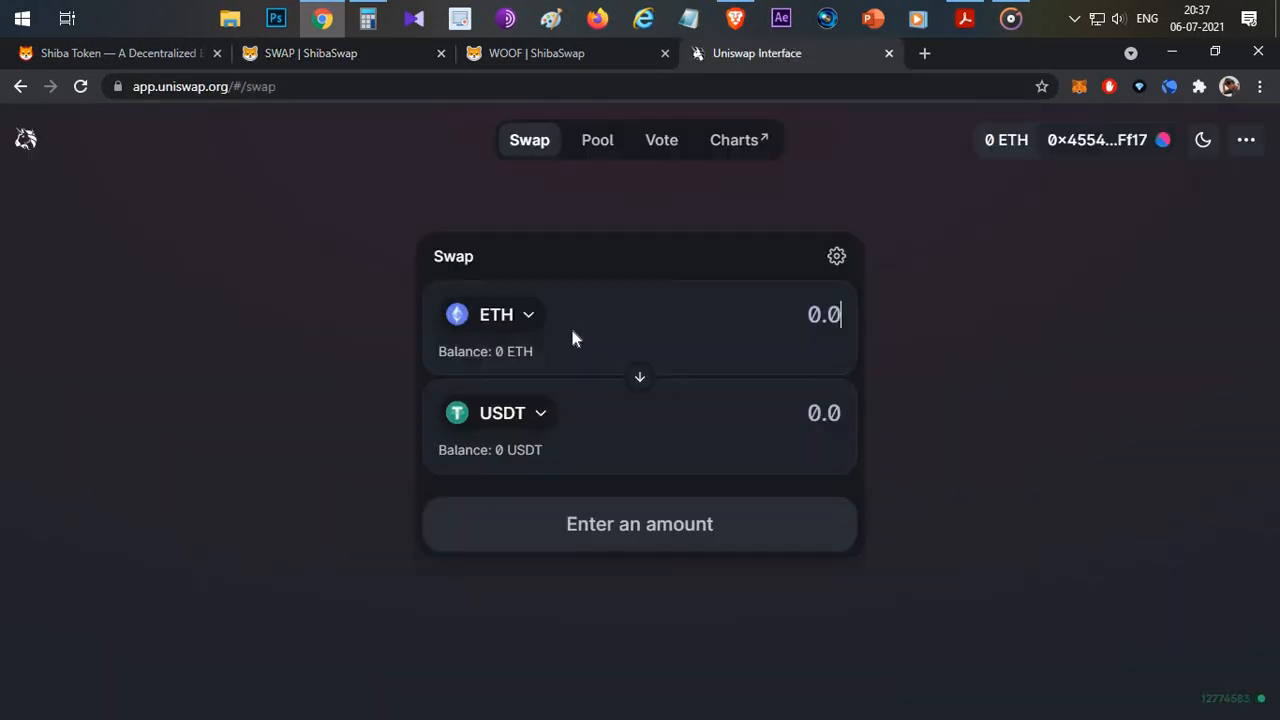
pyautogui.click(344, 52)
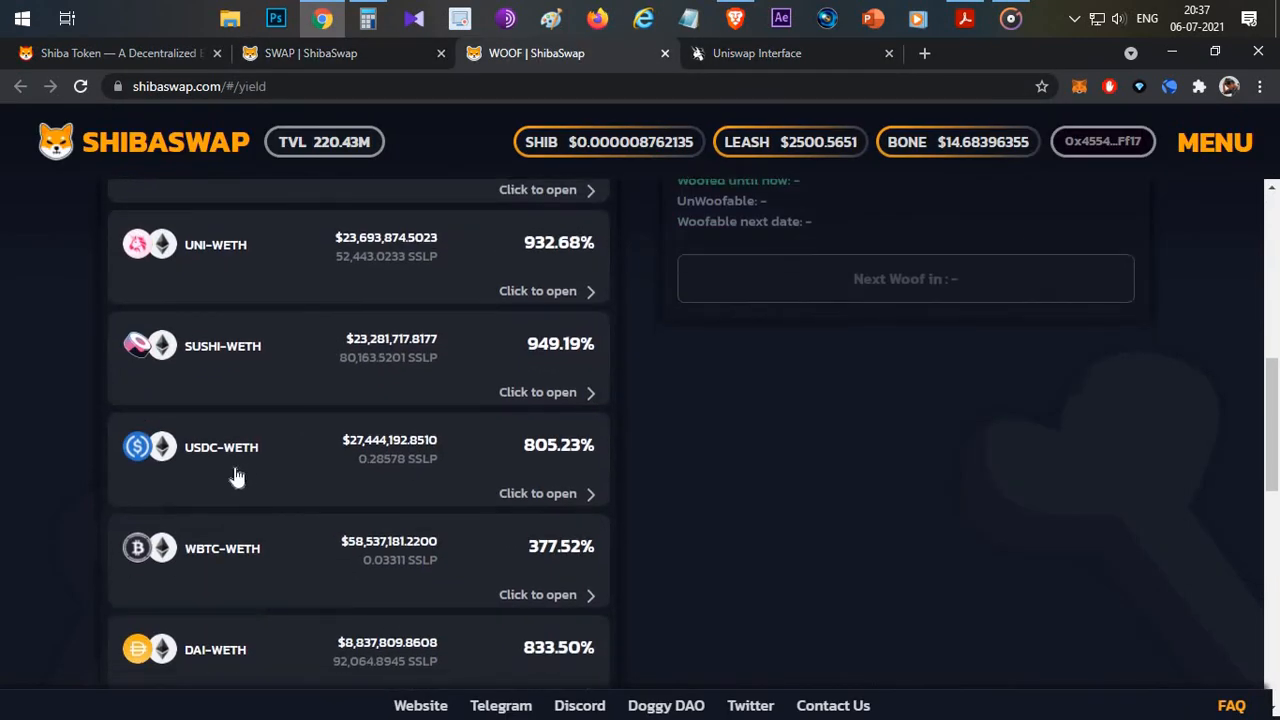
pyautogui.moveTo(390, 472)
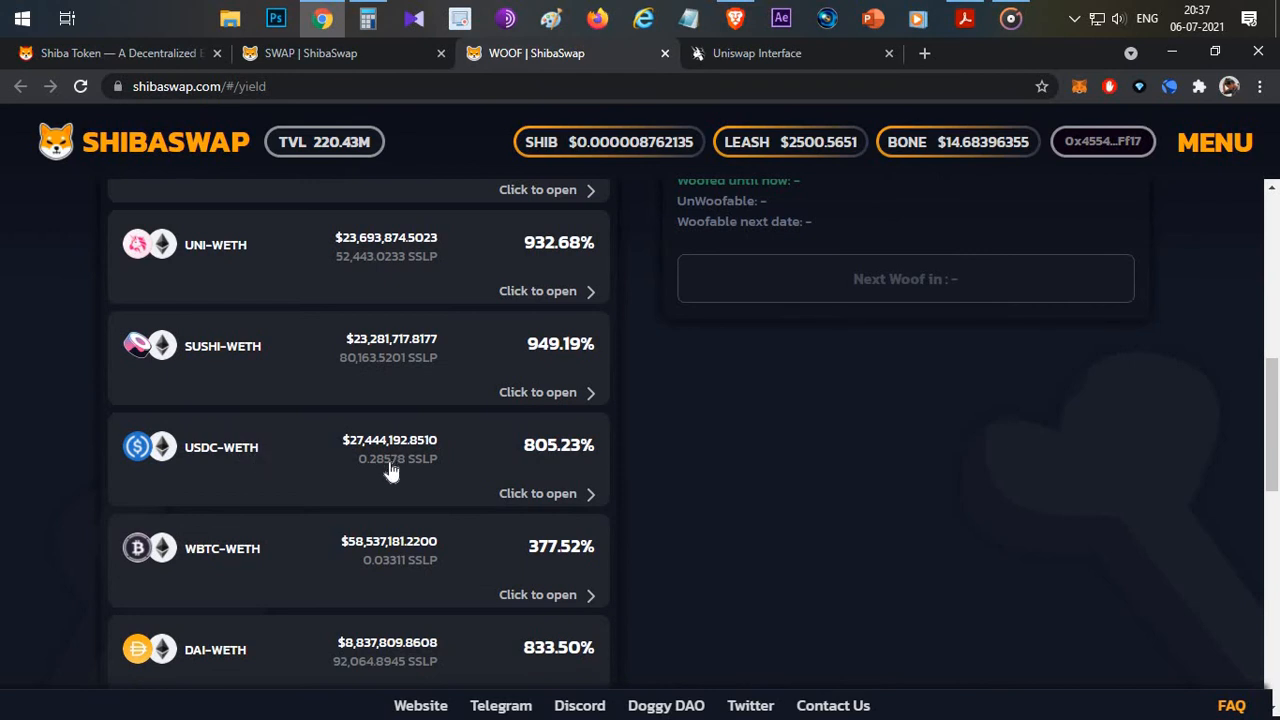
pyautogui.moveTo(392, 458)
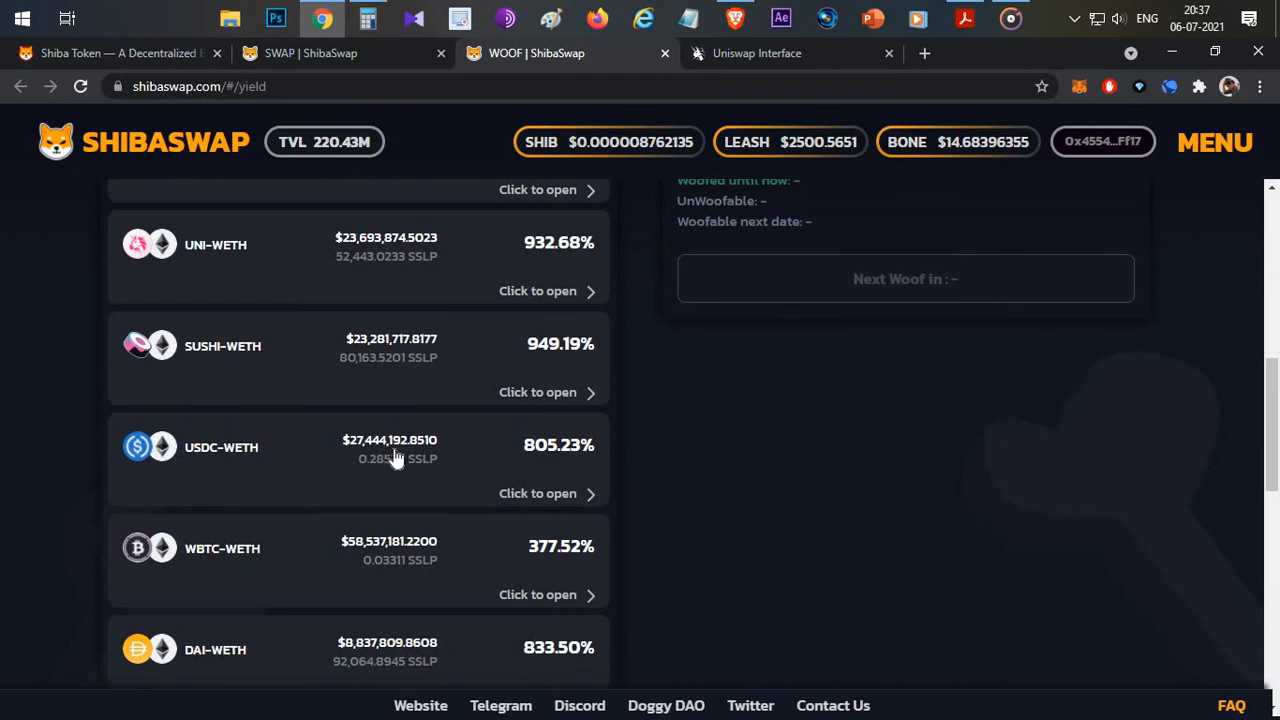
# Step: Quote 1 ETH to USDC at 2284.52 USDC, then reopen the token picker
pyautogui.click(340, 52)
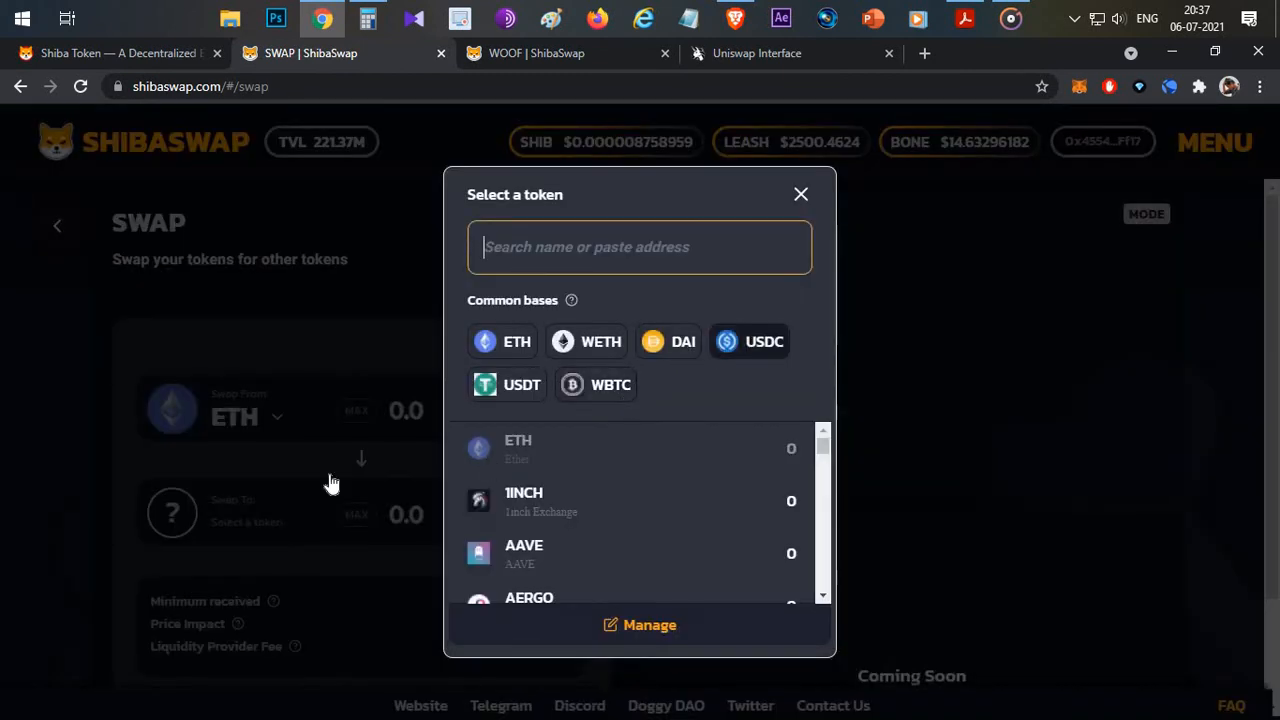
pyautogui.click(748, 340)
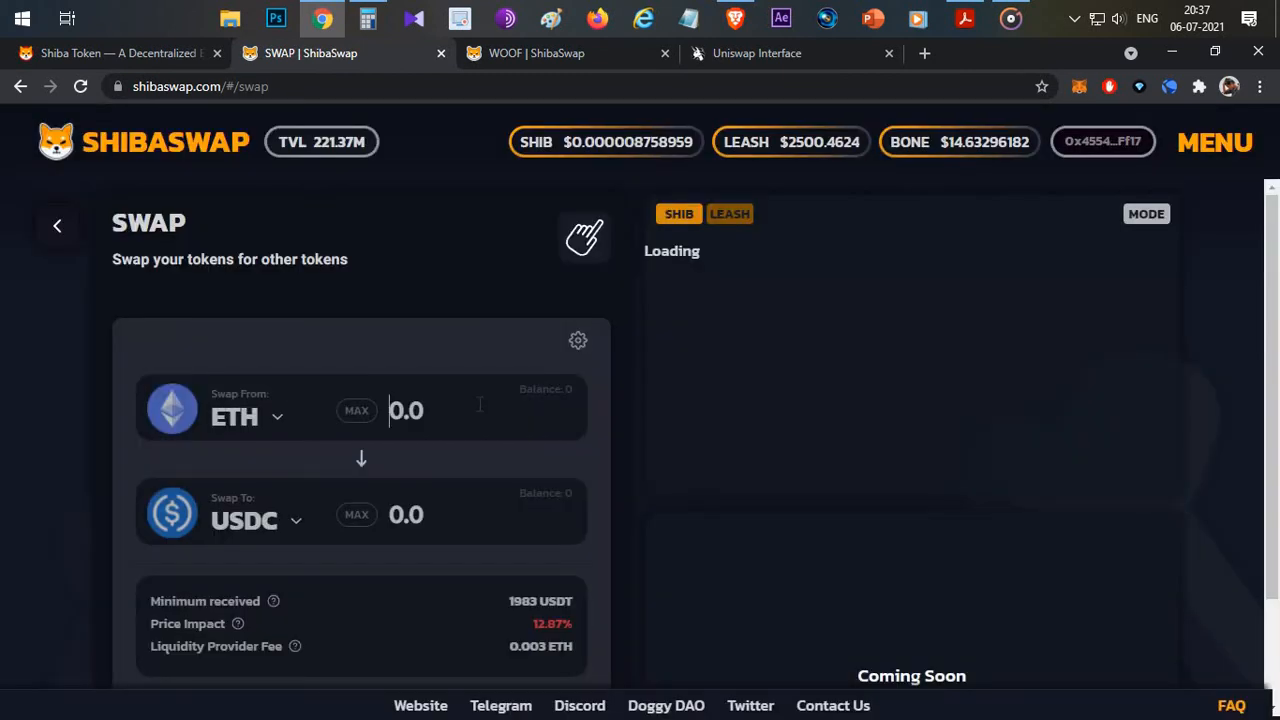
pyautogui.write('1')
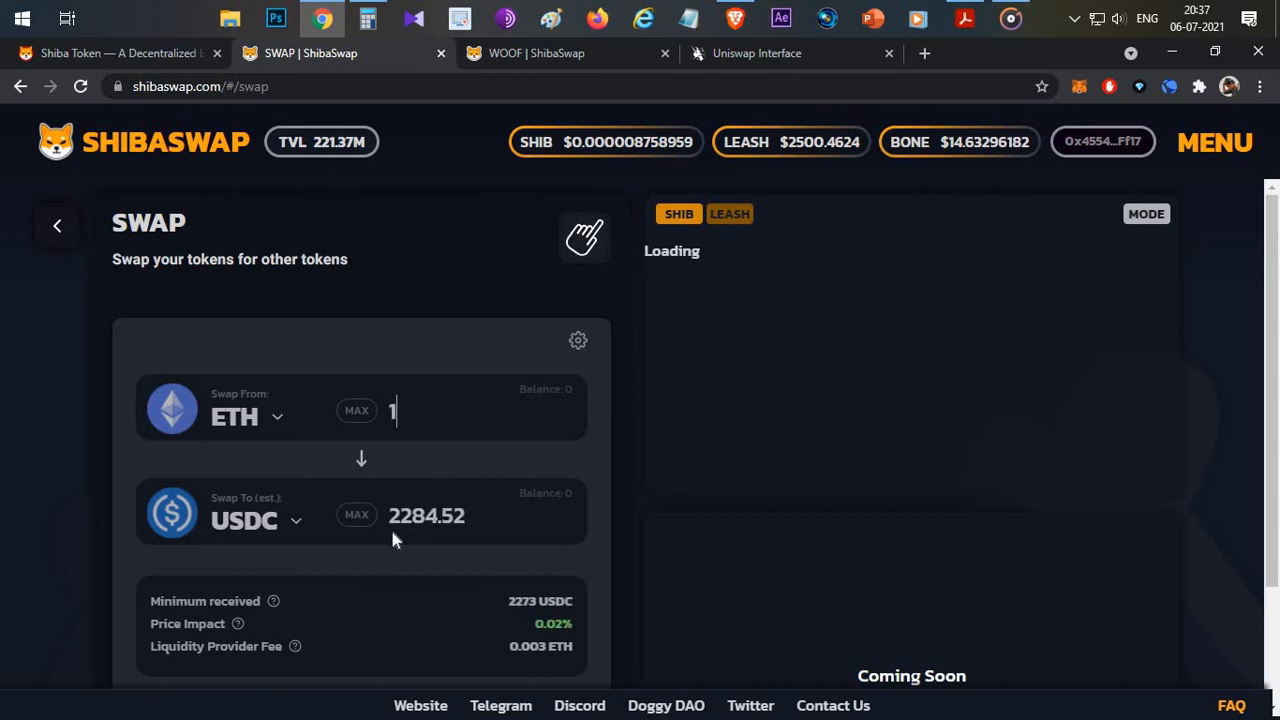
pyautogui.moveTo(284, 528)
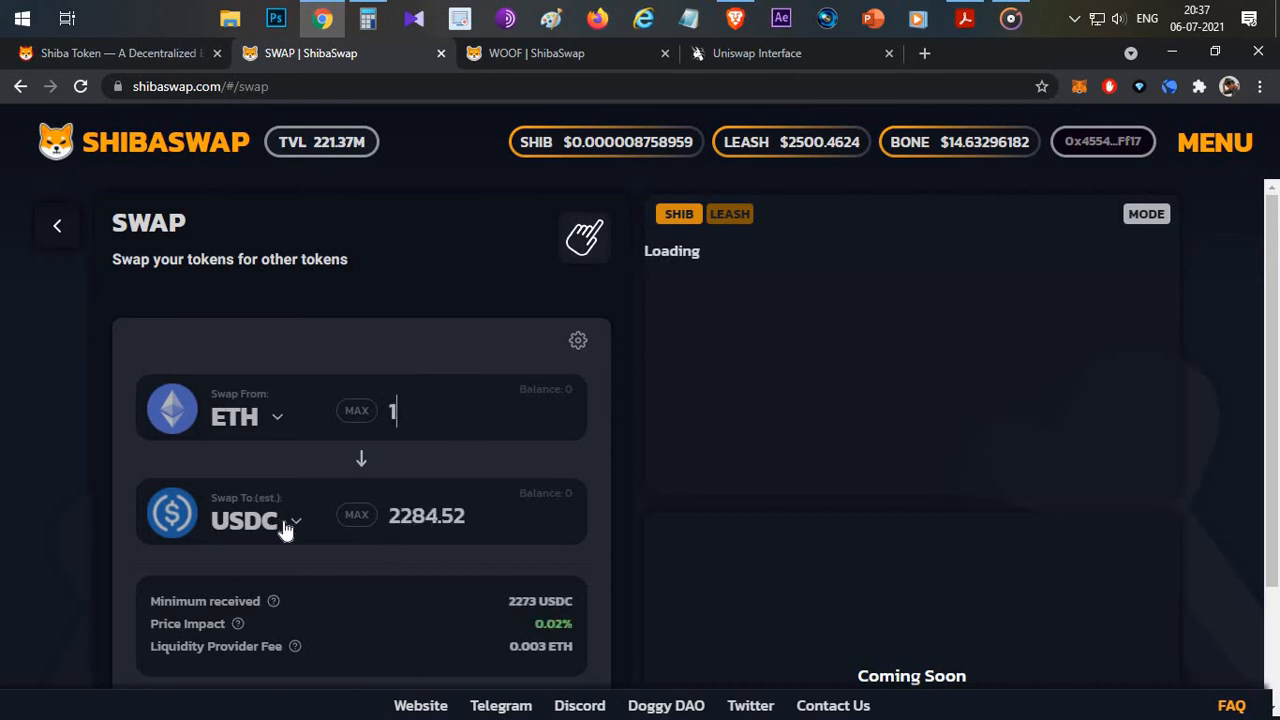
pyautogui.click(244, 520)
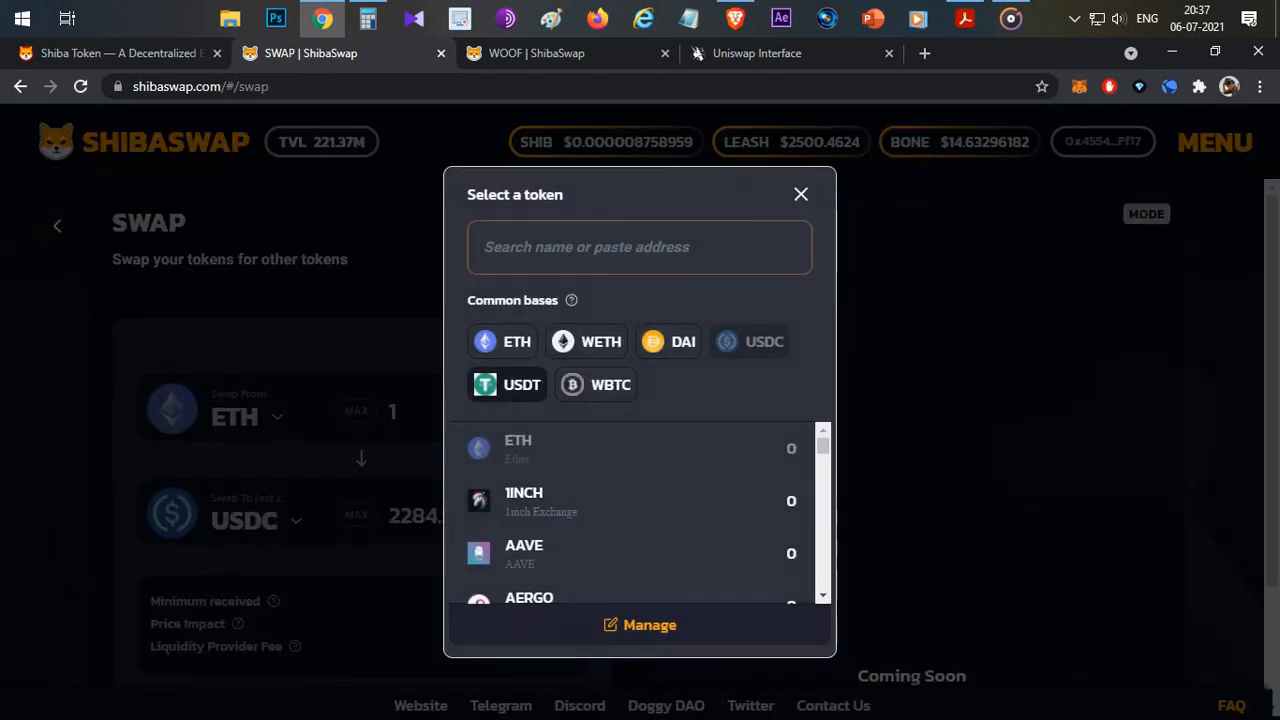
# Step: Pick USDT instead, quoting about 2123.99 USDT at a 13.25% price impact
pyautogui.click(520, 384)
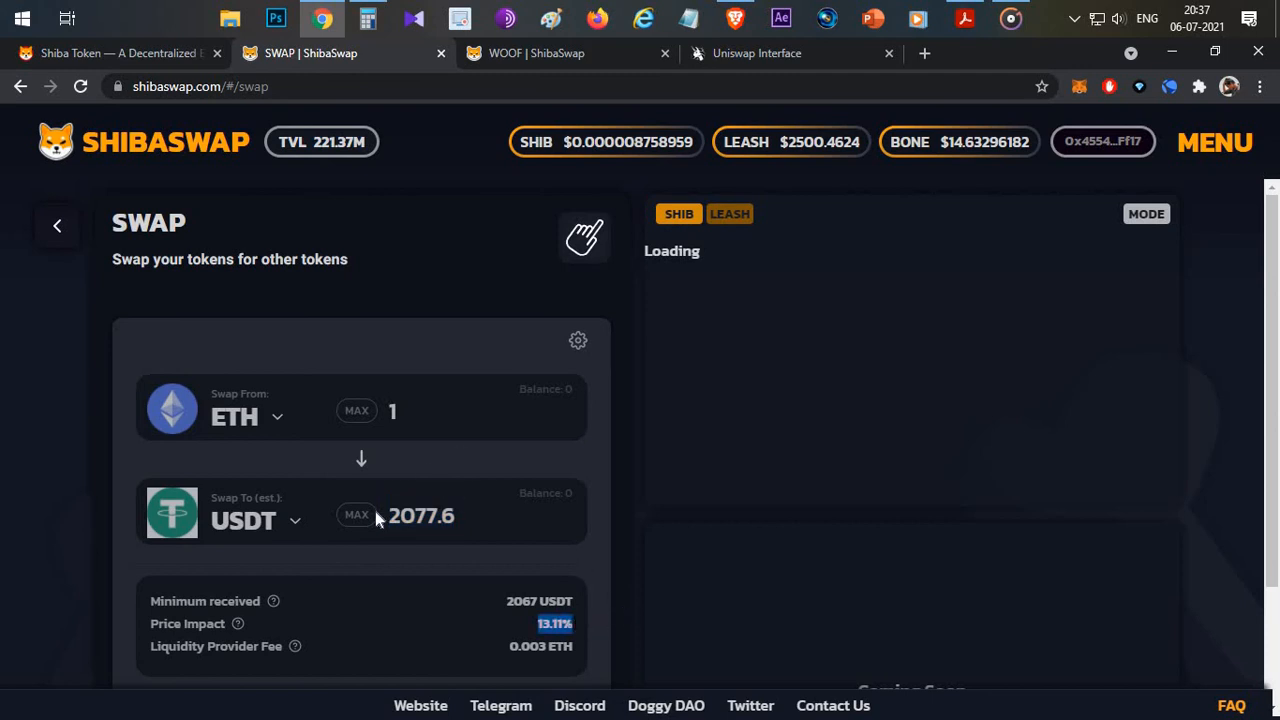
pyautogui.moveTo(404, 600)
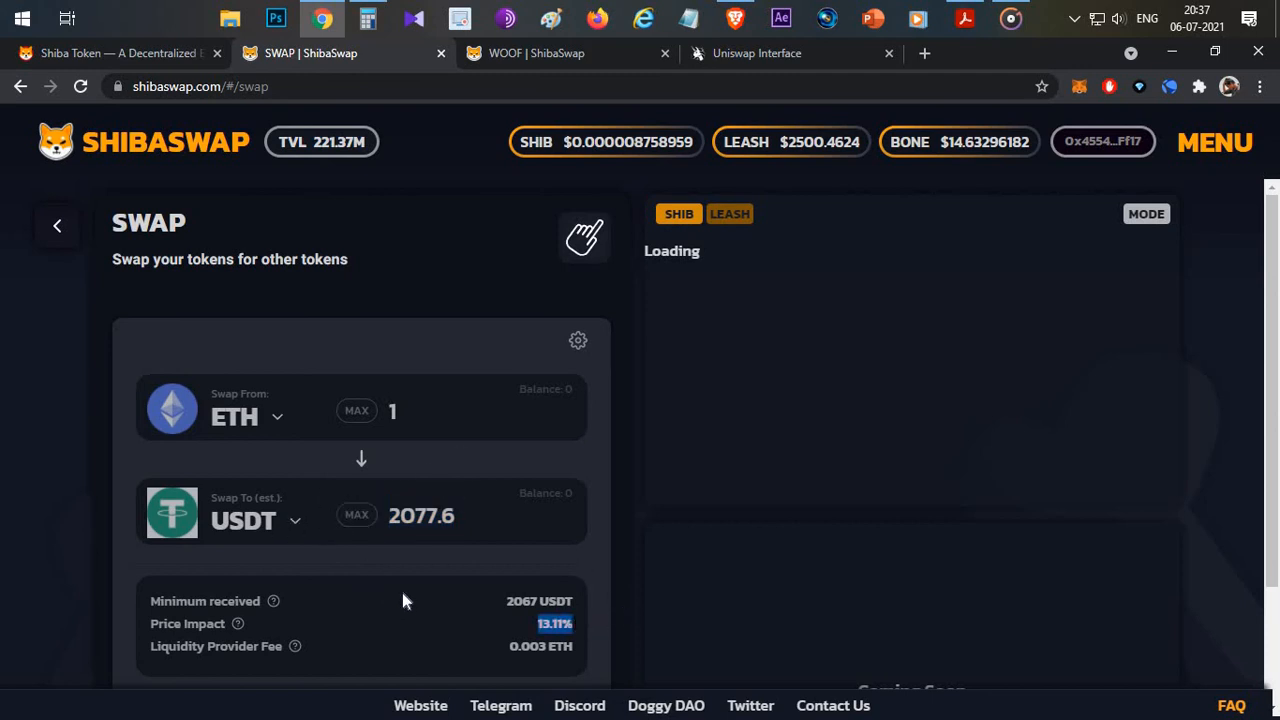
pyautogui.moveTo(250, 430)
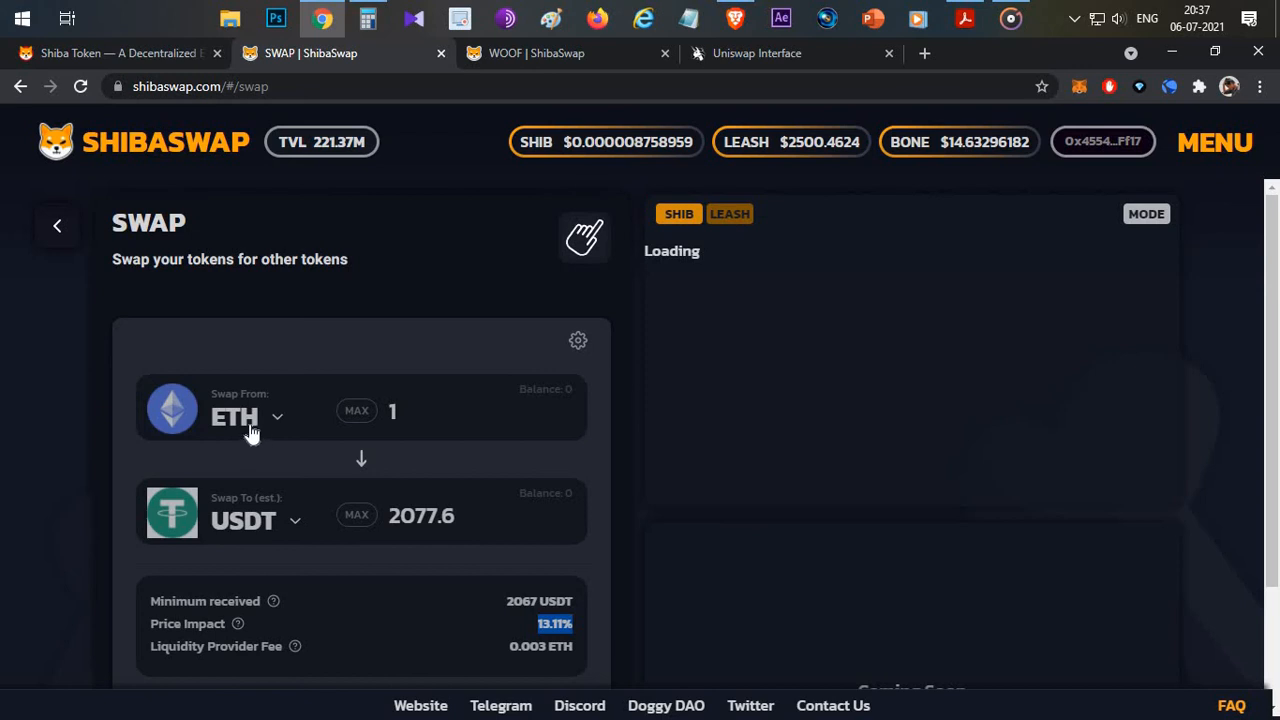
pyautogui.moveTo(222, 430)
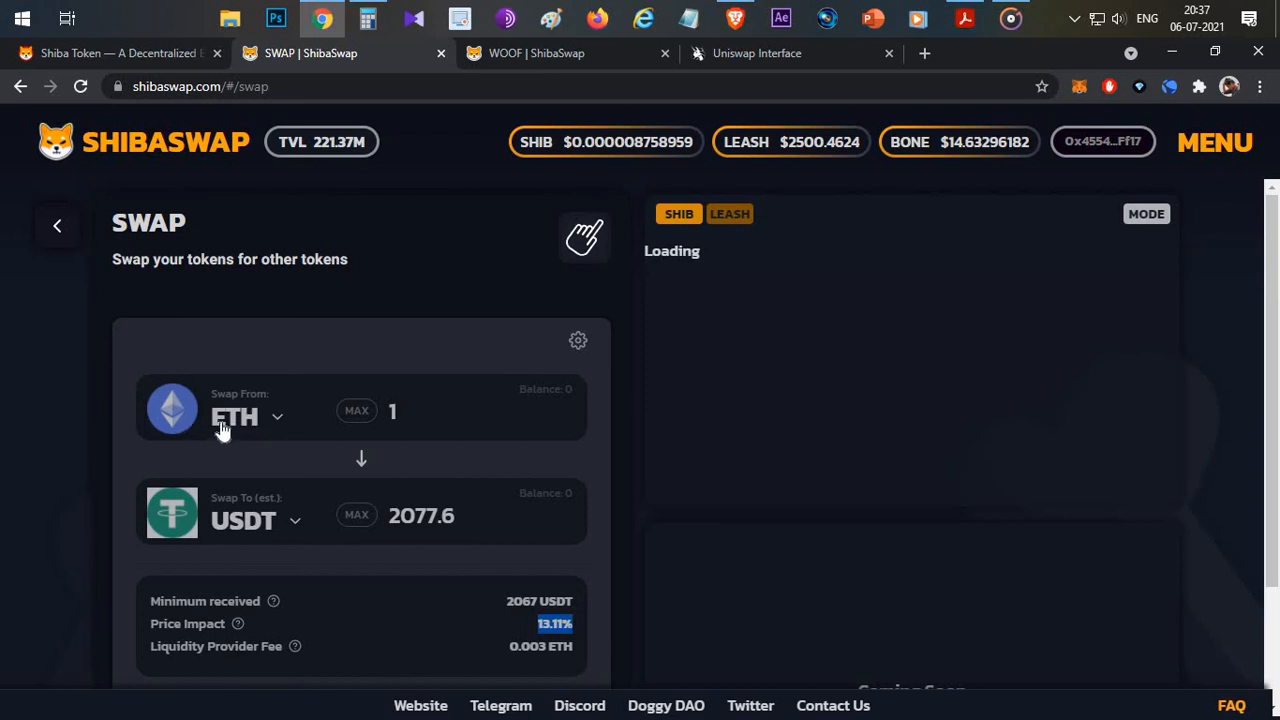
pyautogui.moveTo(364, 332)
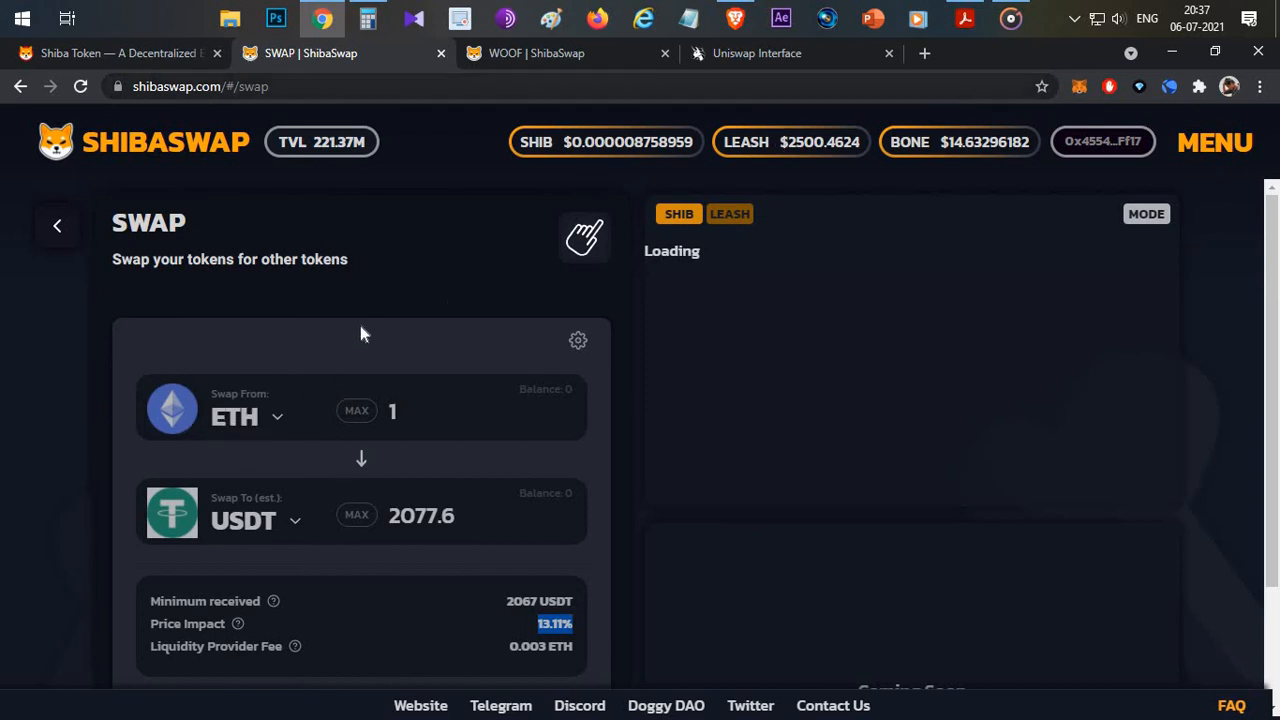
pyautogui.moveTo(440, 472)
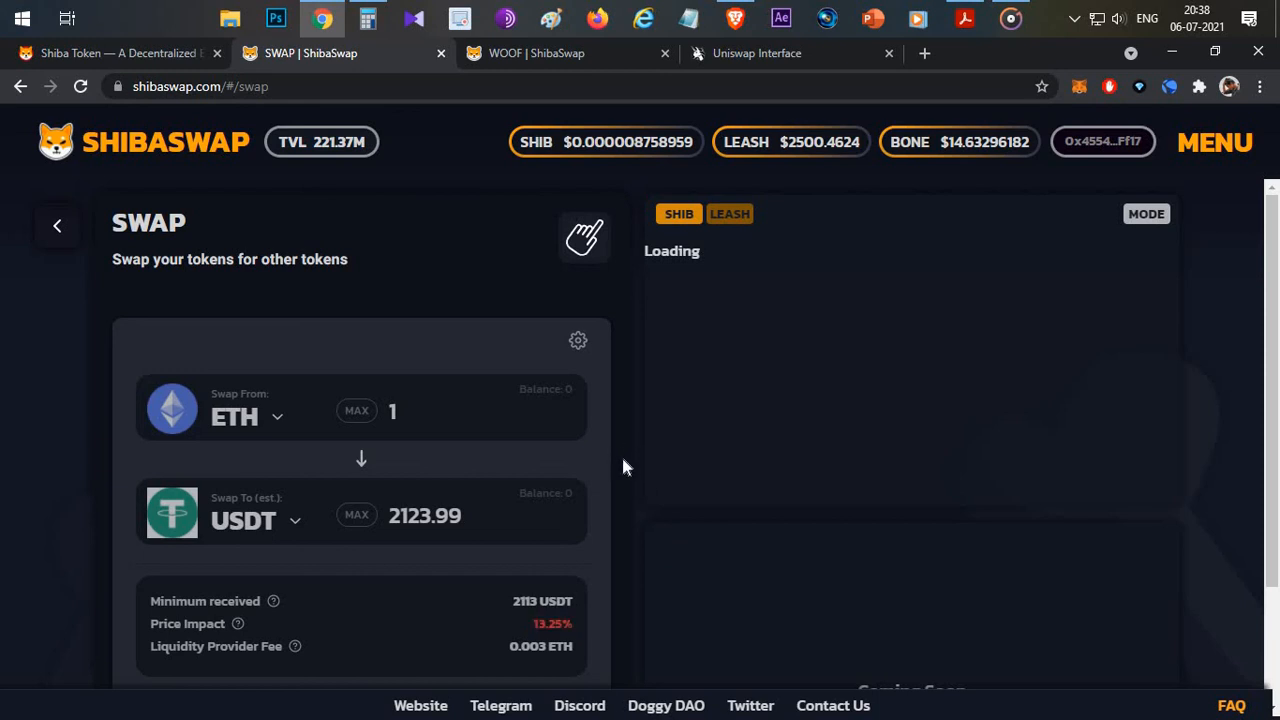
pyautogui.moveTo(584, 650)
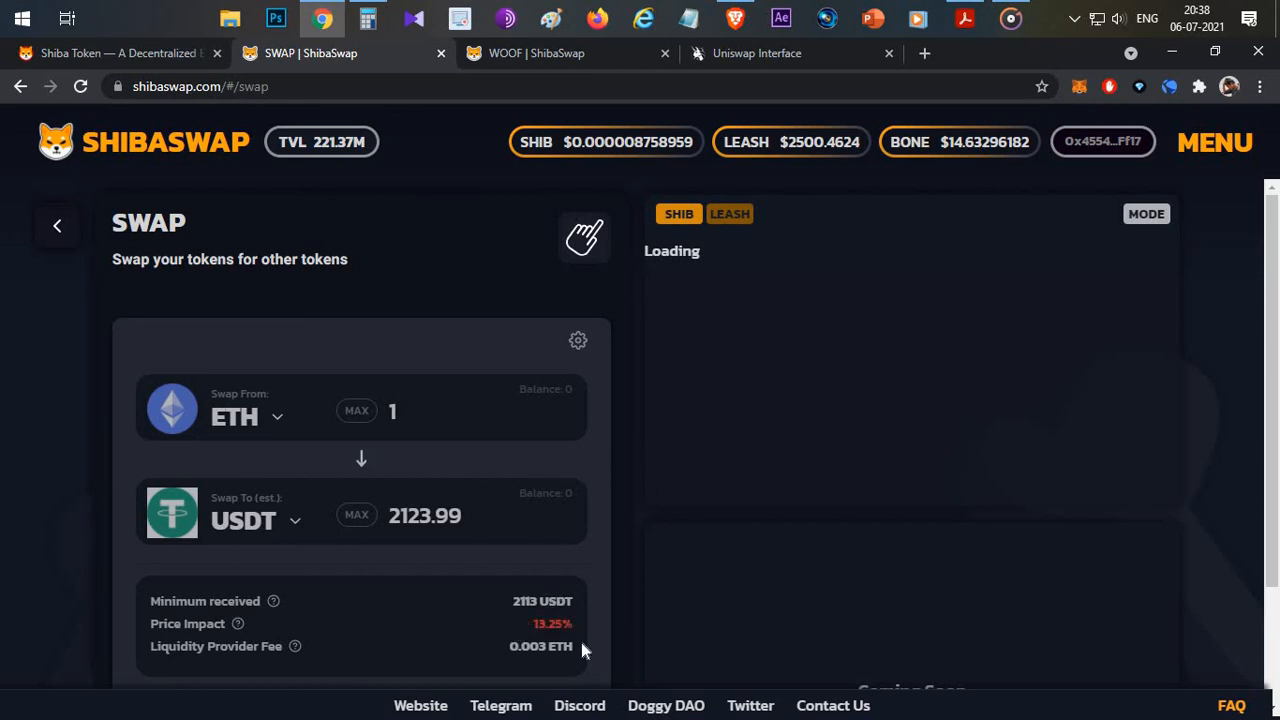
pyautogui.moveTo(160, 250)
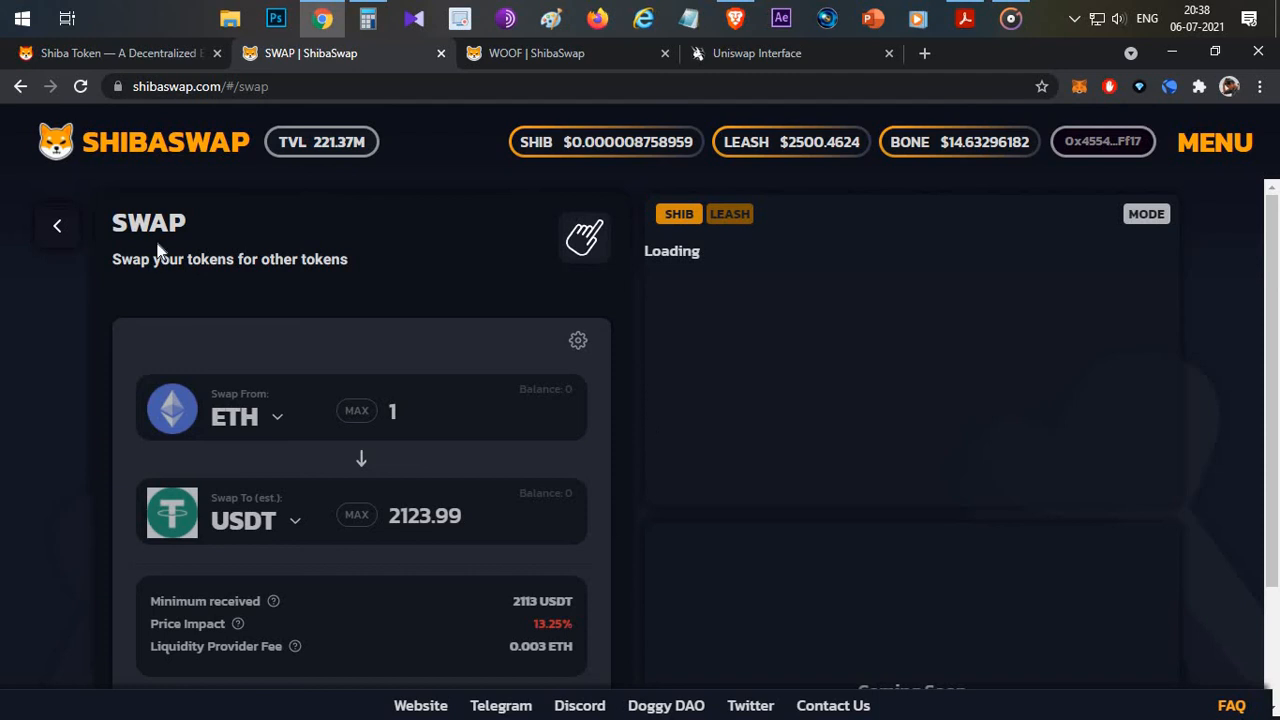
# Step: Return from the swap page to the ShibaSwap home page via the back arrow
pyautogui.click(56, 224)
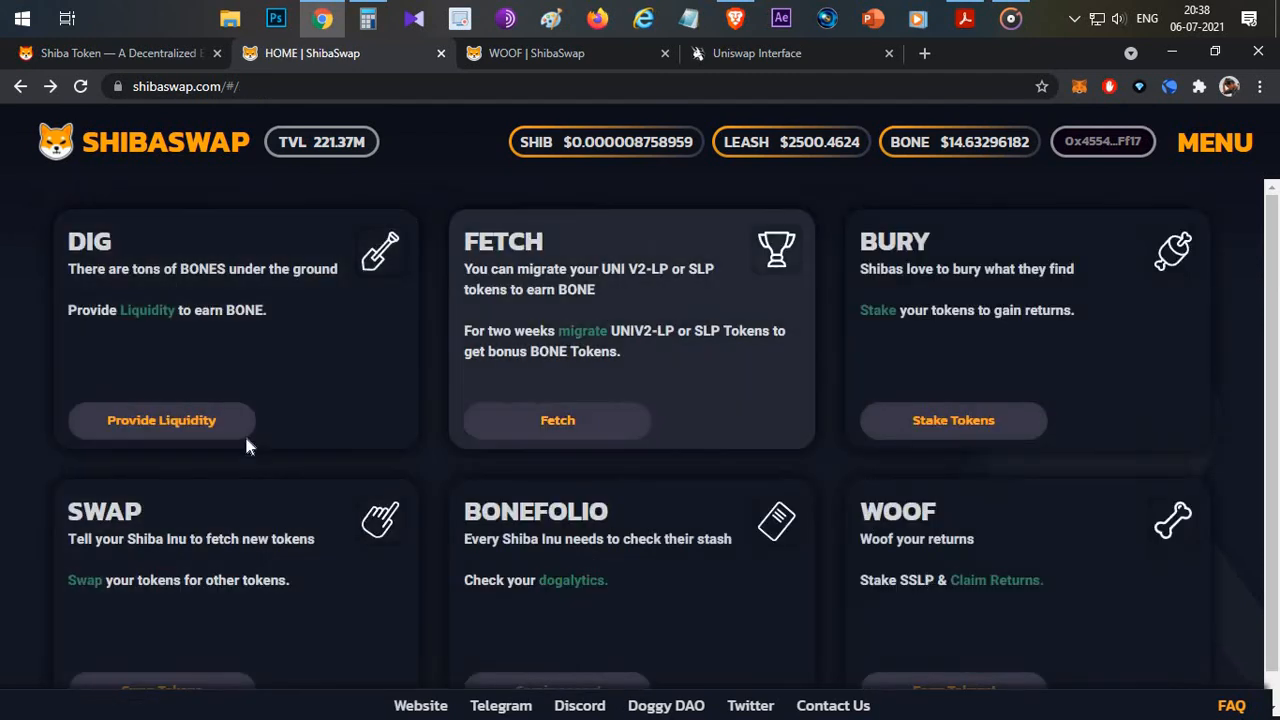
pyautogui.moveTo(744, 396)
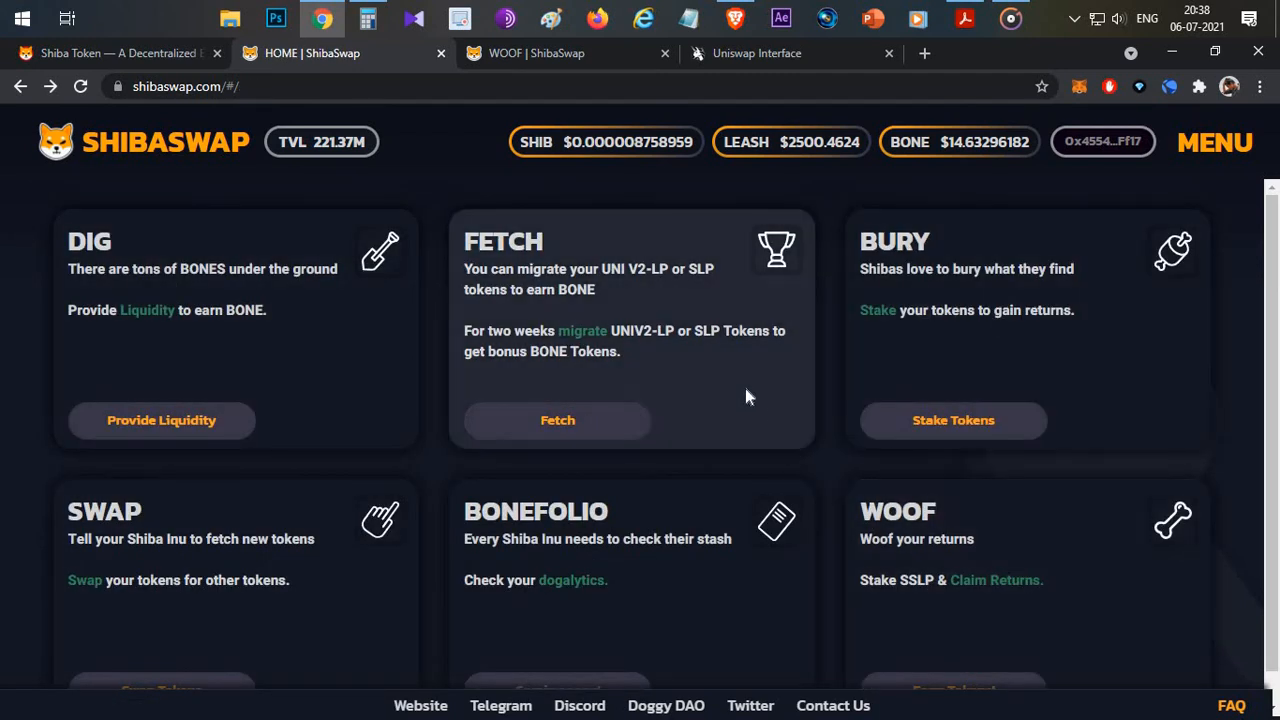
pyautogui.moveTo(284, 360)
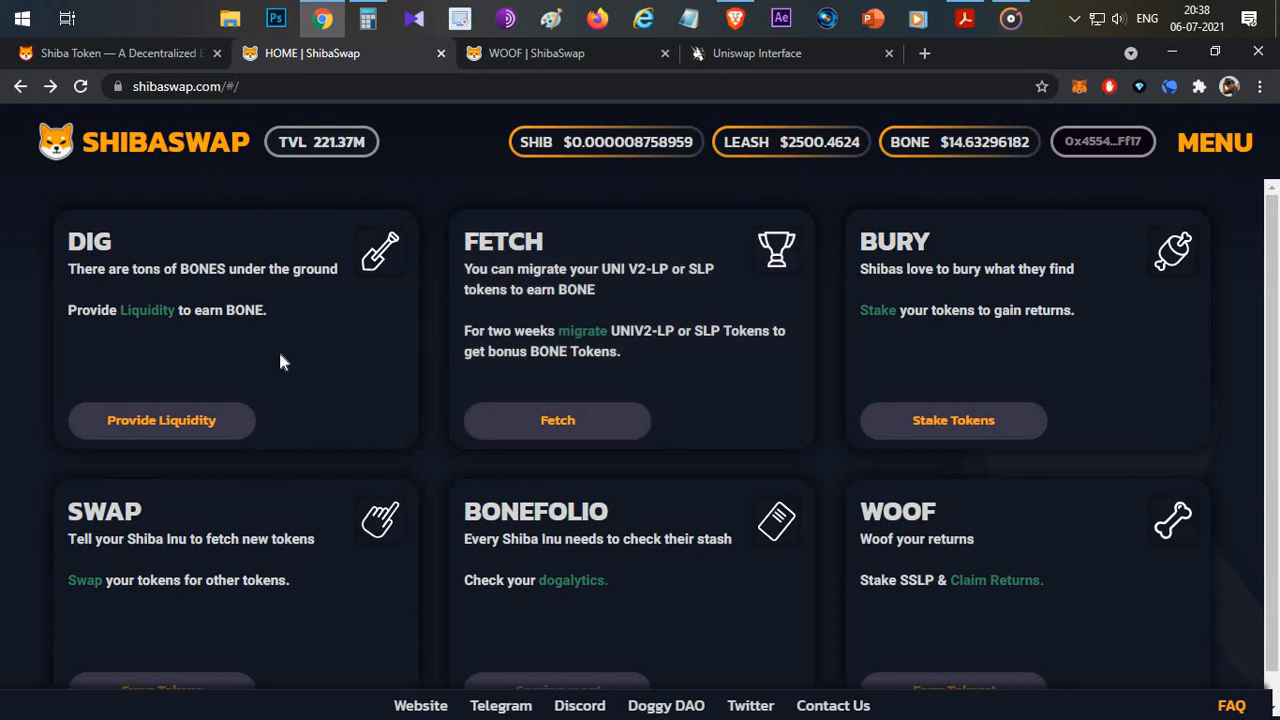
pyautogui.moveTo(360, 388)
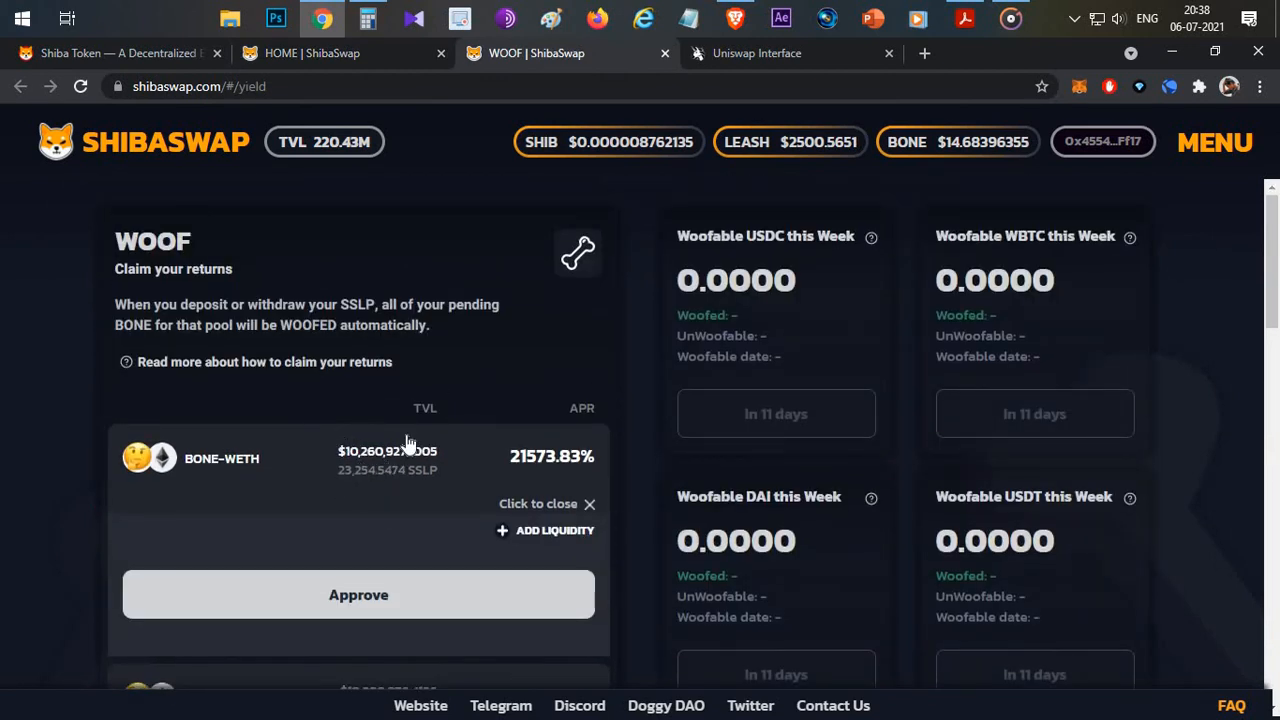
pyautogui.moveTo(500, 350)
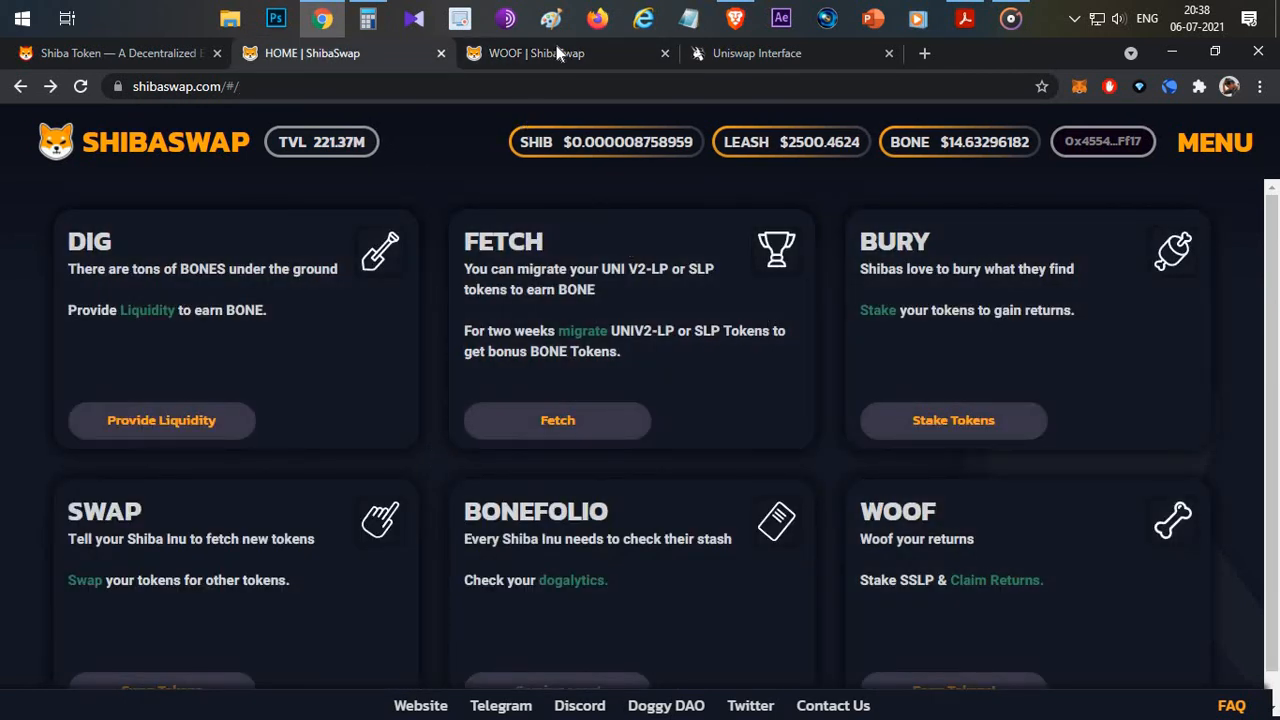
pyautogui.moveTo(560, 52)
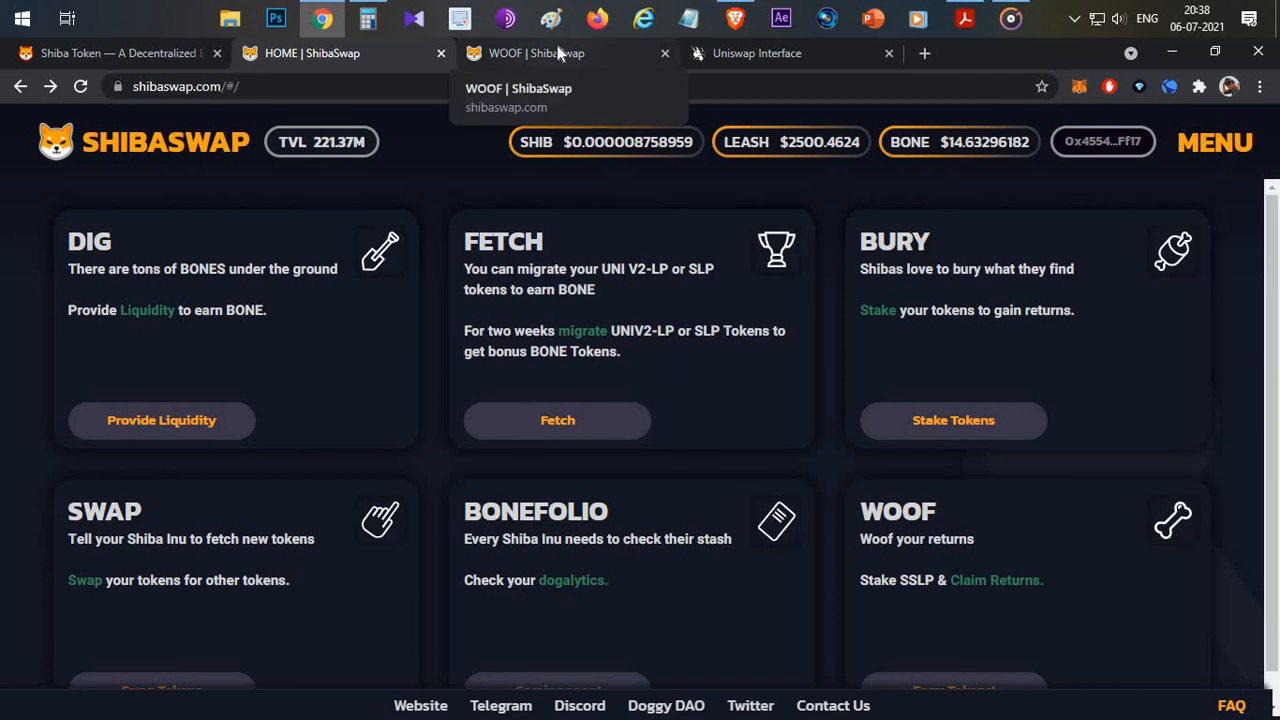
# Step: Switch to the WOOF tab listing BONE-WETH 21573.83%, LEASH-WETH 2804.32%, SHIB-WETH 2287.97% APR
pyautogui.click(560, 52)
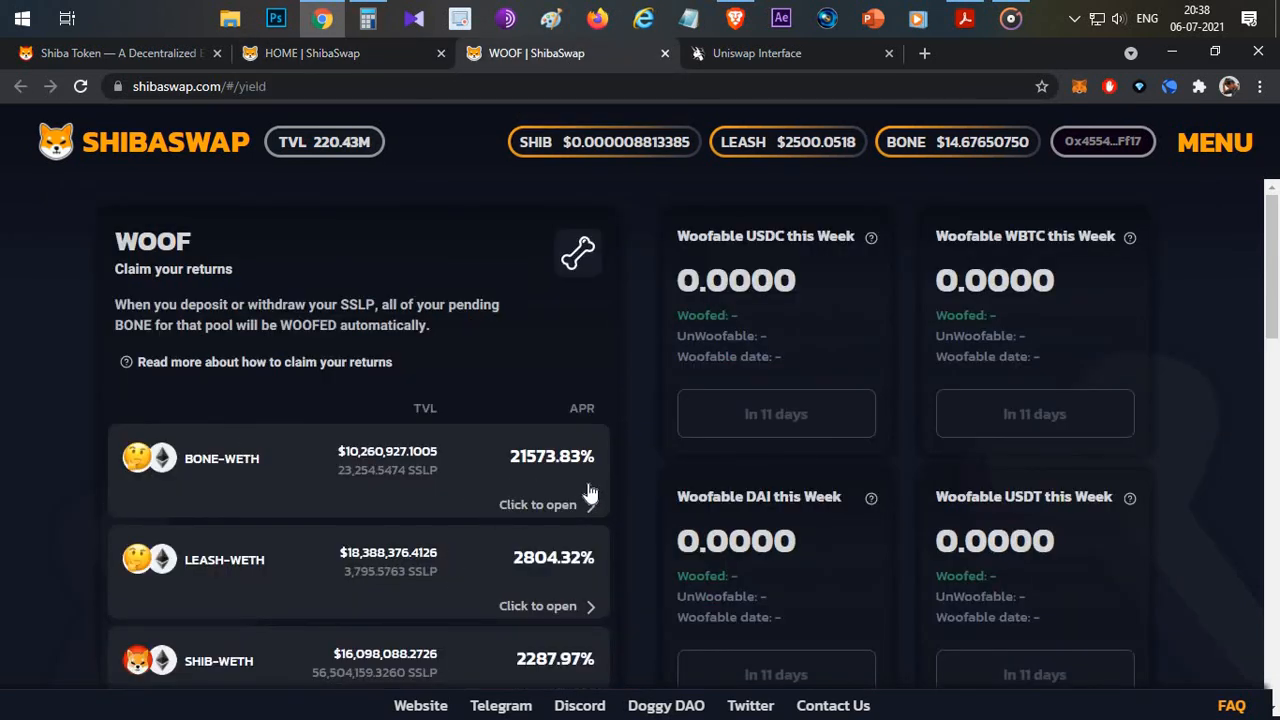
pyautogui.moveTo(520, 356)
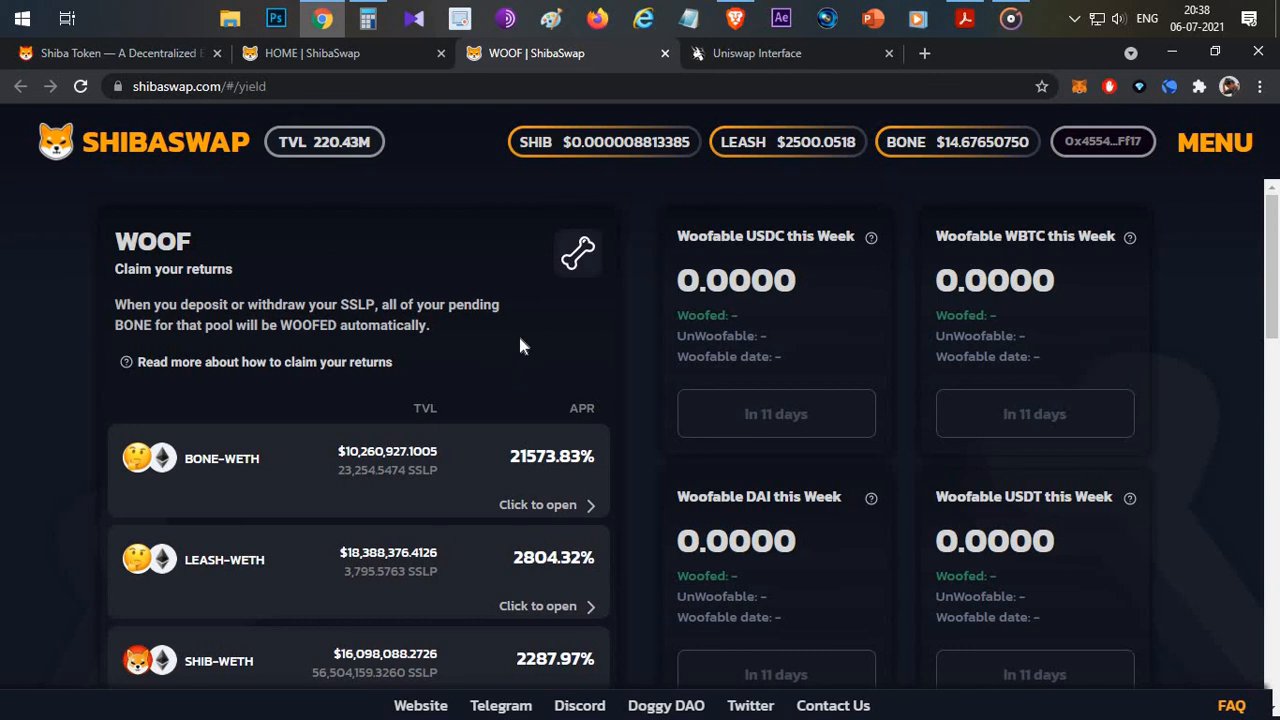
pyautogui.moveTo(452, 204)
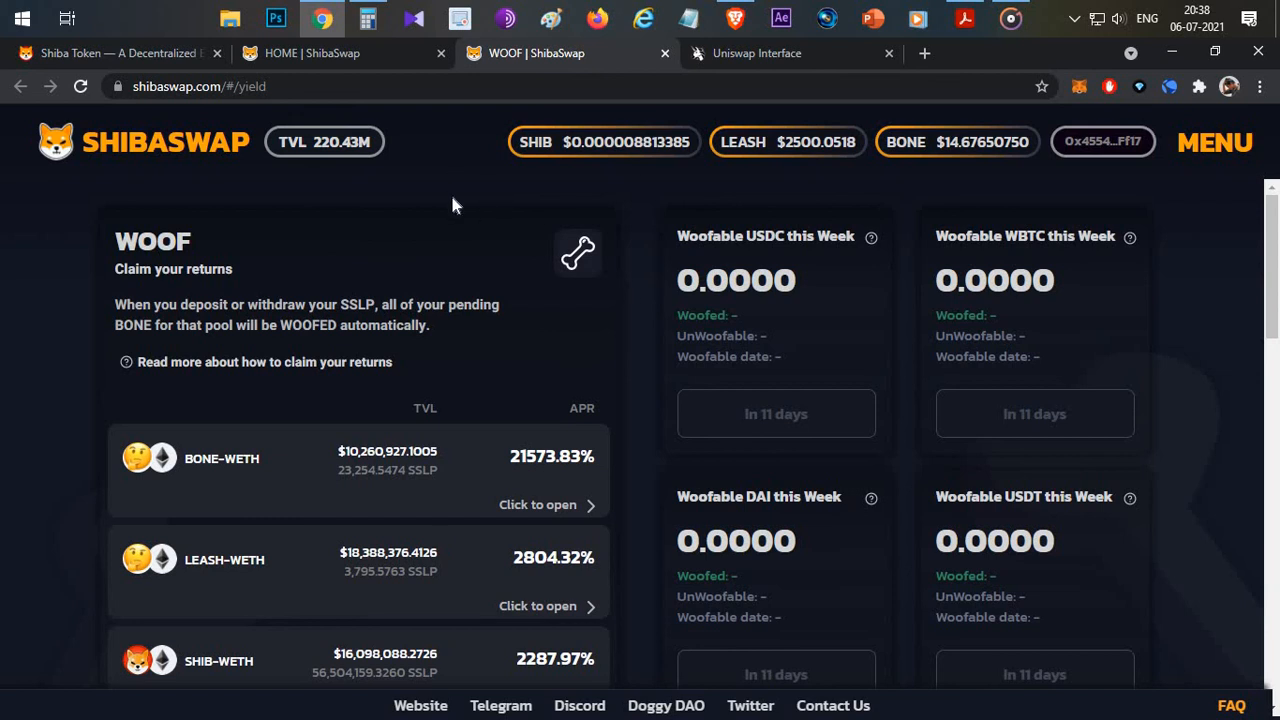
pyautogui.moveTo(972, 152)
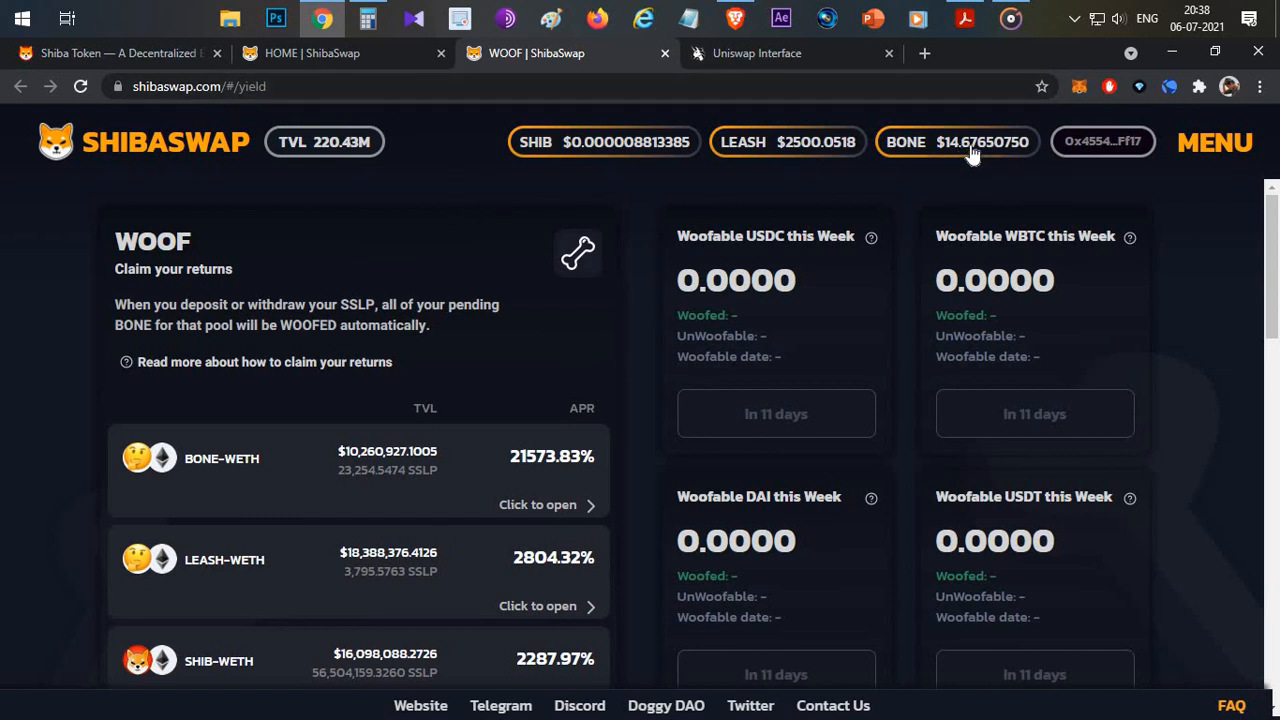
pyautogui.moveTo(344, 80)
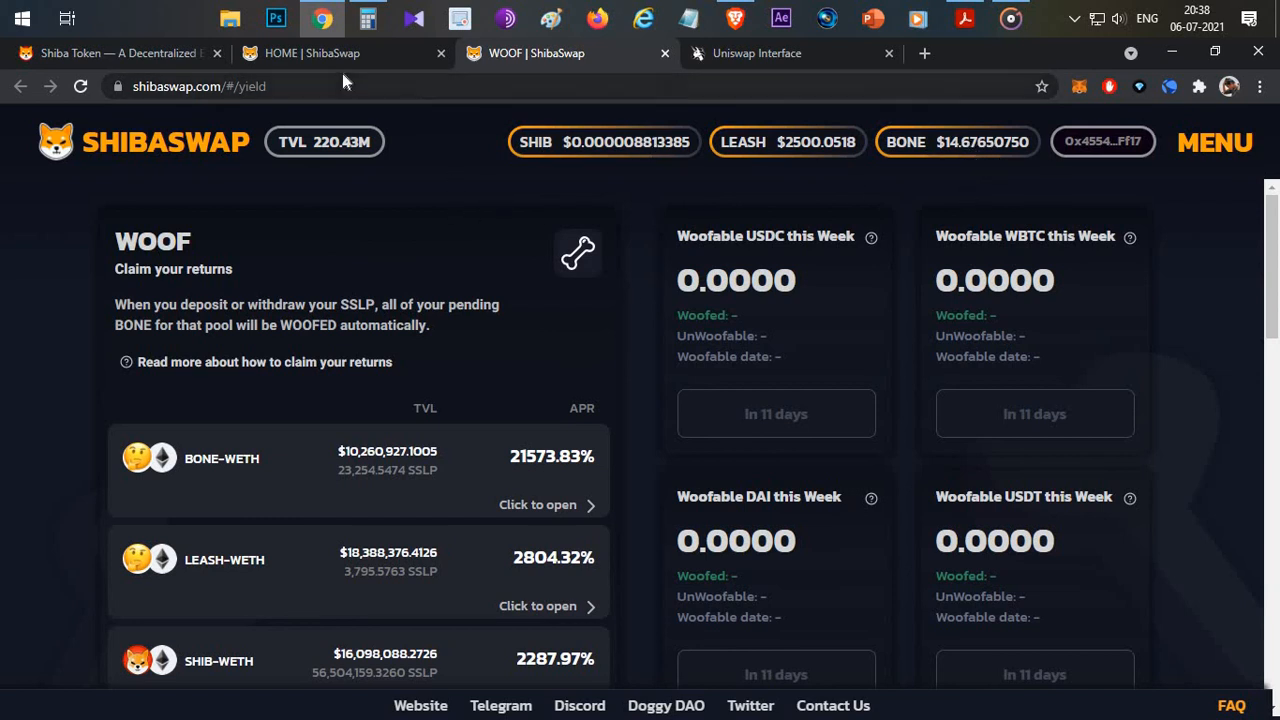
# Step: Switch to the HOME tab showing Dig, Fetch, Bury, Swap, Bonefolio and Woof
pyautogui.click(310, 52)
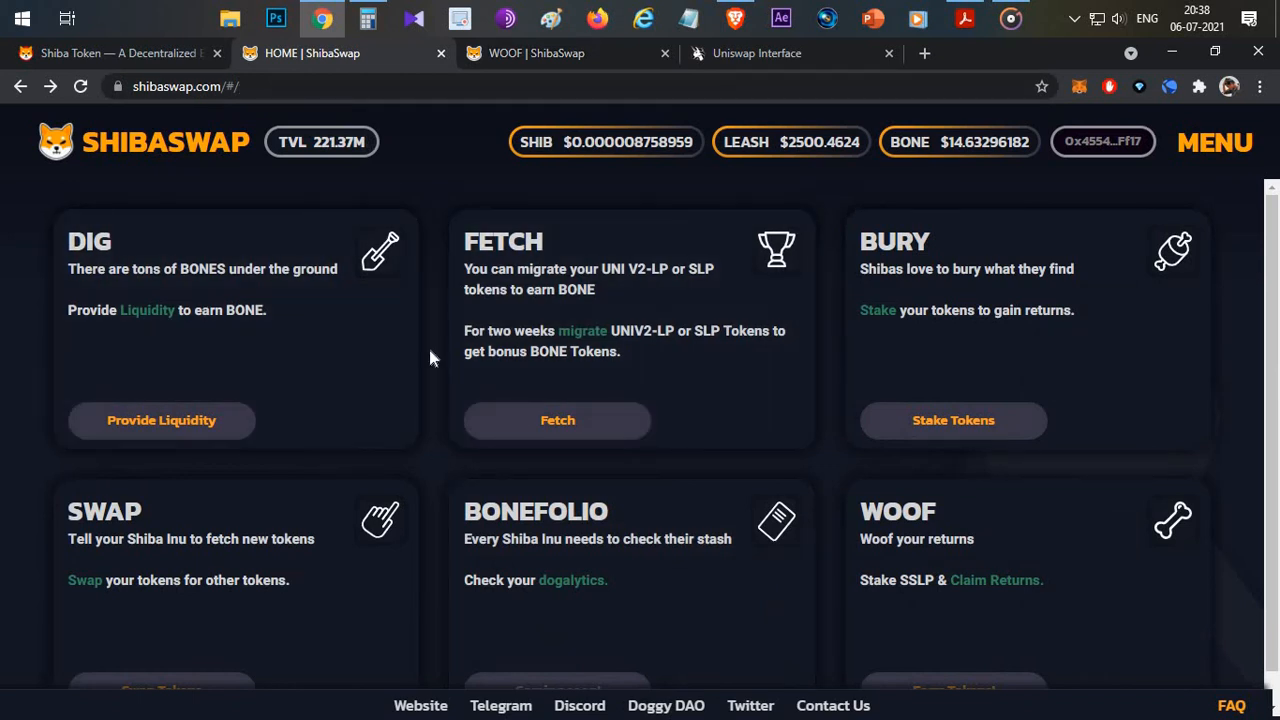
pyautogui.moveTo(356, 368)
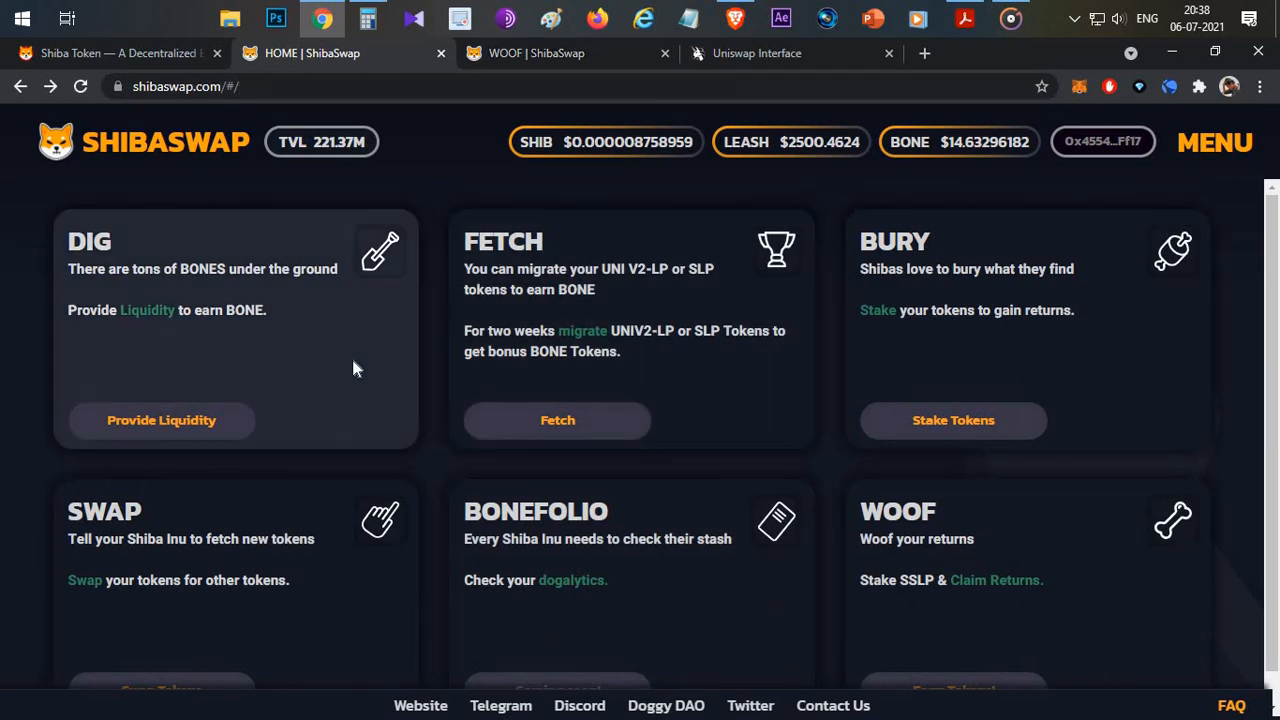
pyautogui.moveTo(148, 68)
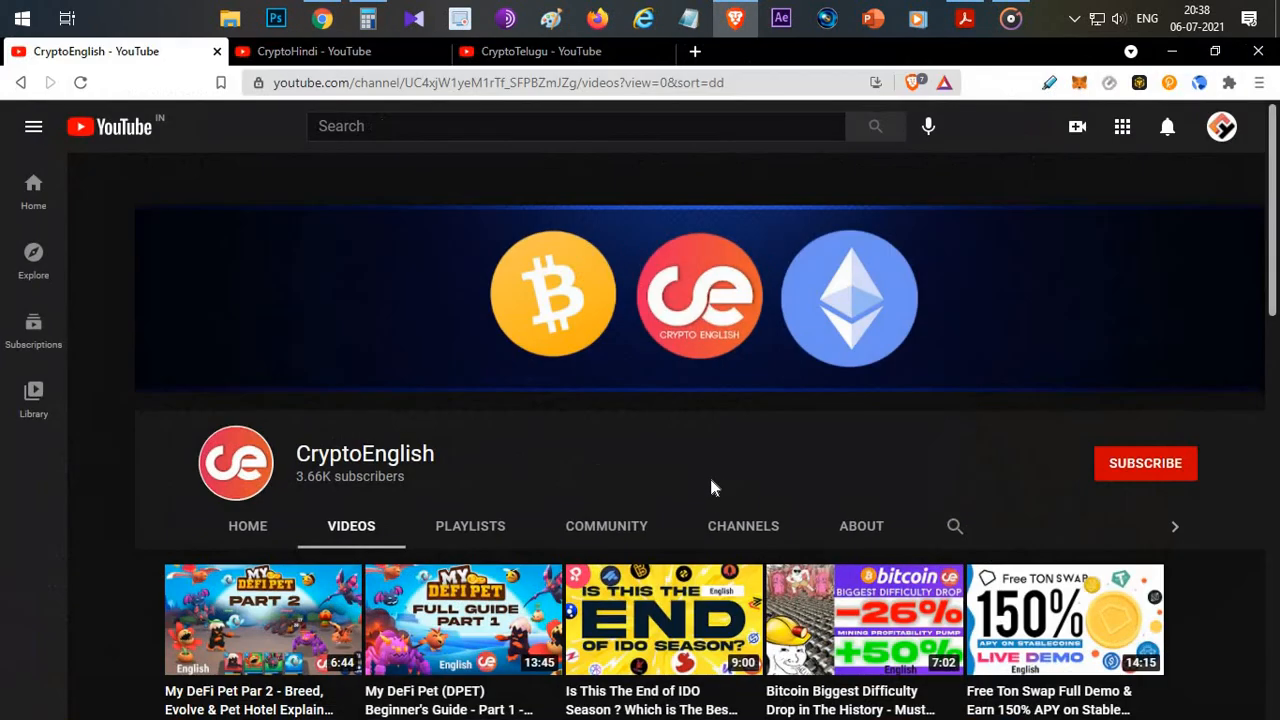
pyautogui.moveTo(996, 468)
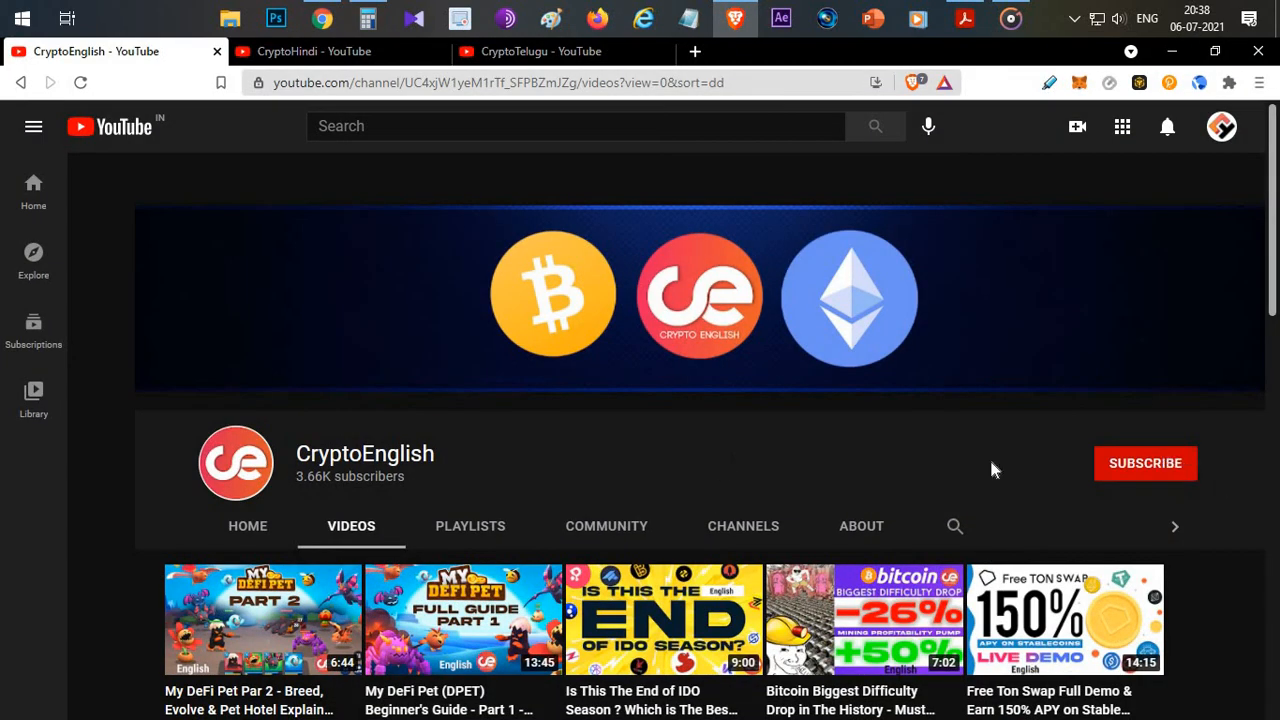
pyautogui.moveTo(724, 452)
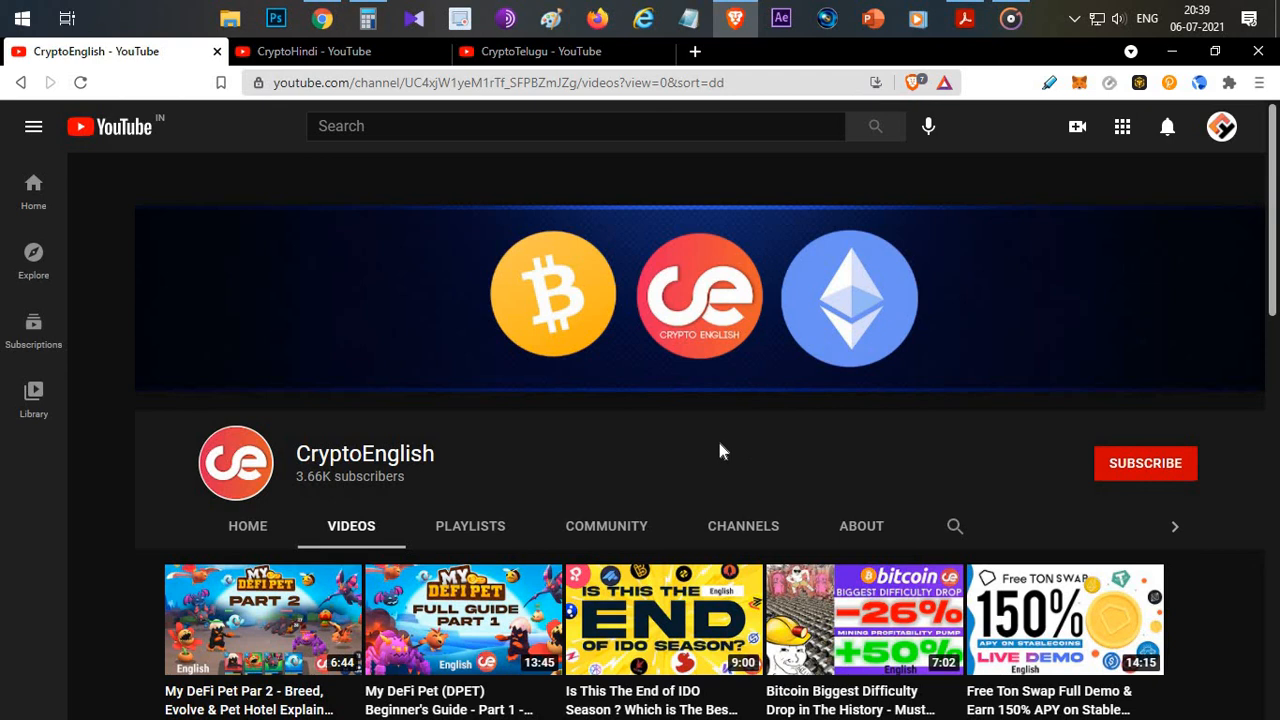
pyautogui.moveTo(700, 424)
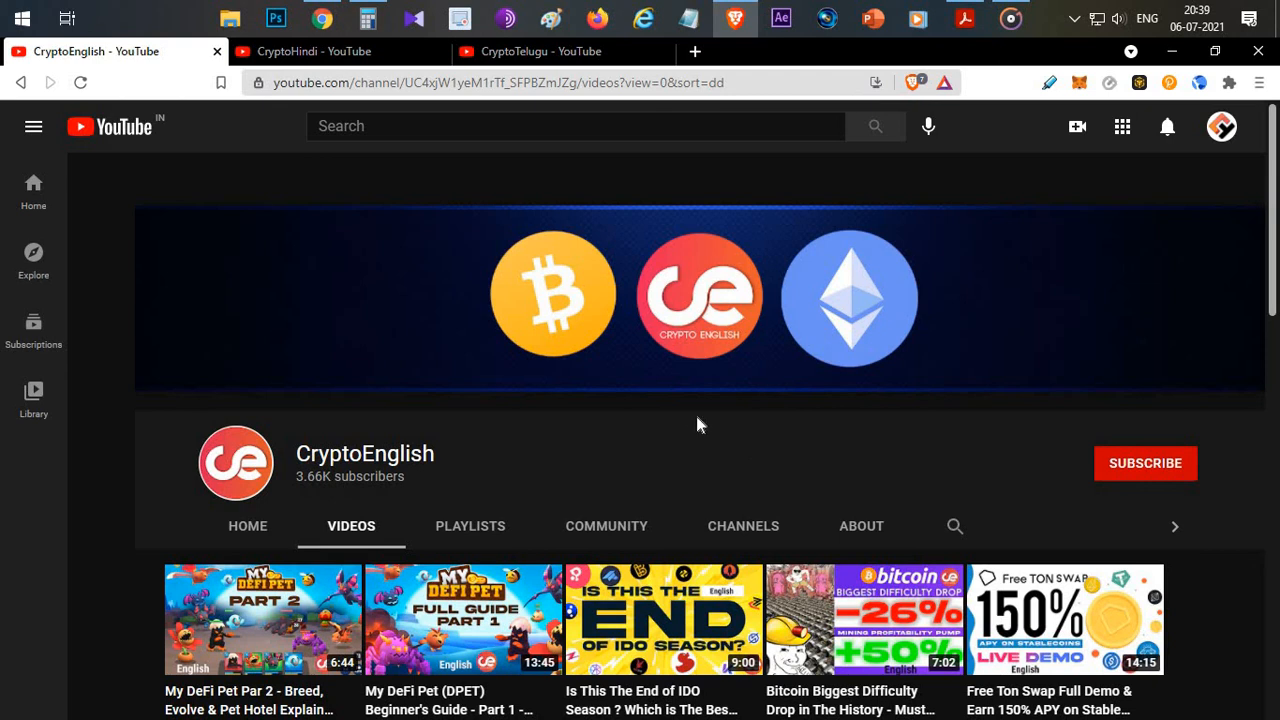